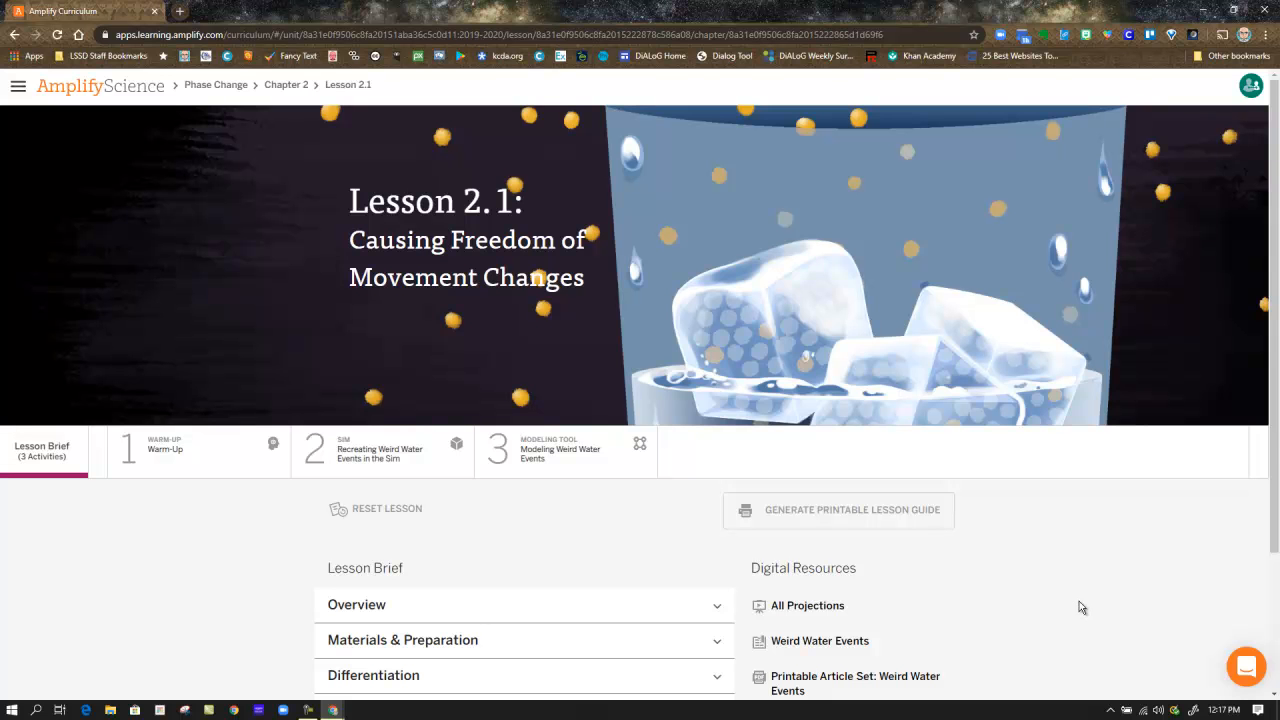
- Scroll down the Lesson 2.1 page toward the Recreating Weird Water Events in the Sim activity
scroll(down, 3)
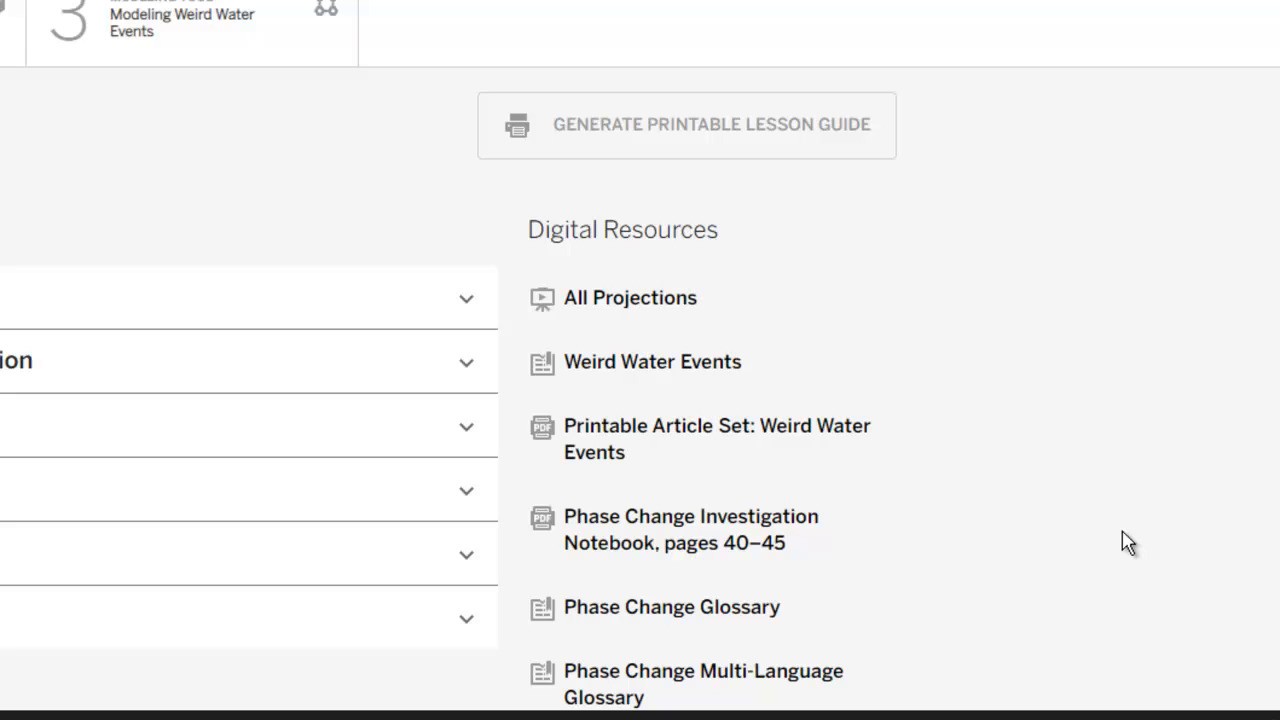
mouse_move(1118, 400)
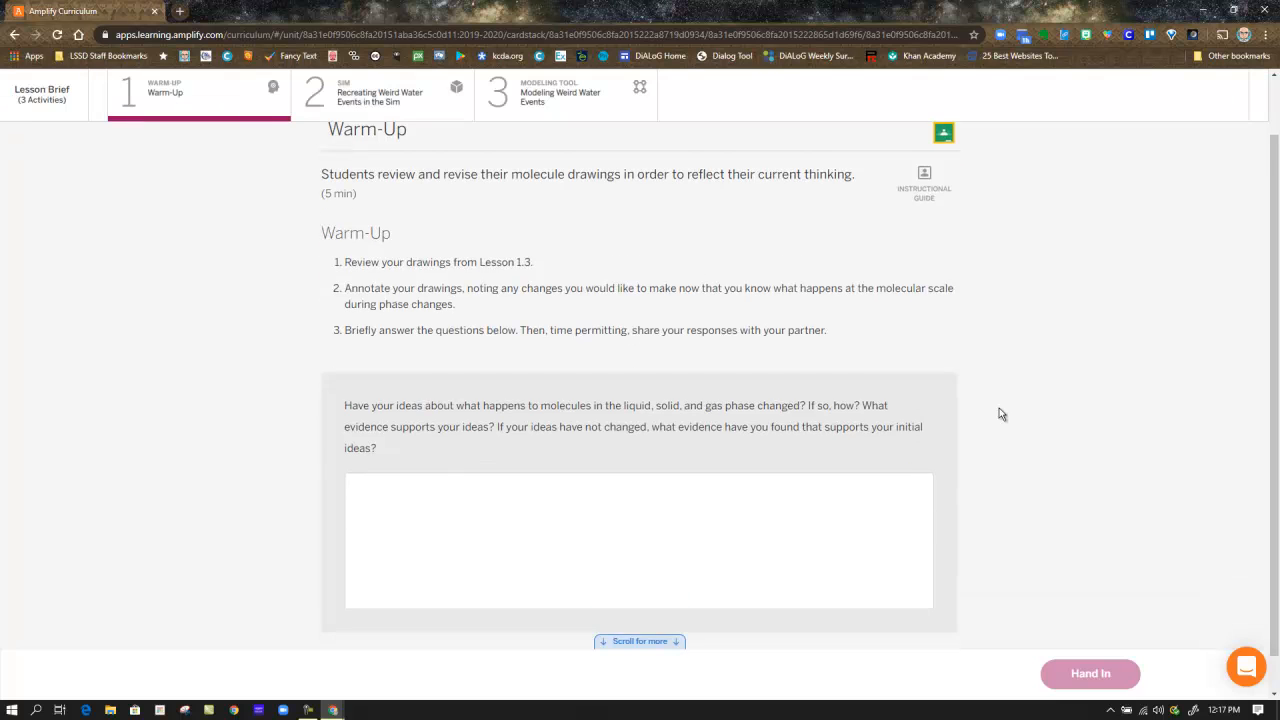
scroll(down, 3)
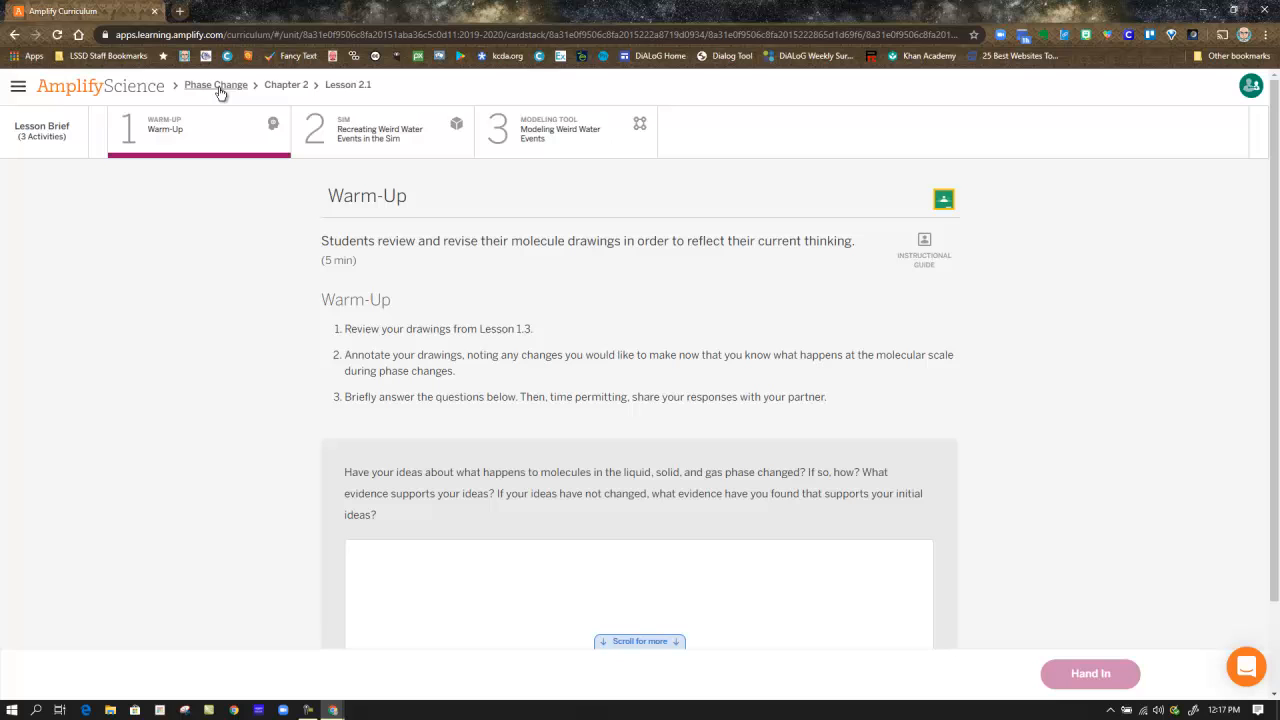
mouse_move(840, 444)
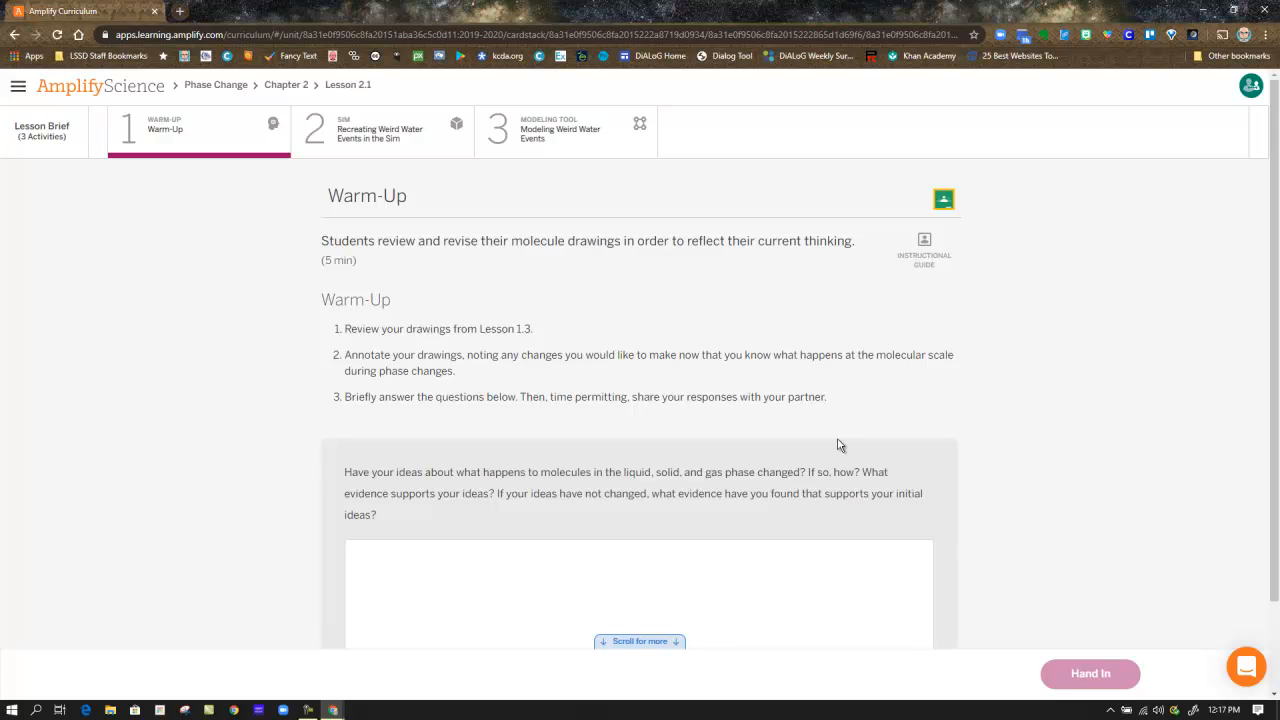
scroll(down, 3)
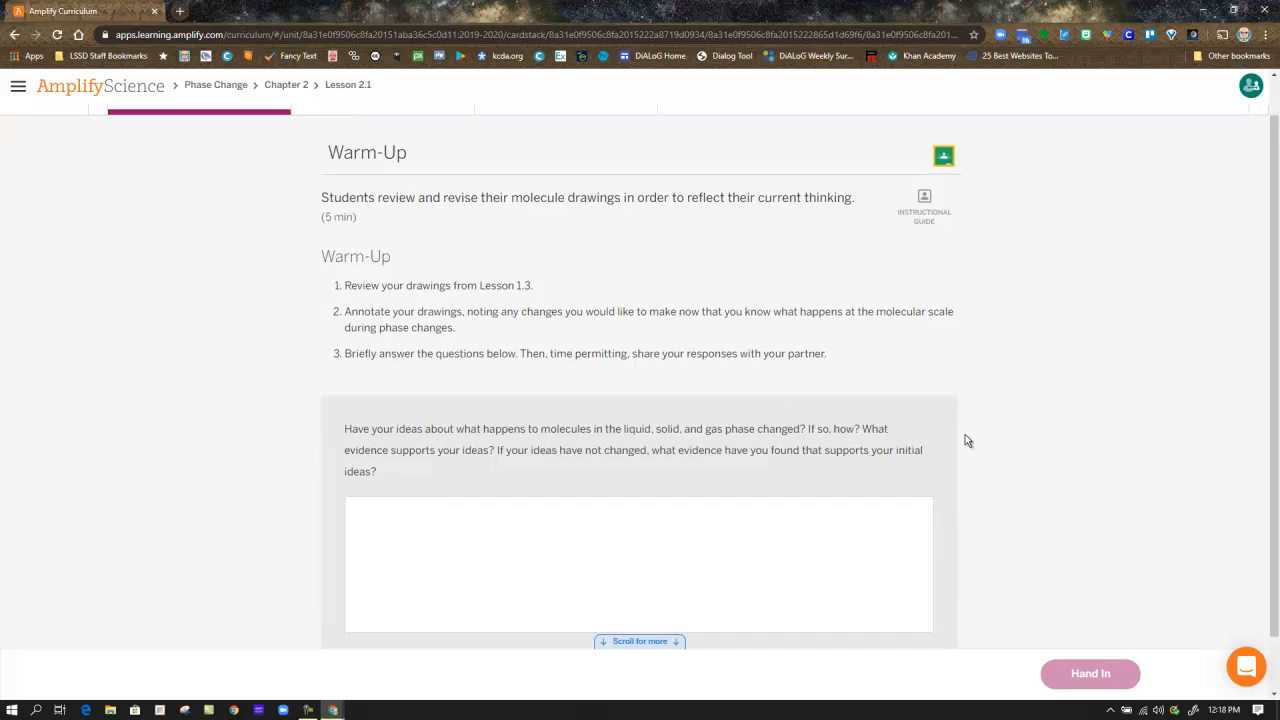
scroll(down, 3)
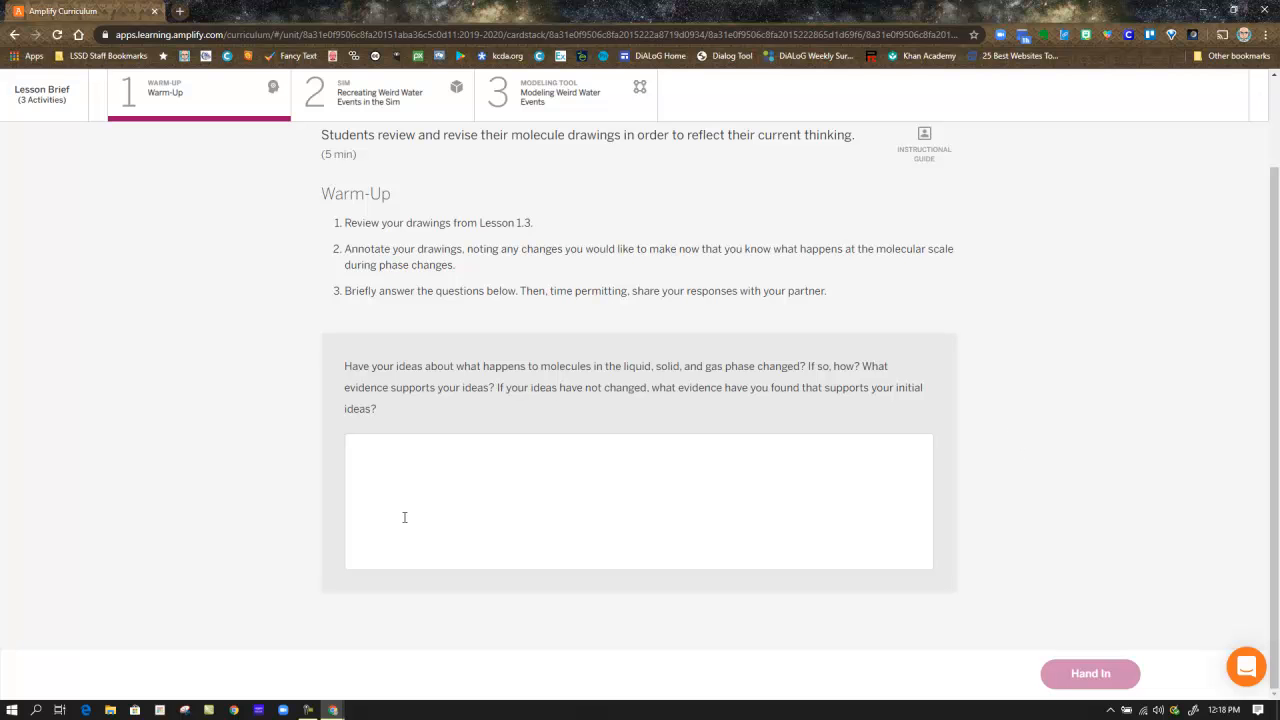
mouse_move(1012, 476)
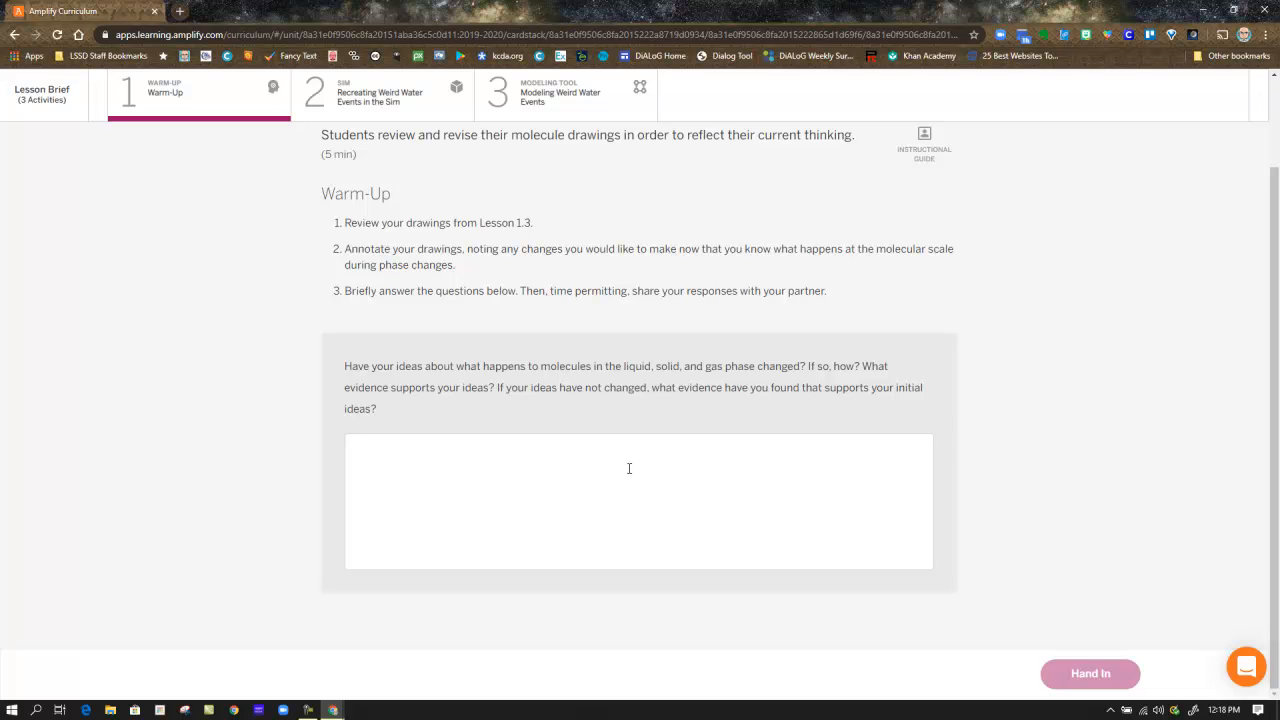
mouse_move(974, 436)
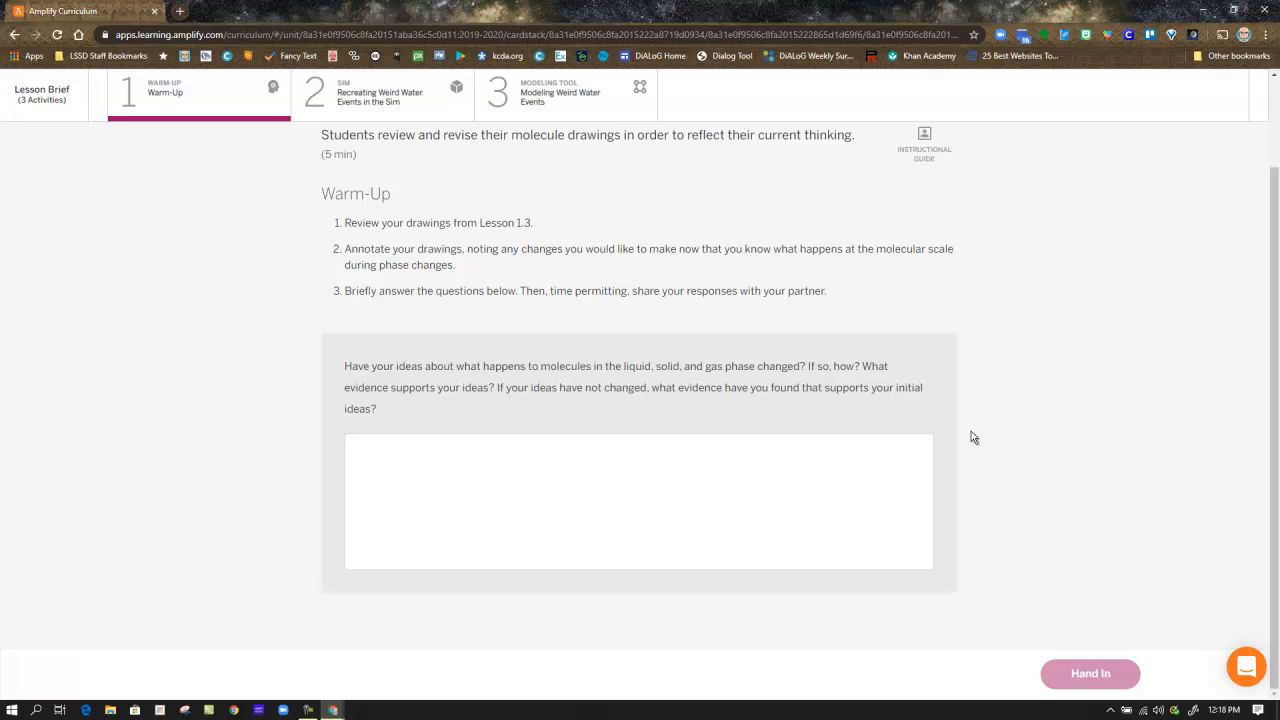
mouse_move(1032, 614)
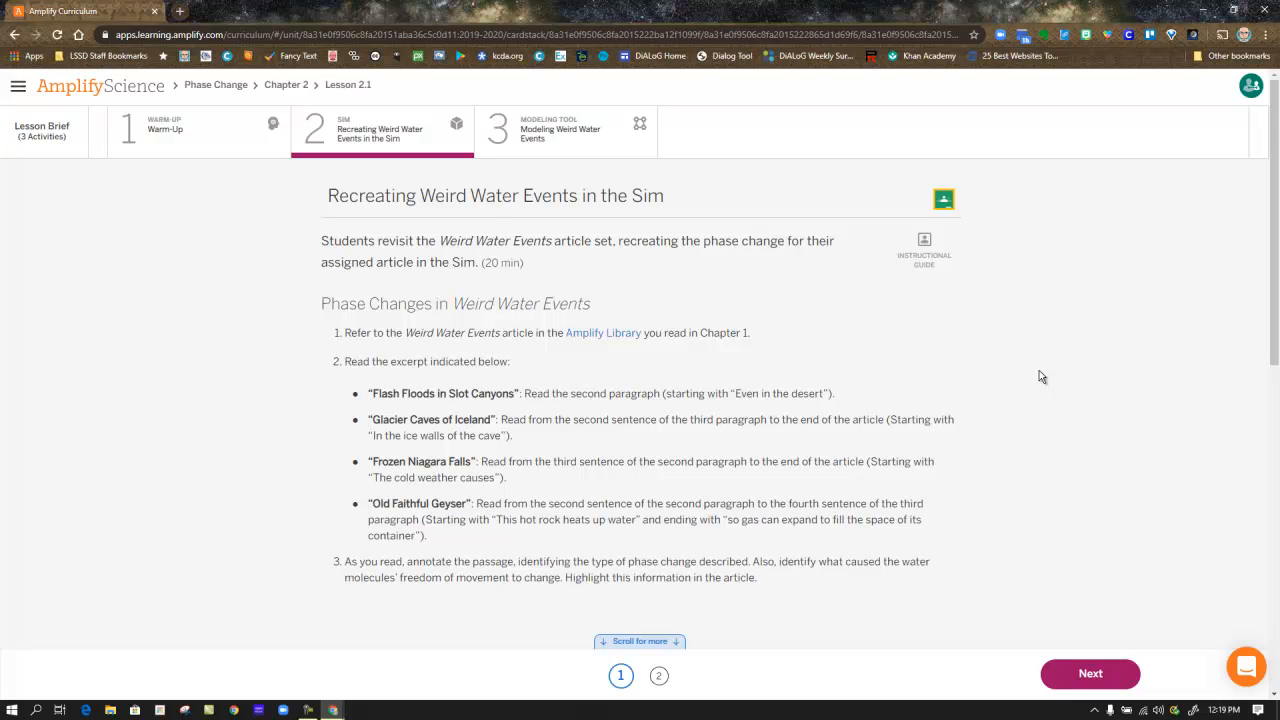
mouse_move(1036, 356)
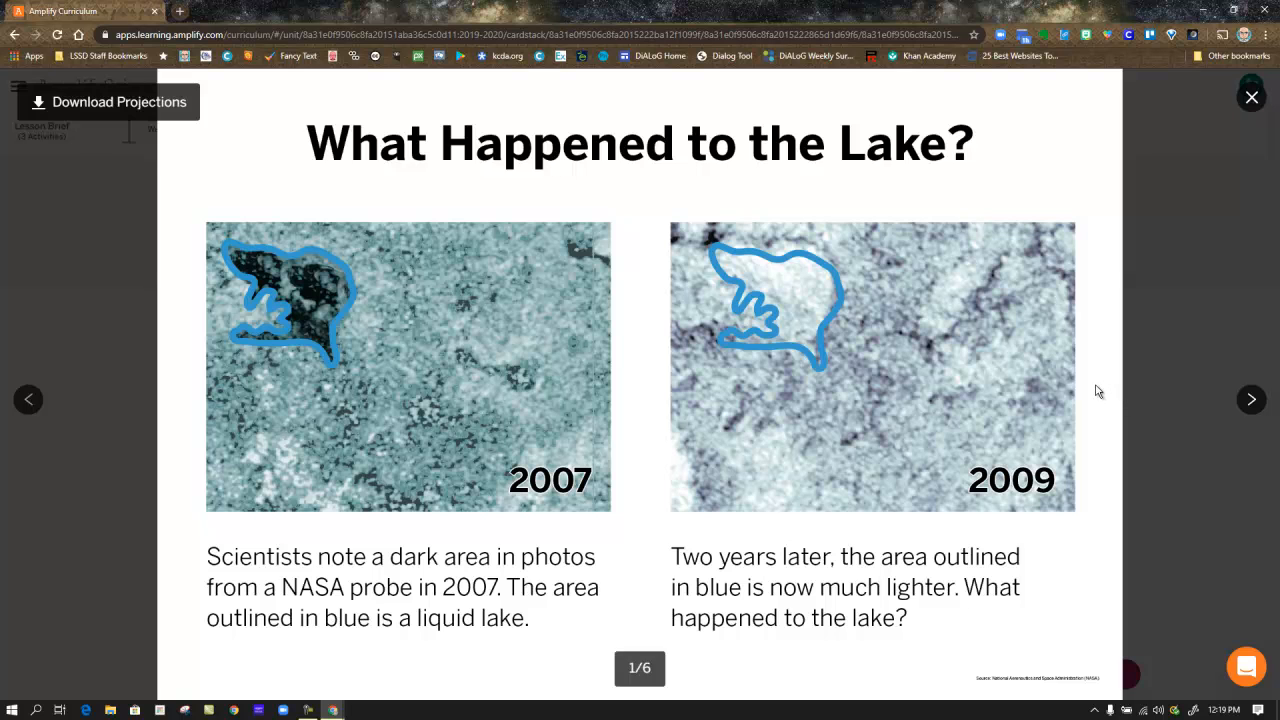
mouse_move(612, 568)
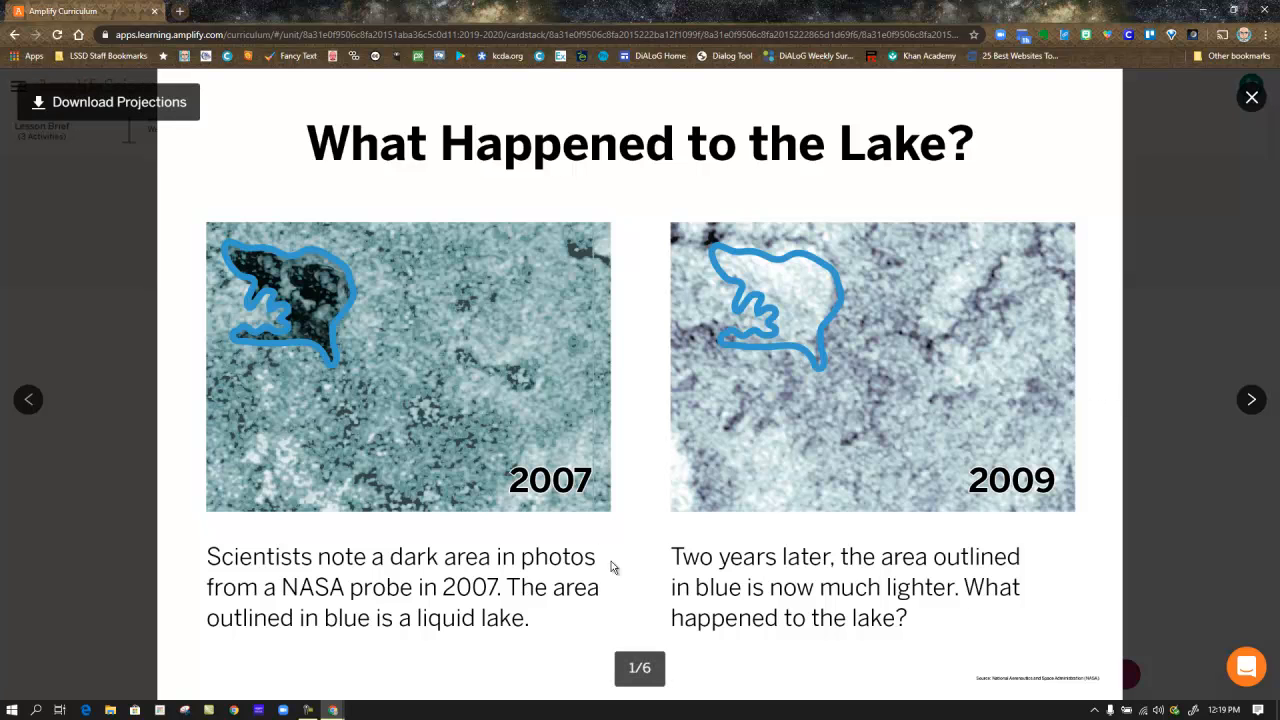
mouse_move(596, 504)
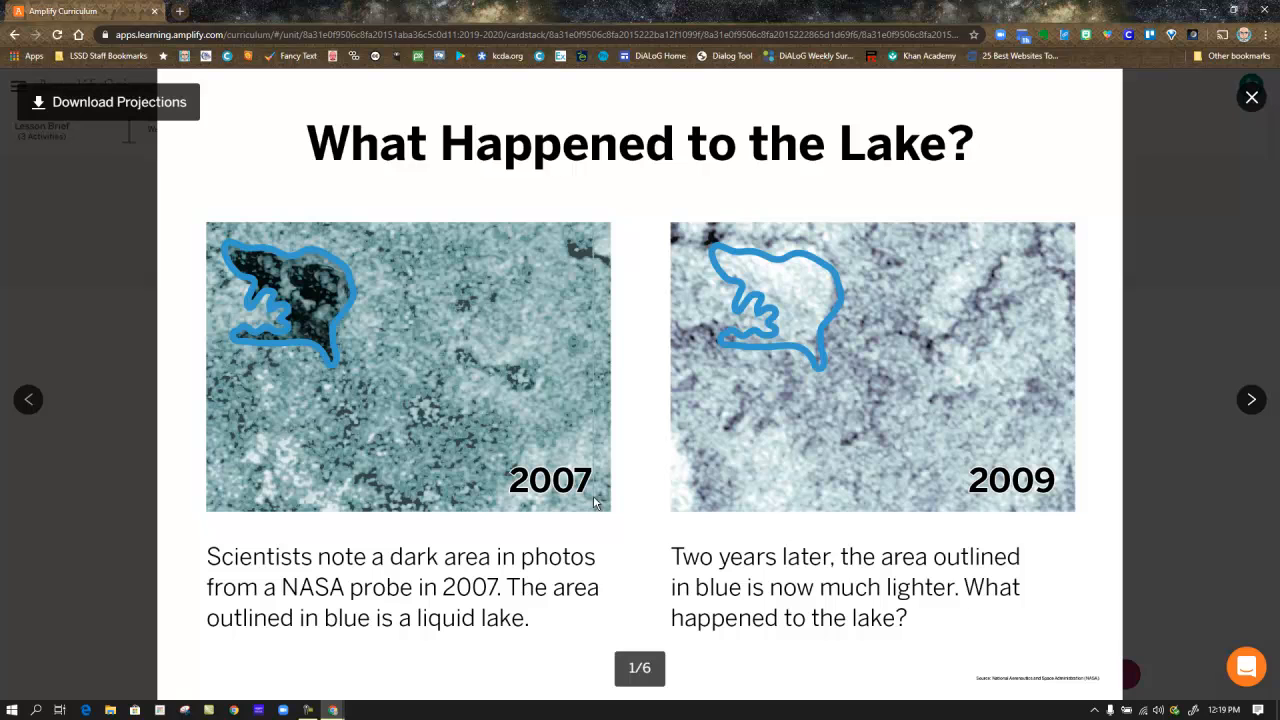
mouse_move(304, 290)
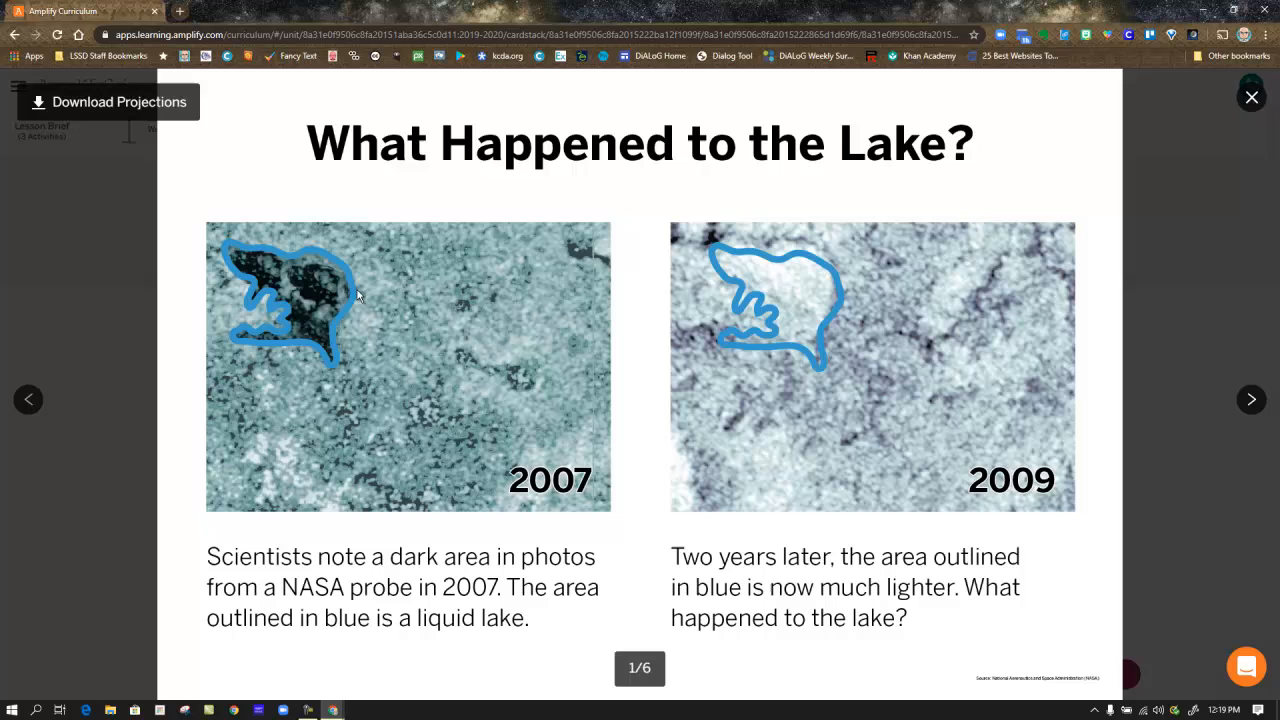
mouse_move(480, 580)
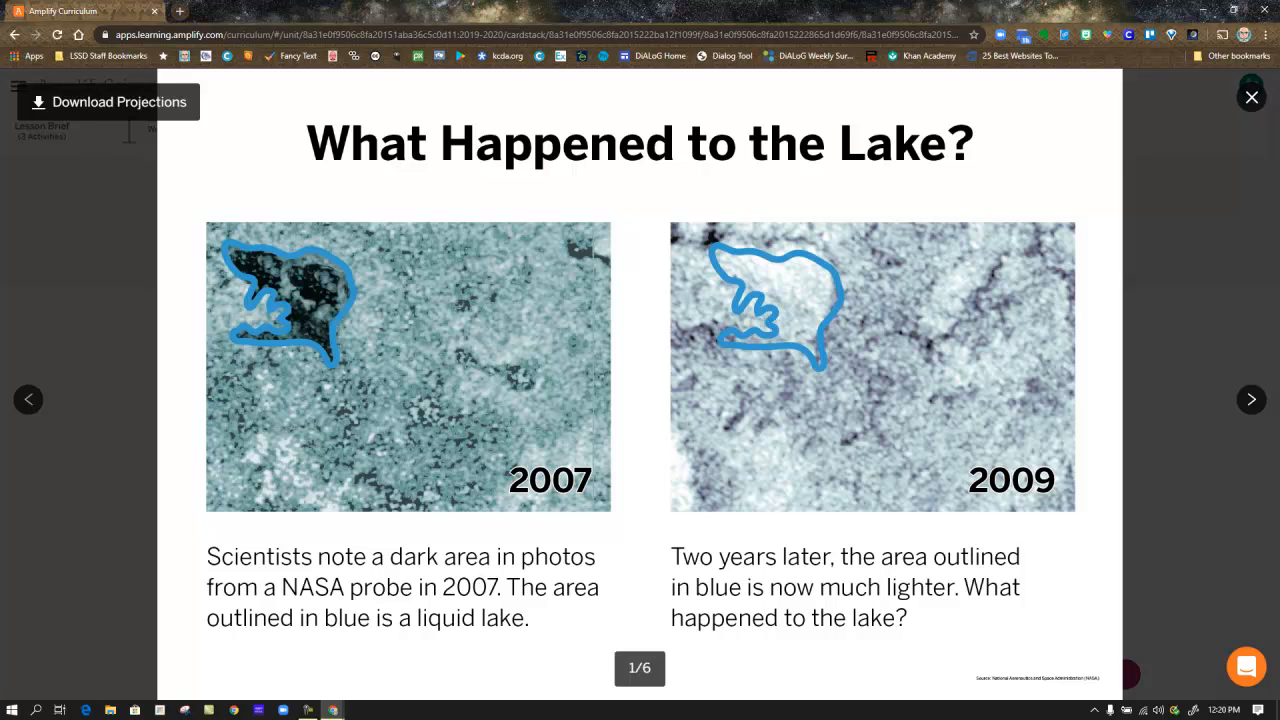
click(1252, 96)
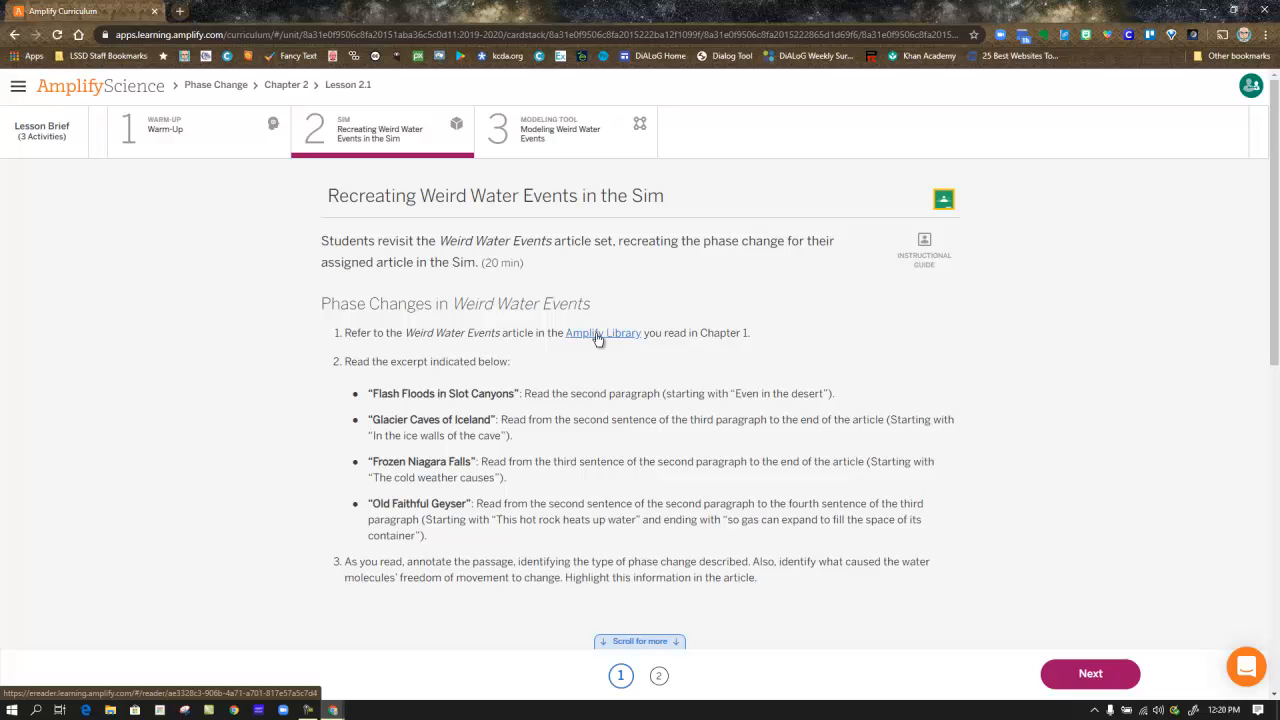
mouse_move(590, 392)
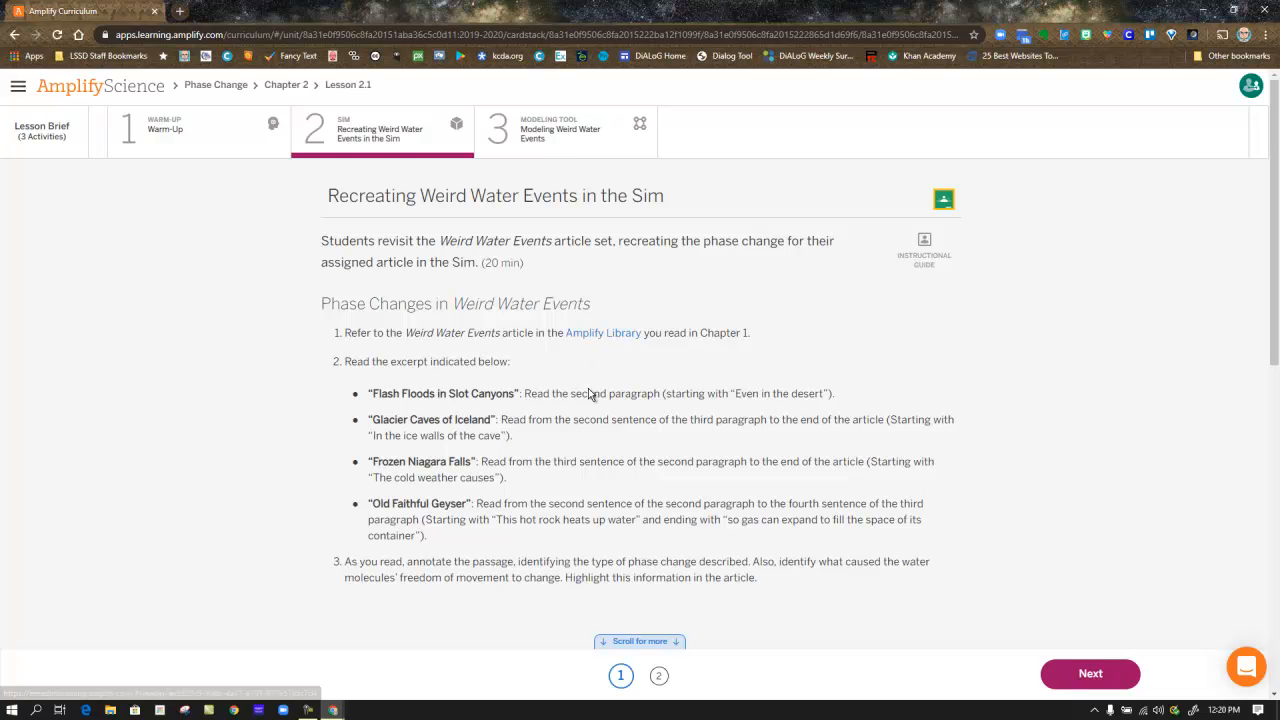
- Expand the Instructional Guide's step-by-step teacher notes for the Sim activity
scroll(down, 3)
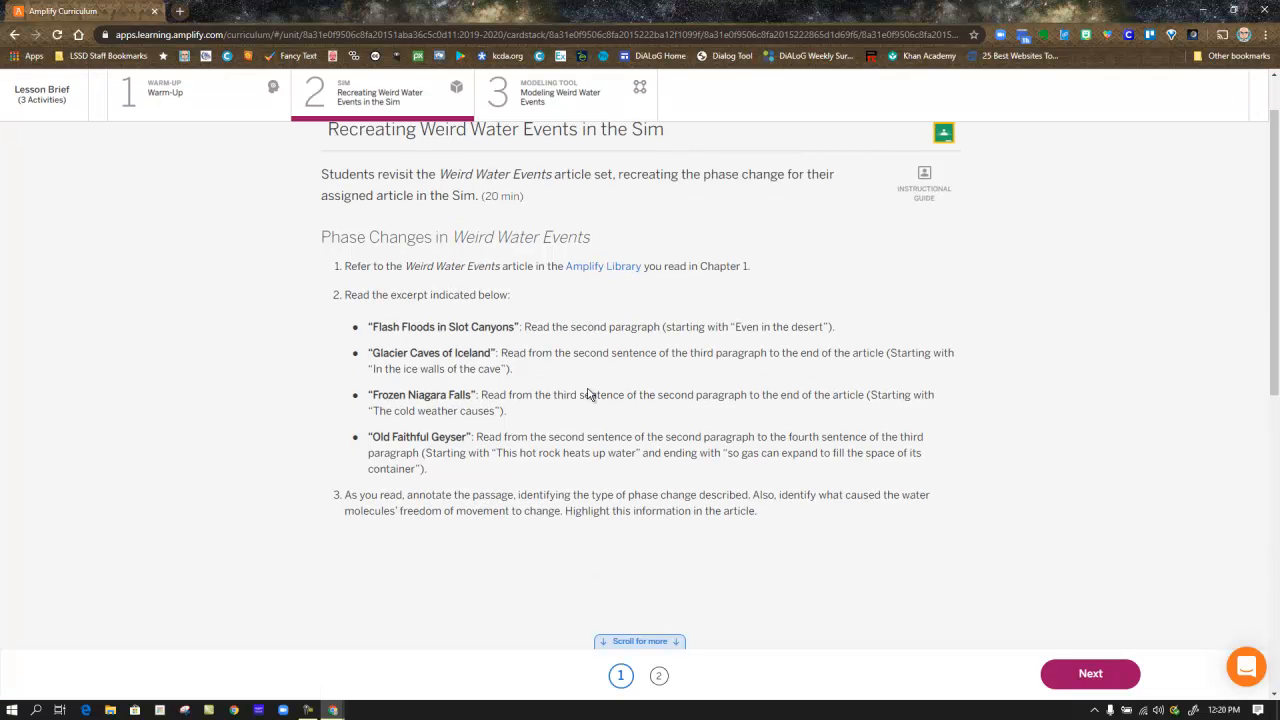
scroll(down, 3)
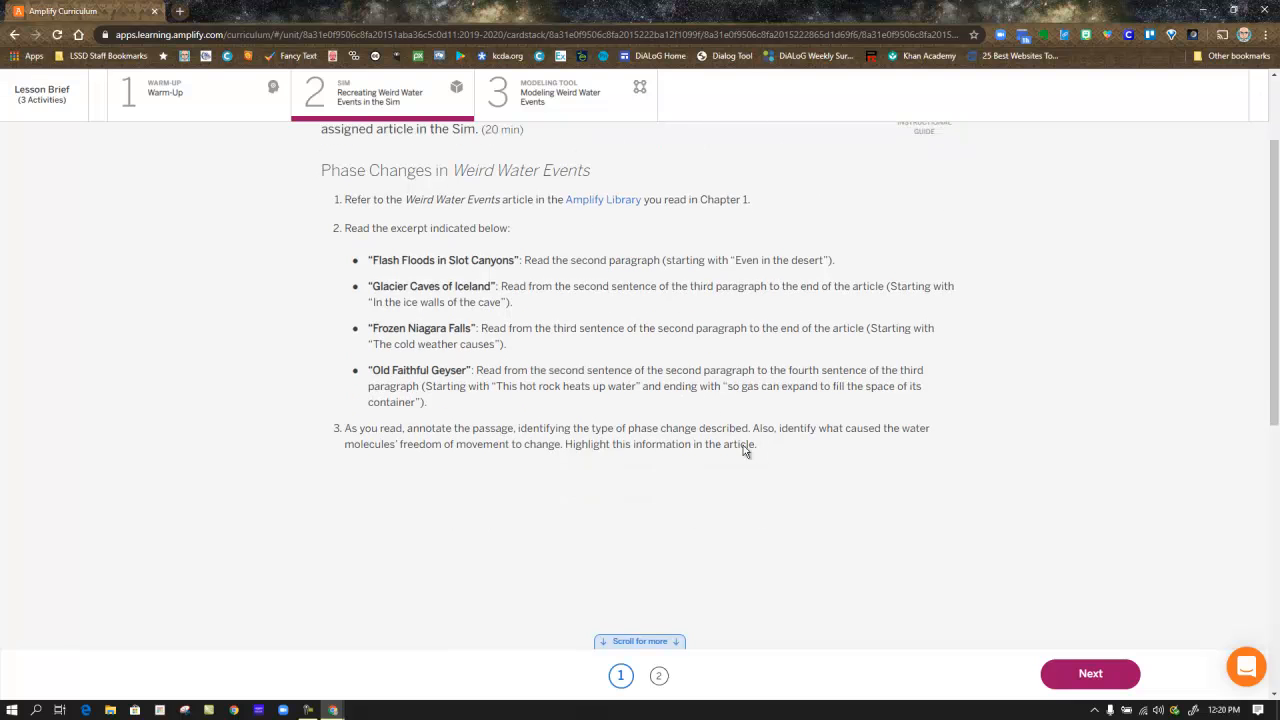
mouse_move(616, 276)
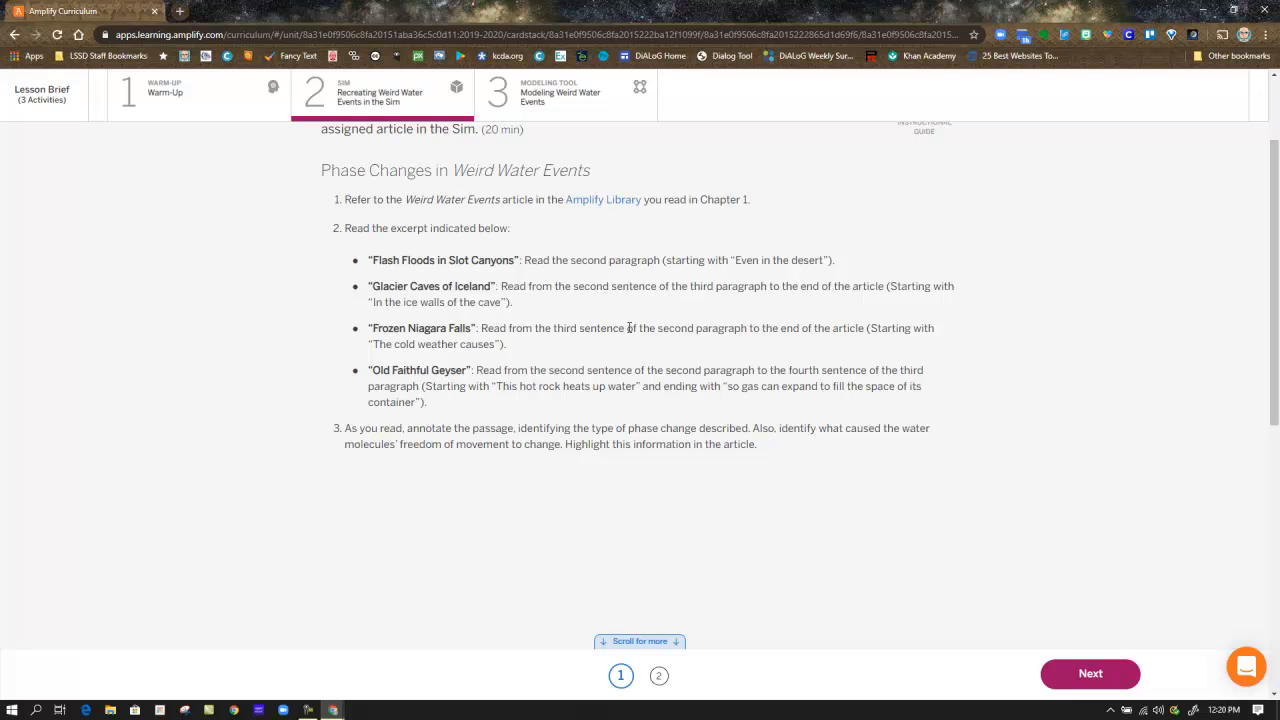
mouse_move(632, 344)
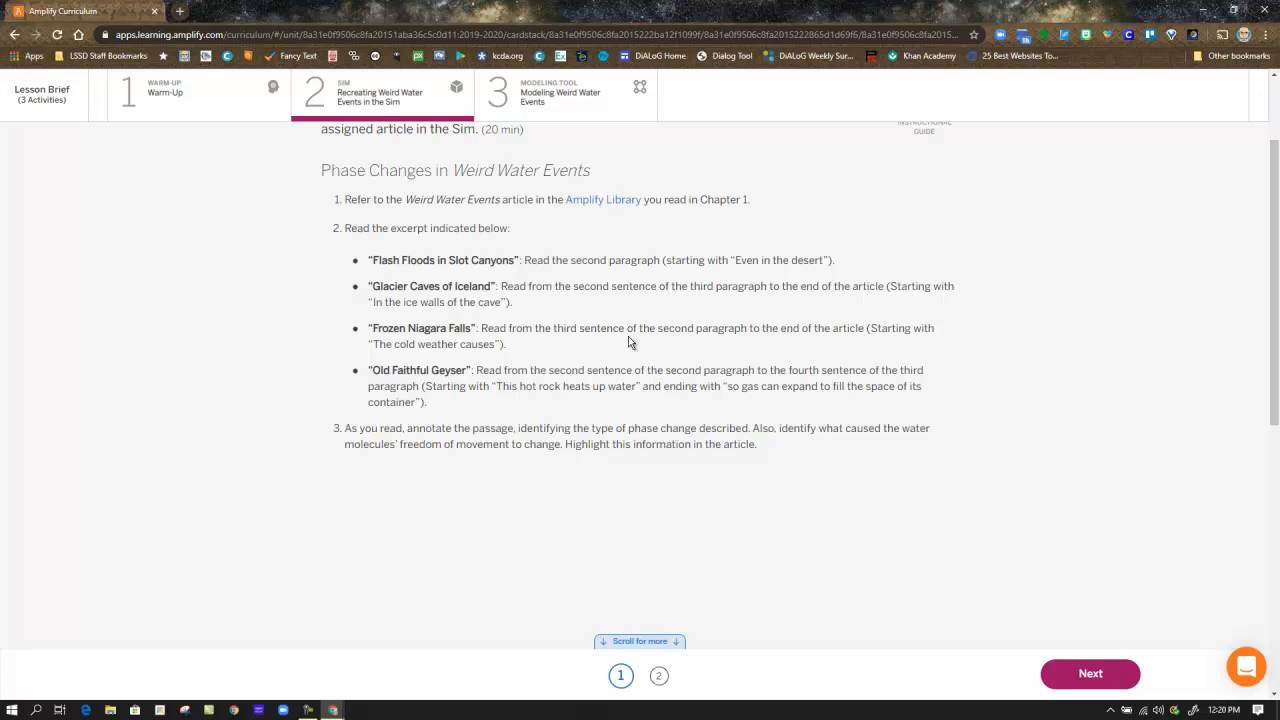
mouse_move(814, 568)
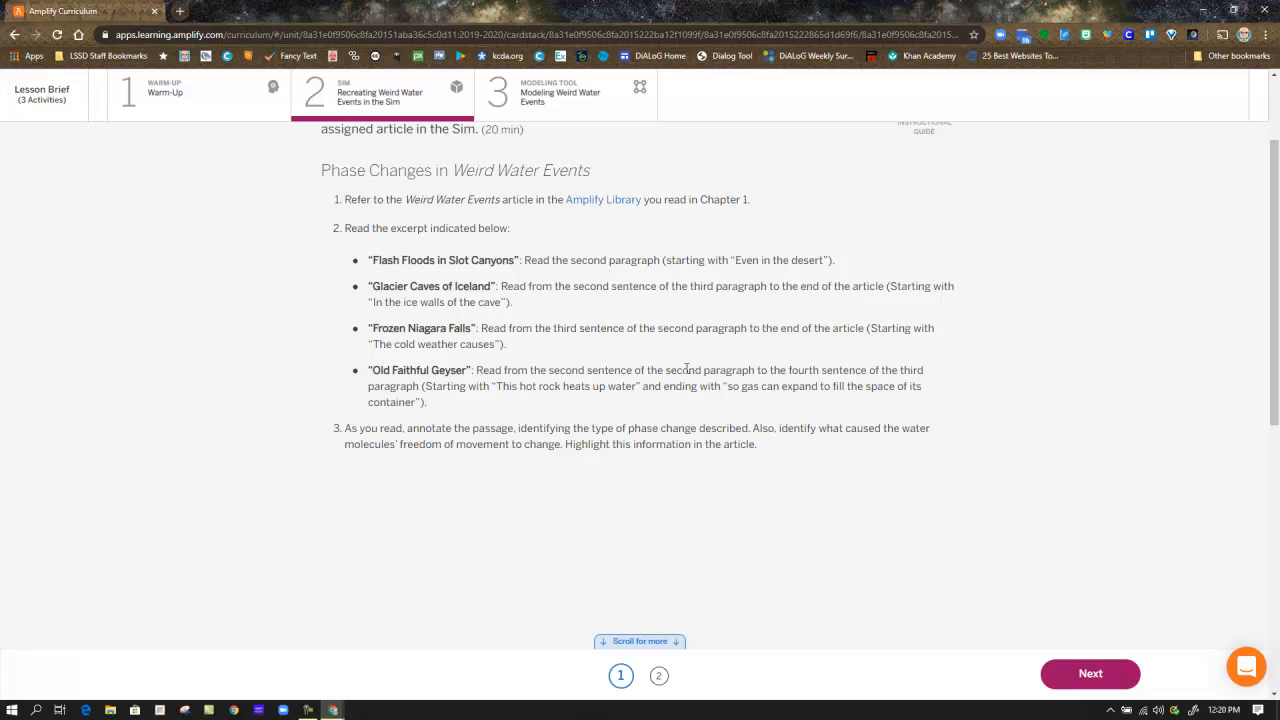
click(1088, 672)
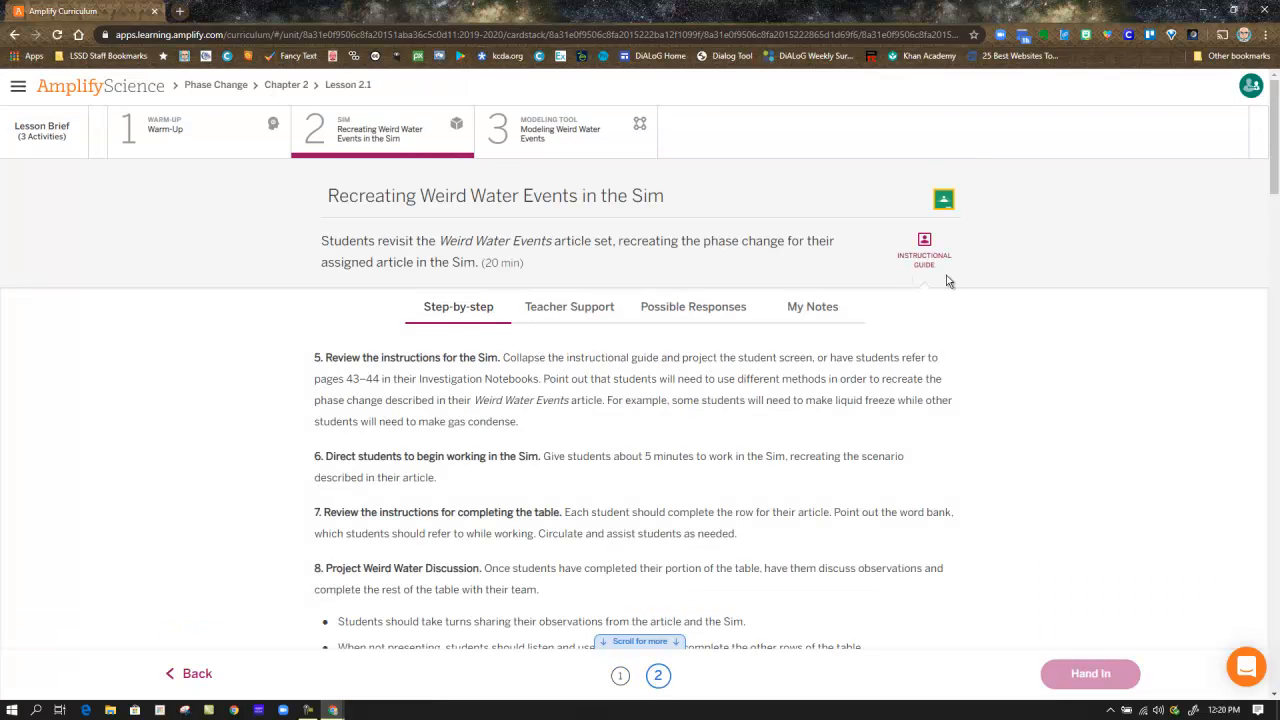
scroll(down, 3)
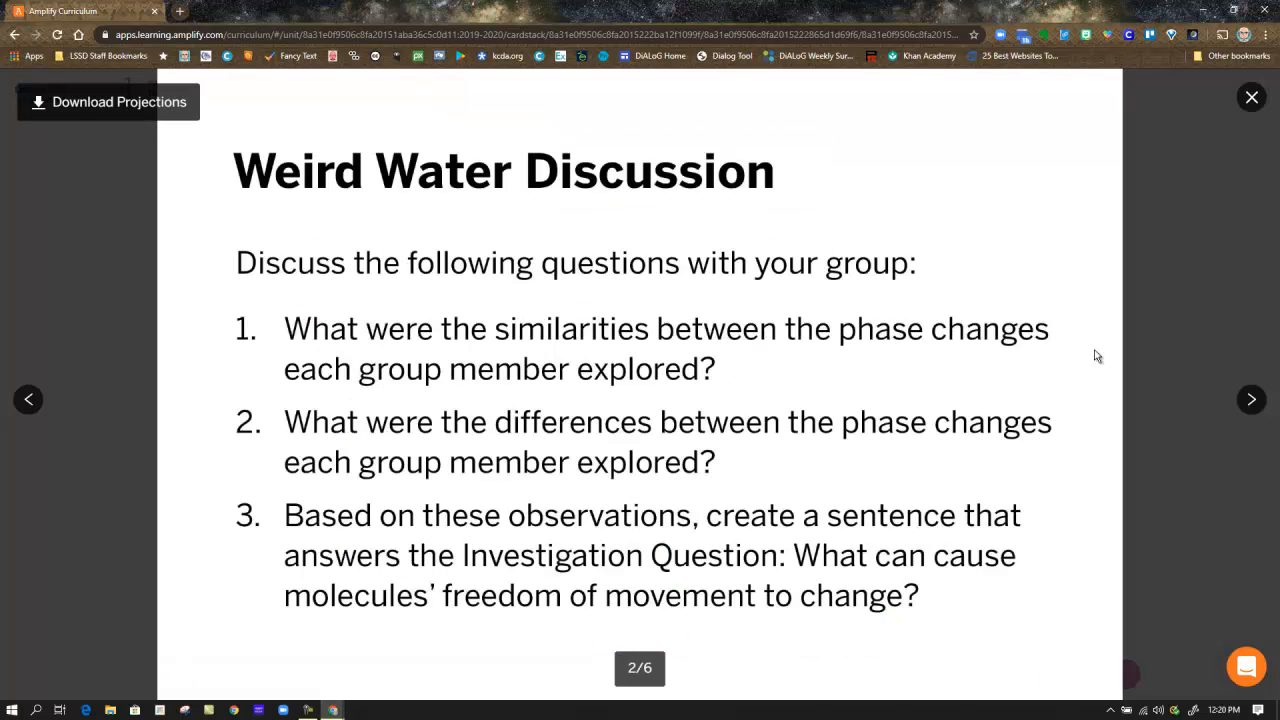
mouse_move(1086, 288)
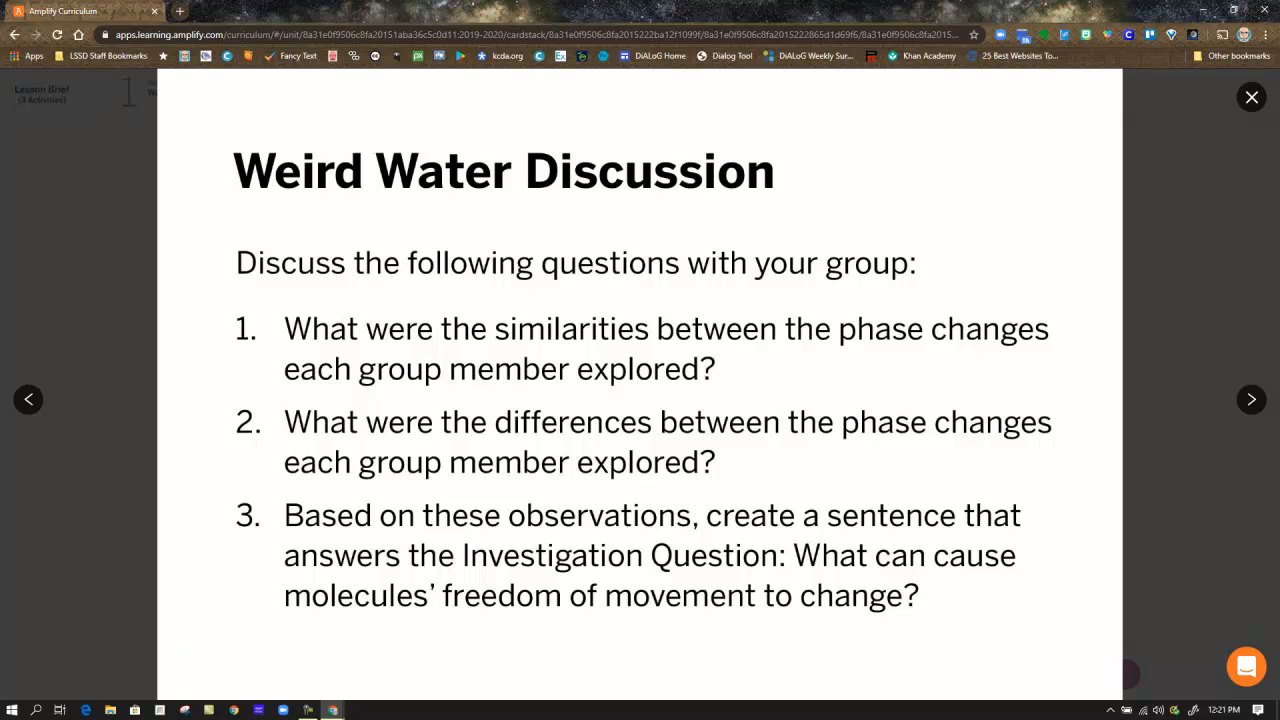
- Advance the projection from Weird Water Discussion to slide 3 of 6 on molecules' freedom of movement
click(1252, 400)
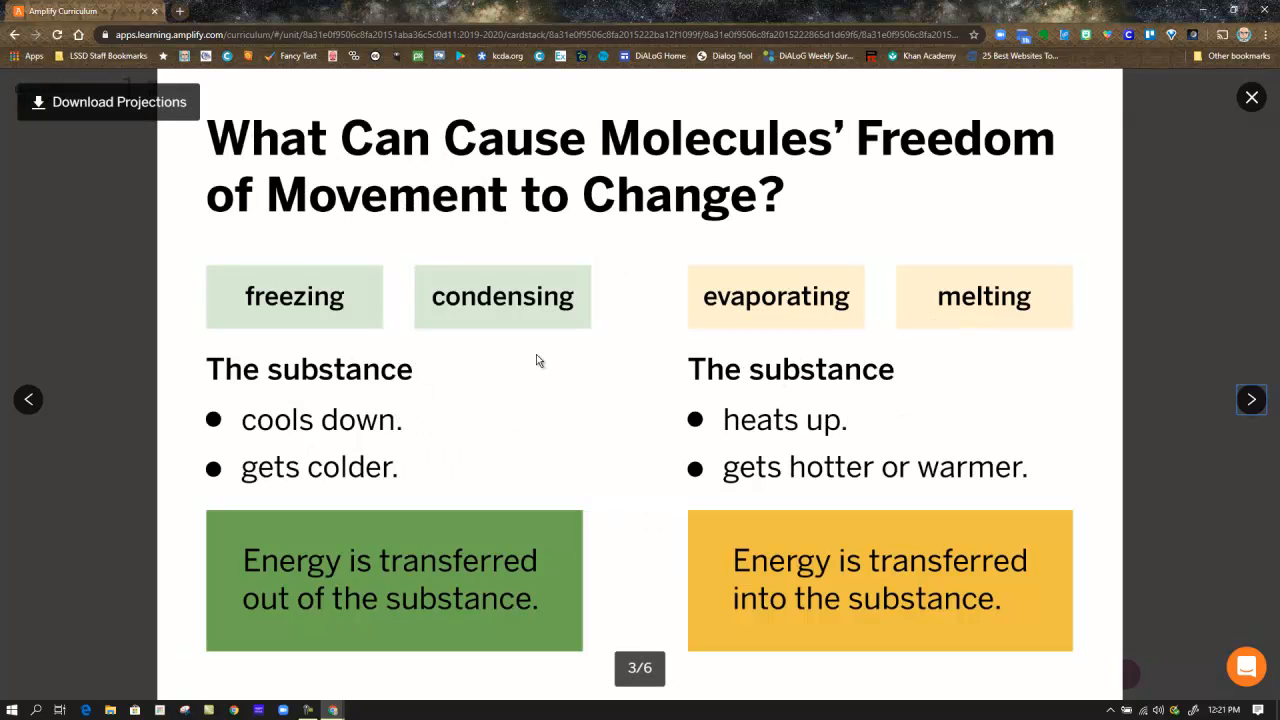
mouse_move(632, 408)
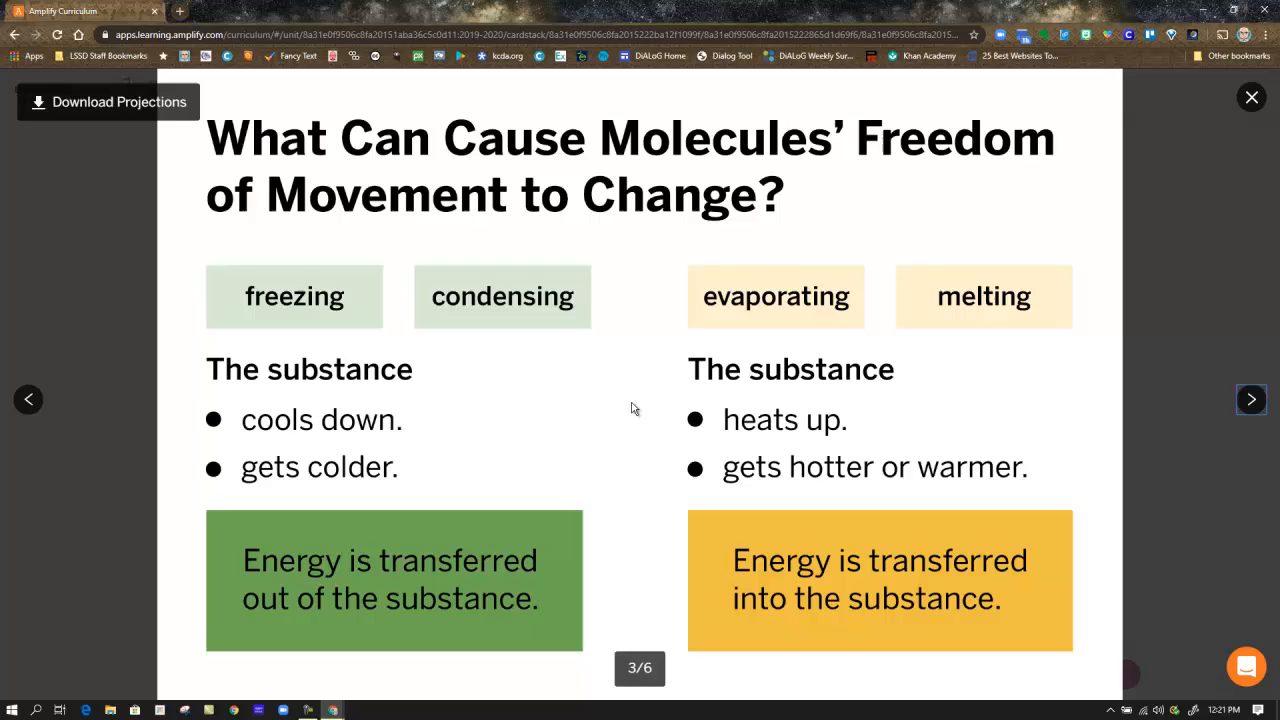
mouse_move(388, 358)
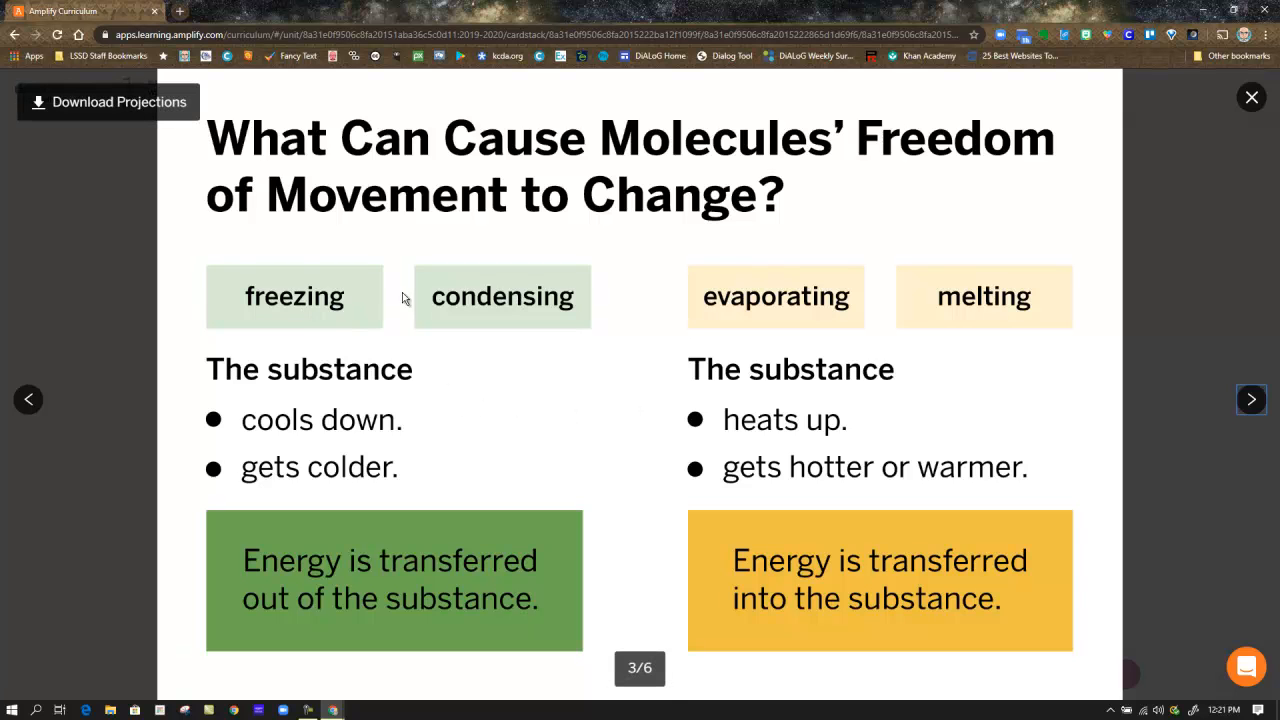
mouse_move(392, 458)
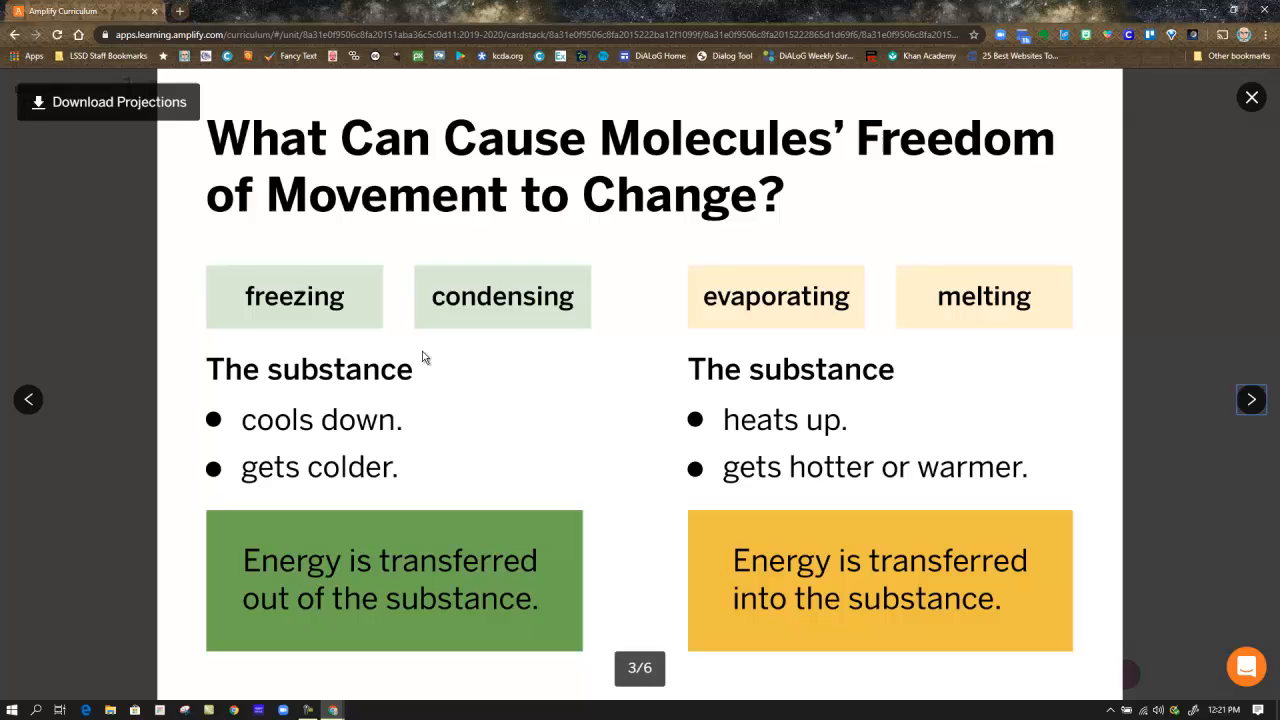
mouse_move(288, 304)
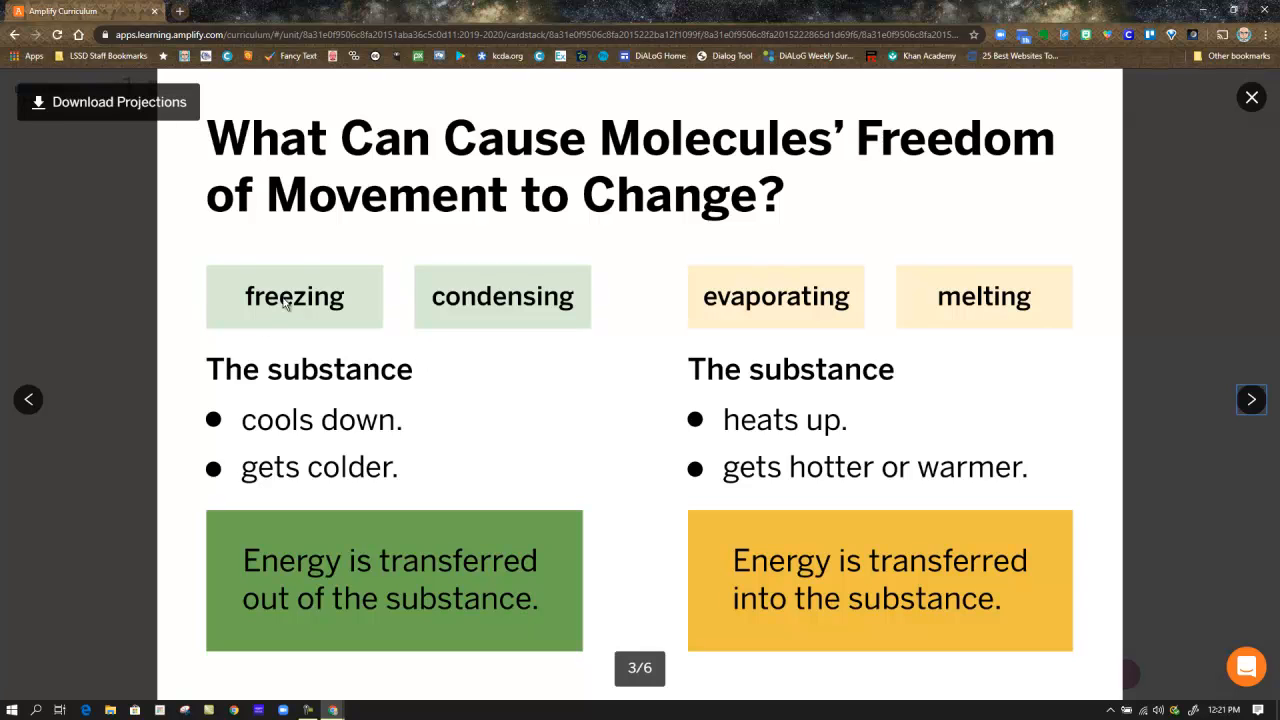
mouse_move(484, 312)
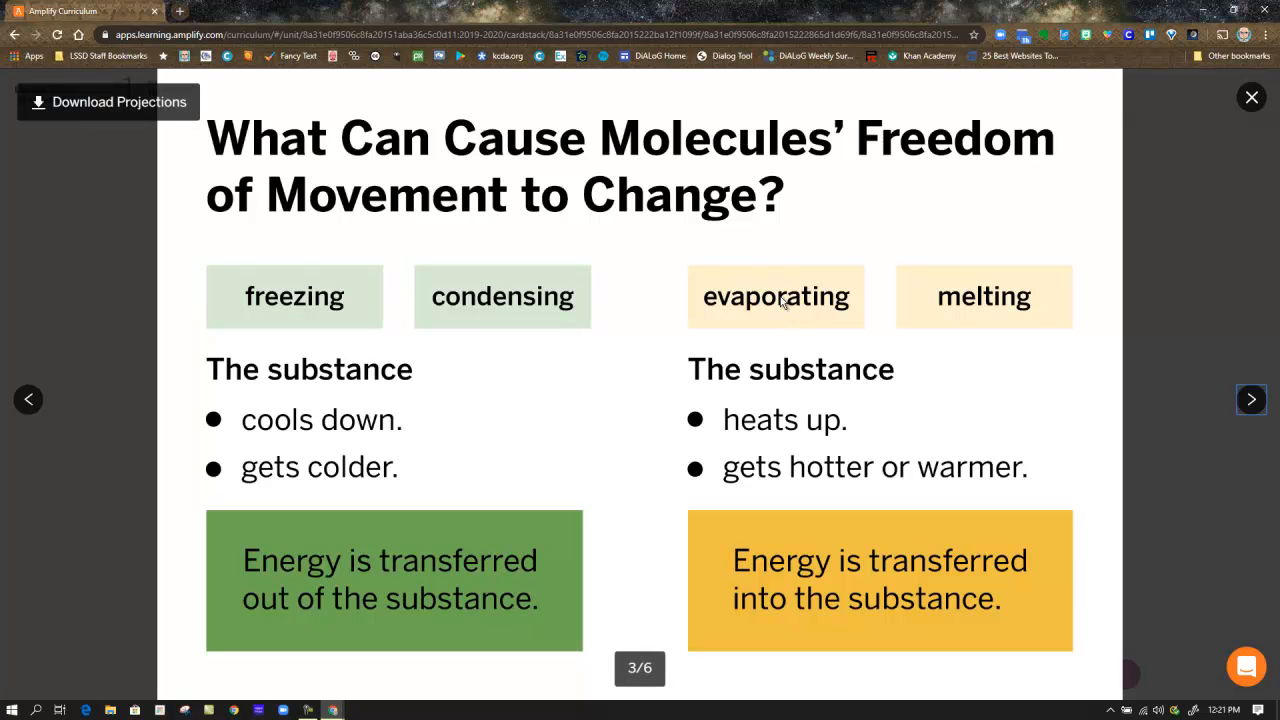
mouse_move(956, 308)
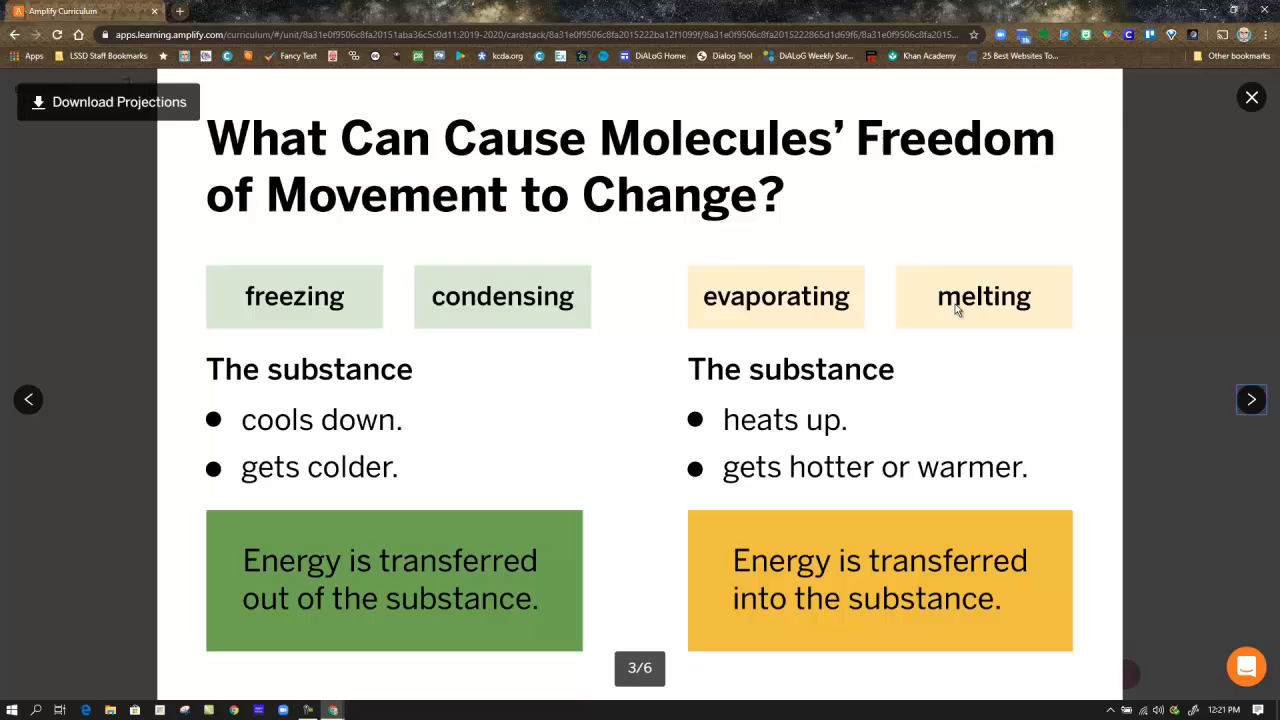
mouse_move(360, 322)
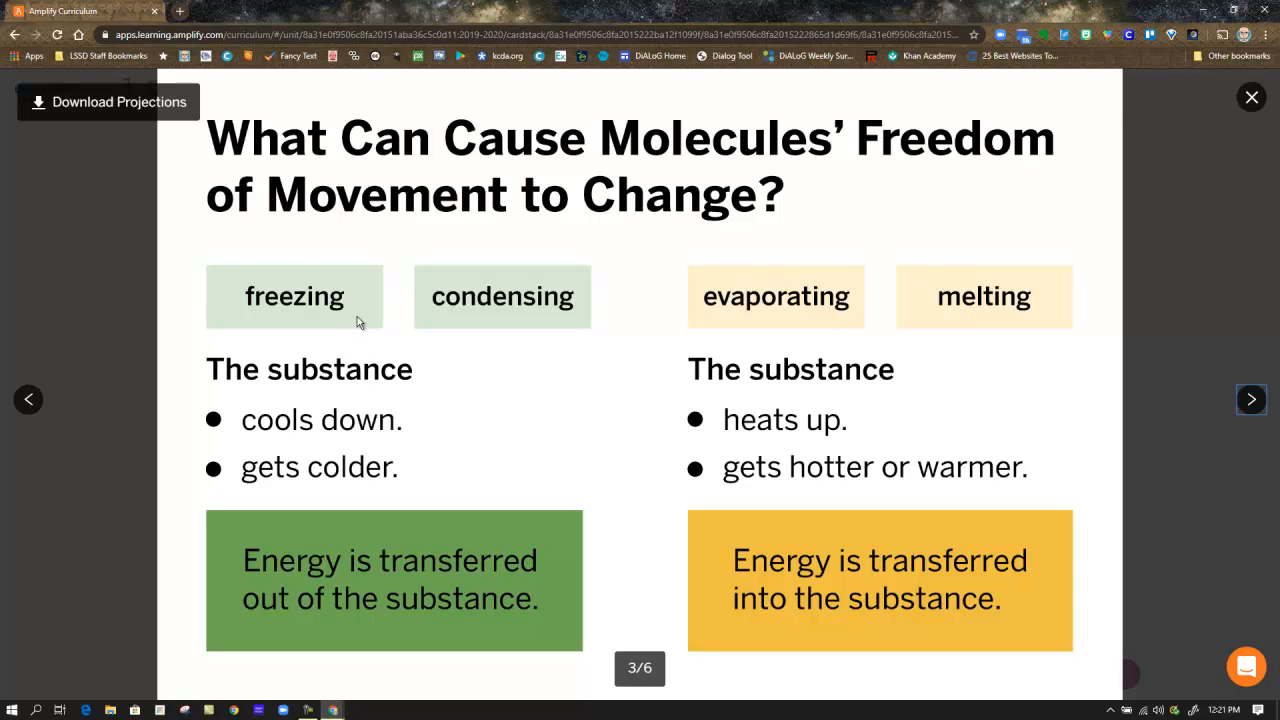
mouse_move(324, 408)
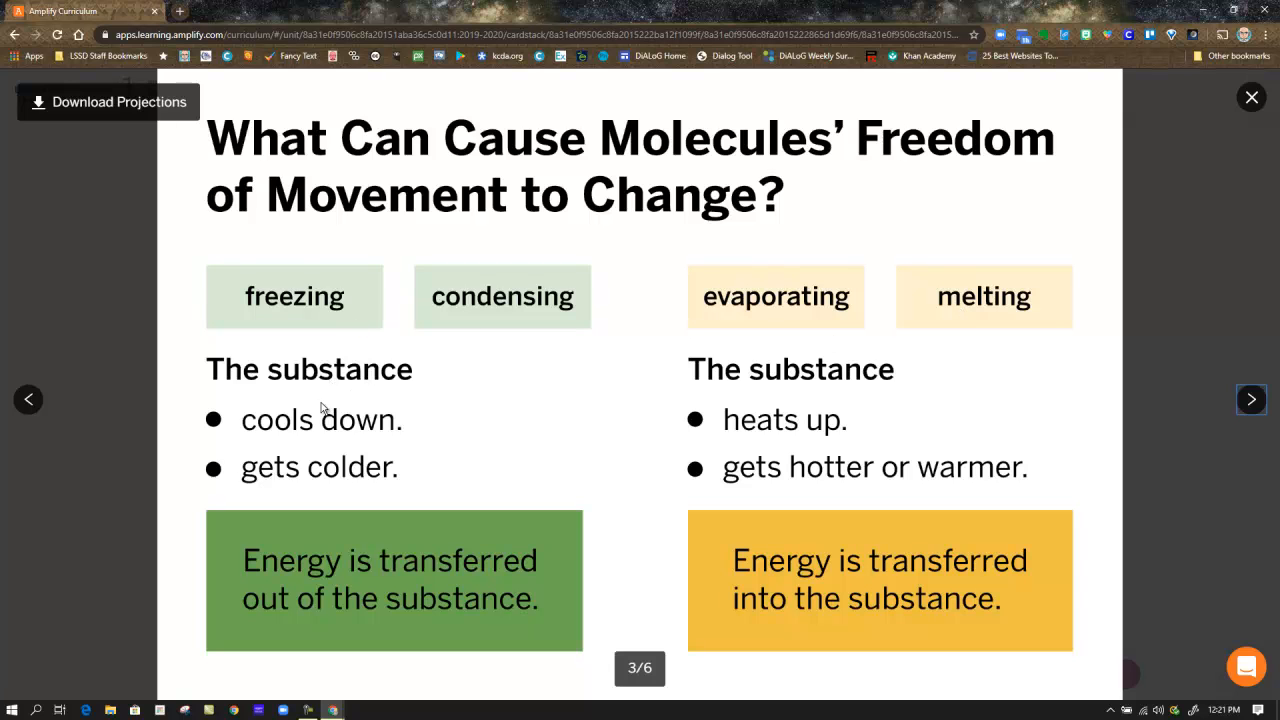
mouse_move(328, 568)
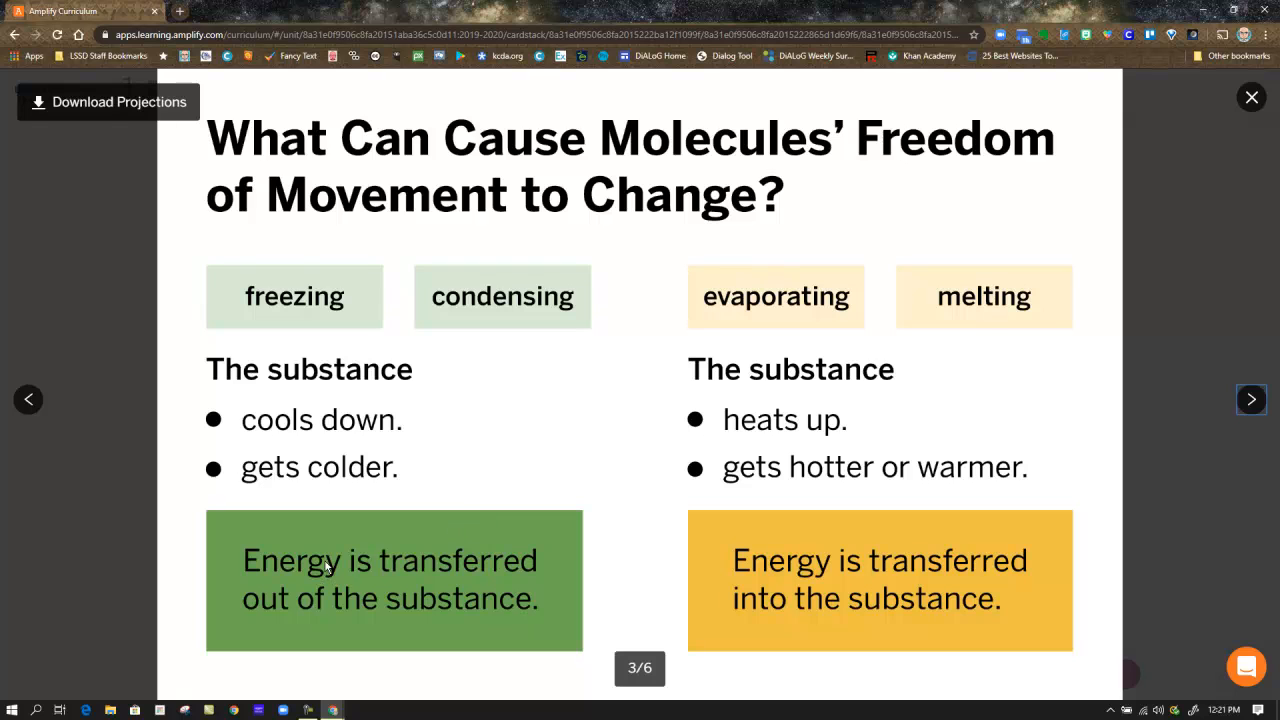
mouse_move(376, 616)
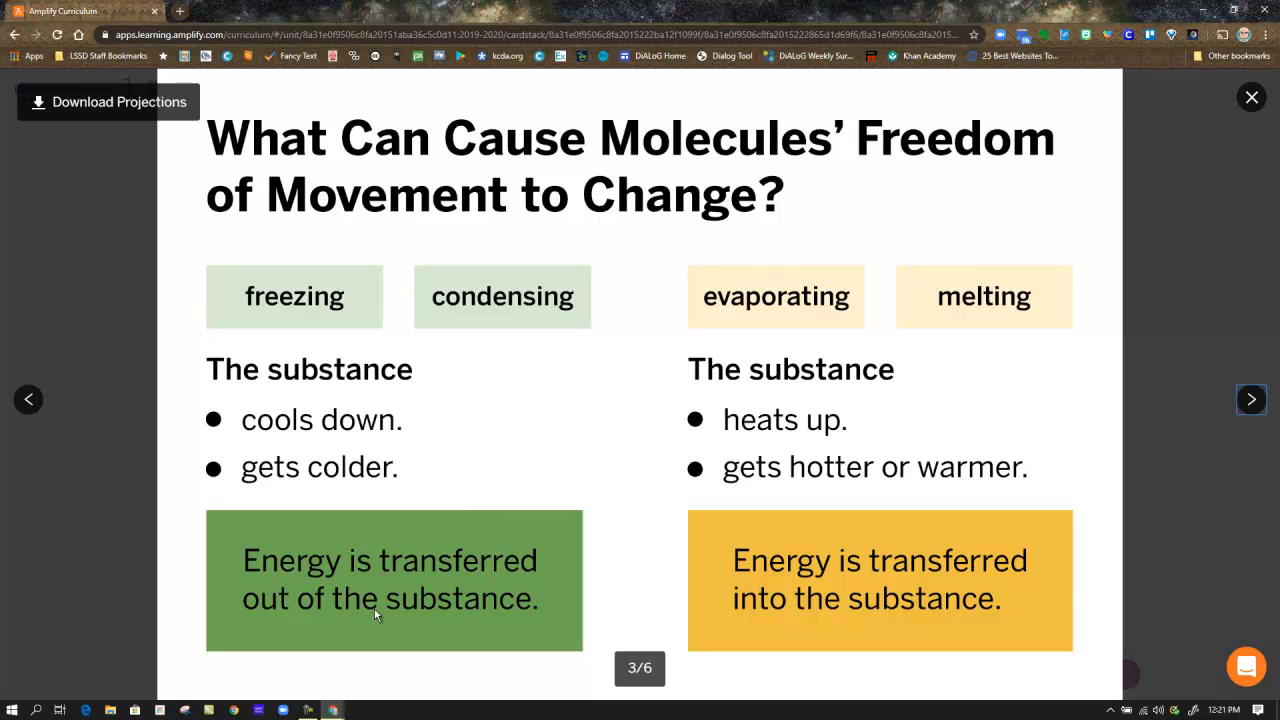
mouse_move(788, 316)
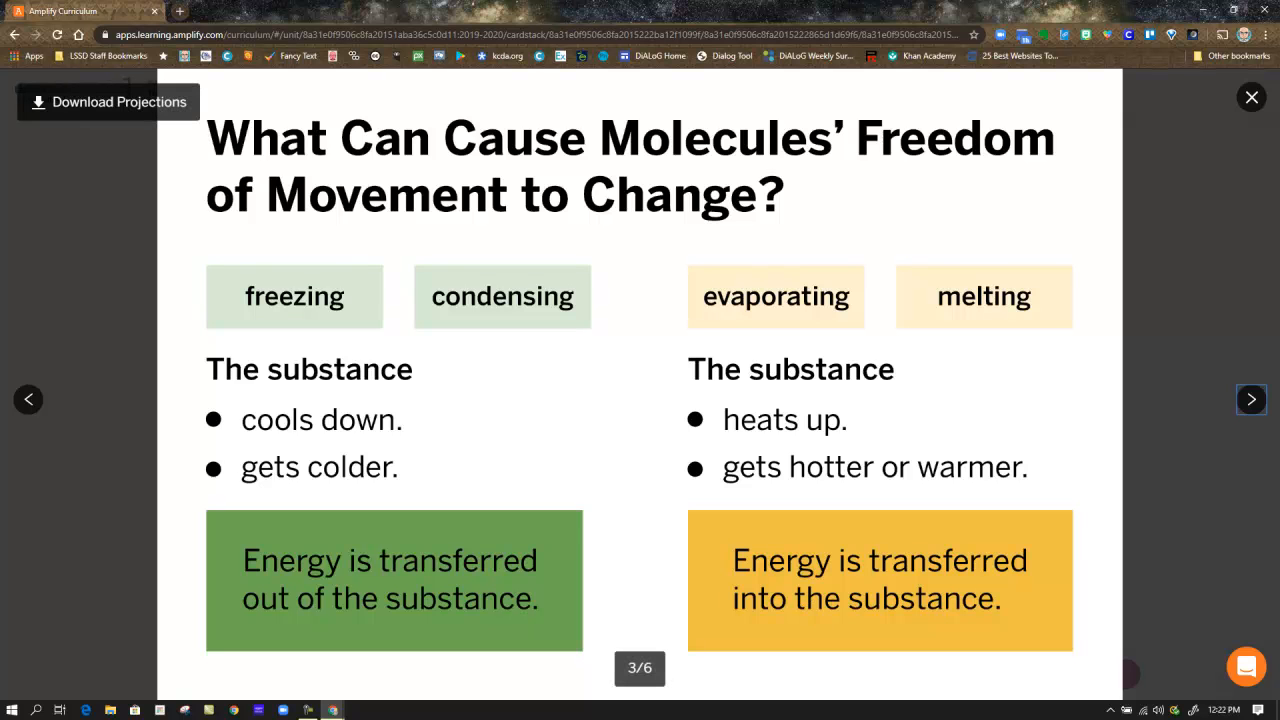
- Advance the projection to slide 4 of 6, the Key Concept on energy transfer
click(1252, 400)
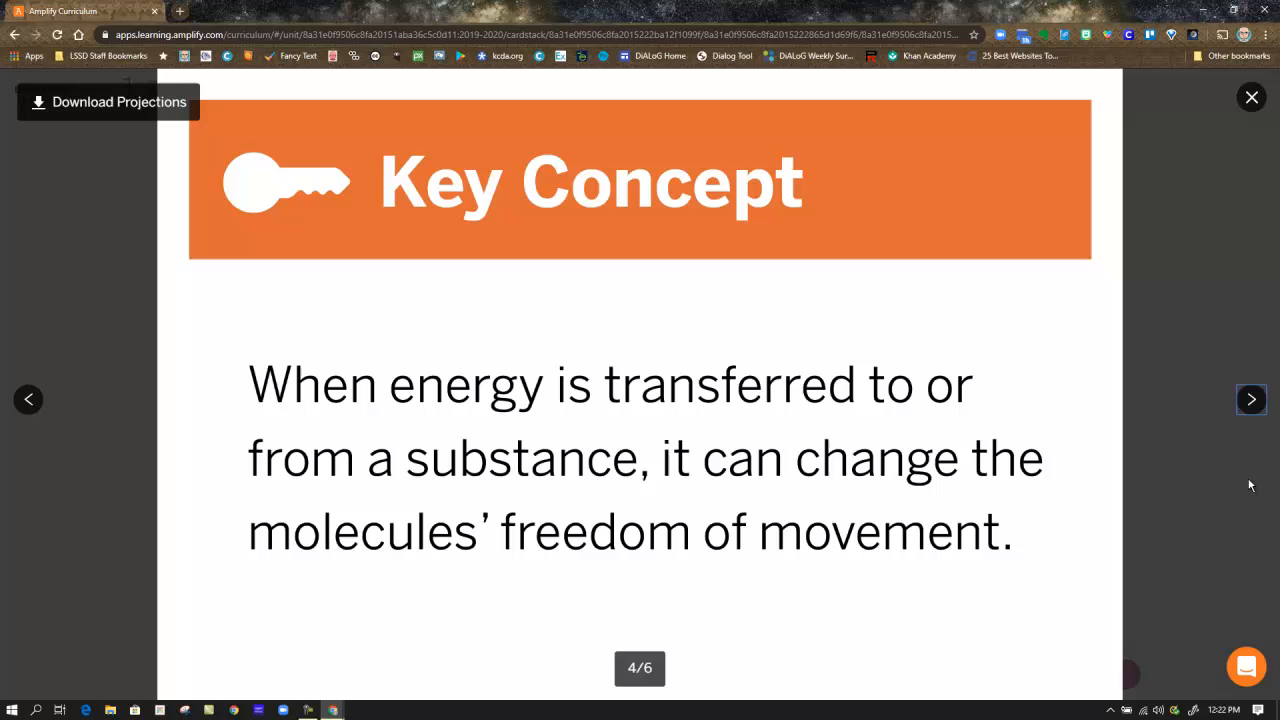
mouse_move(984, 556)
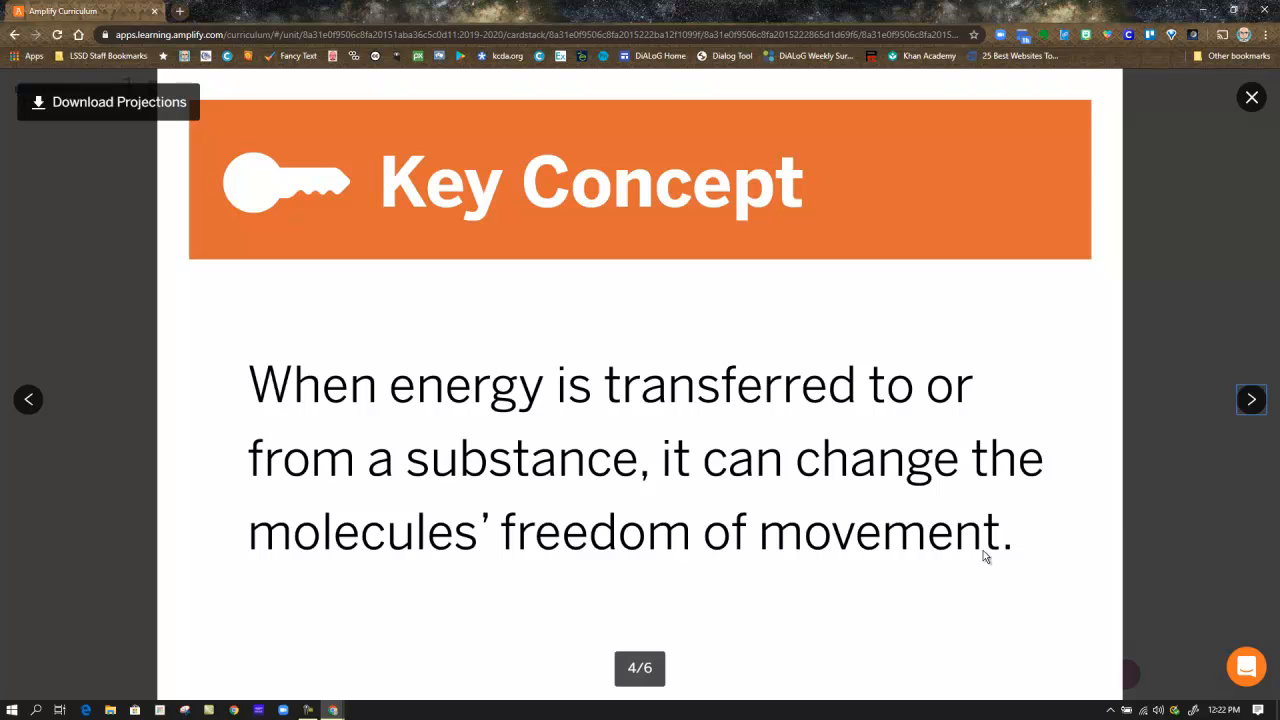
mouse_move(908, 604)
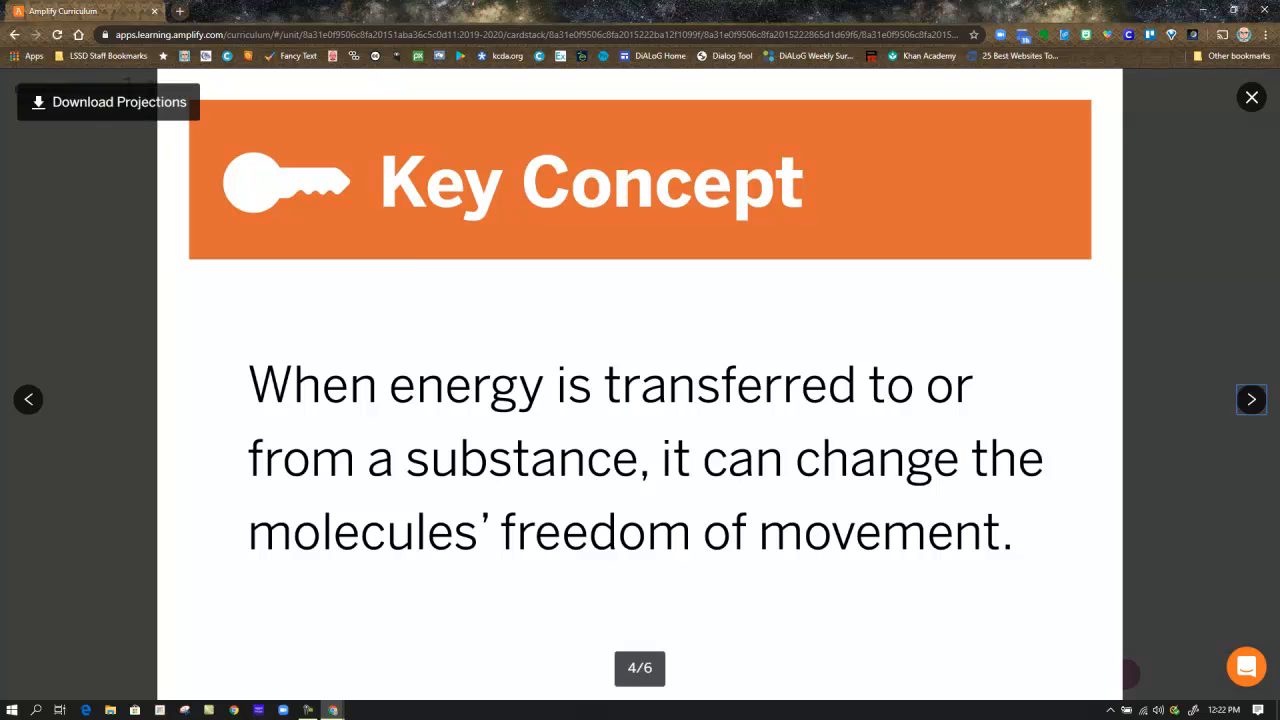
- Advance the projection to slide 5 of 6, the solid, liquid and gas energy-transfer diagram
click(1252, 400)
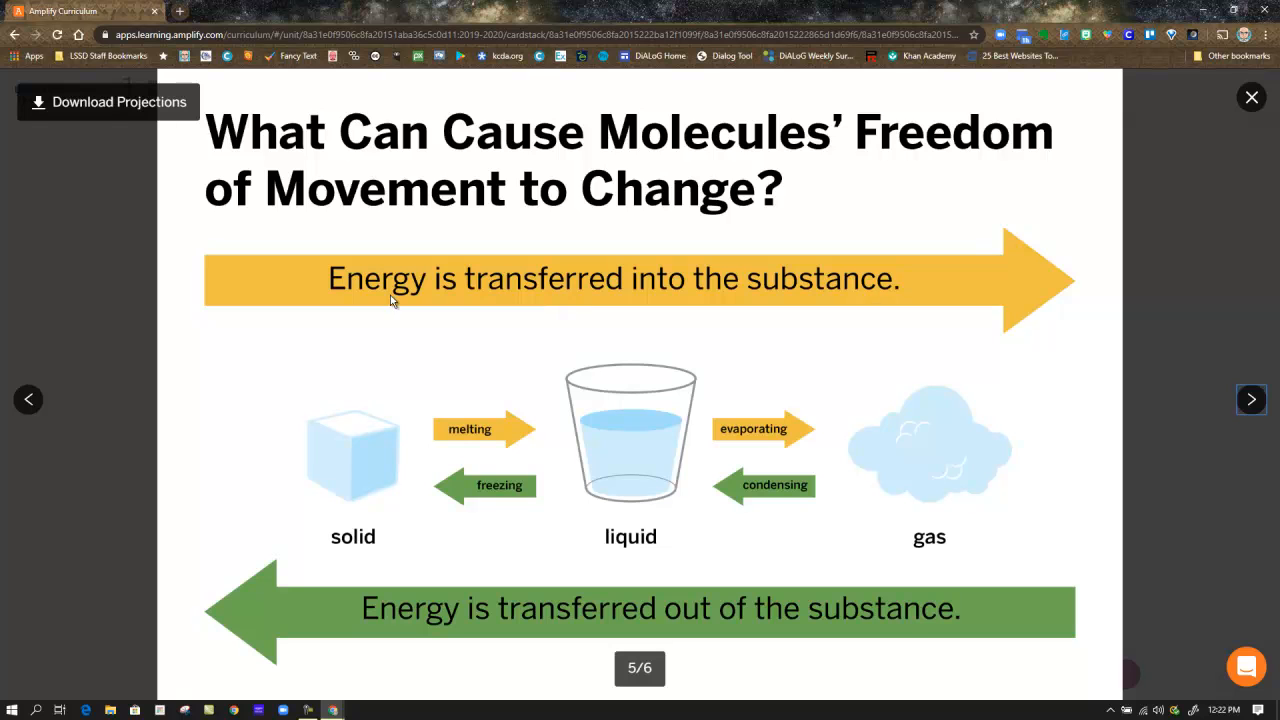
mouse_move(412, 304)
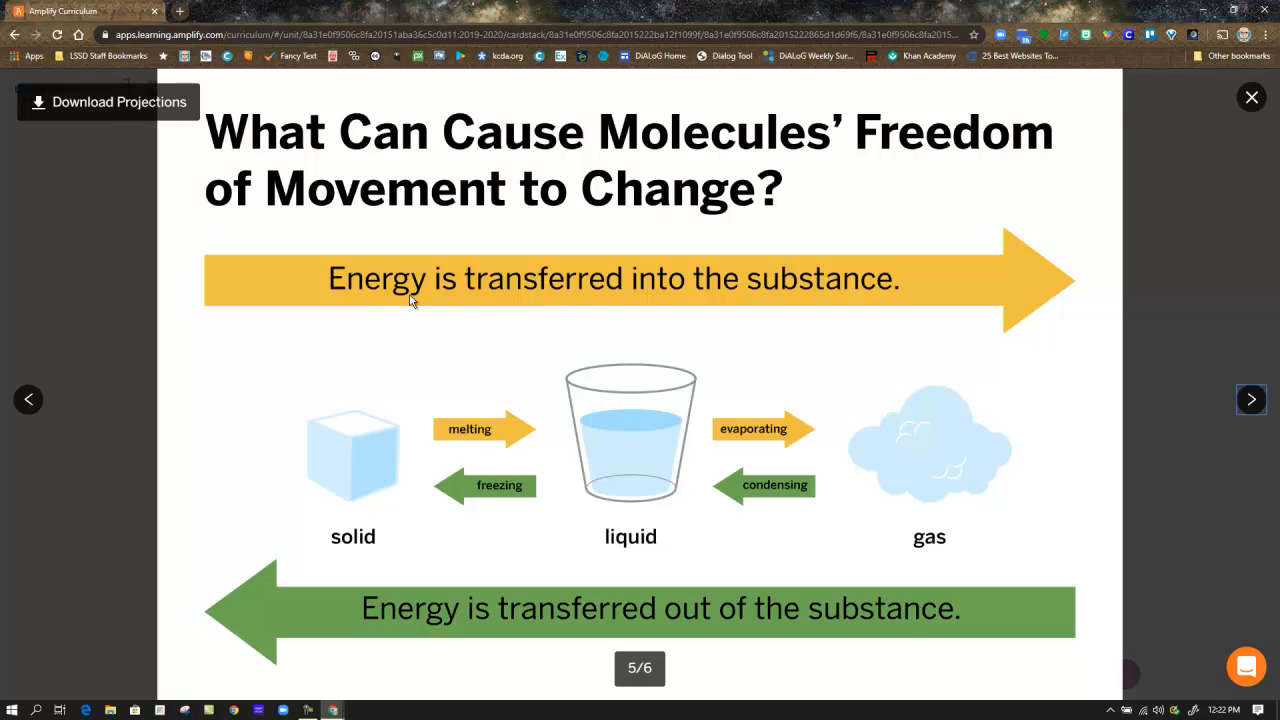
mouse_move(980, 284)
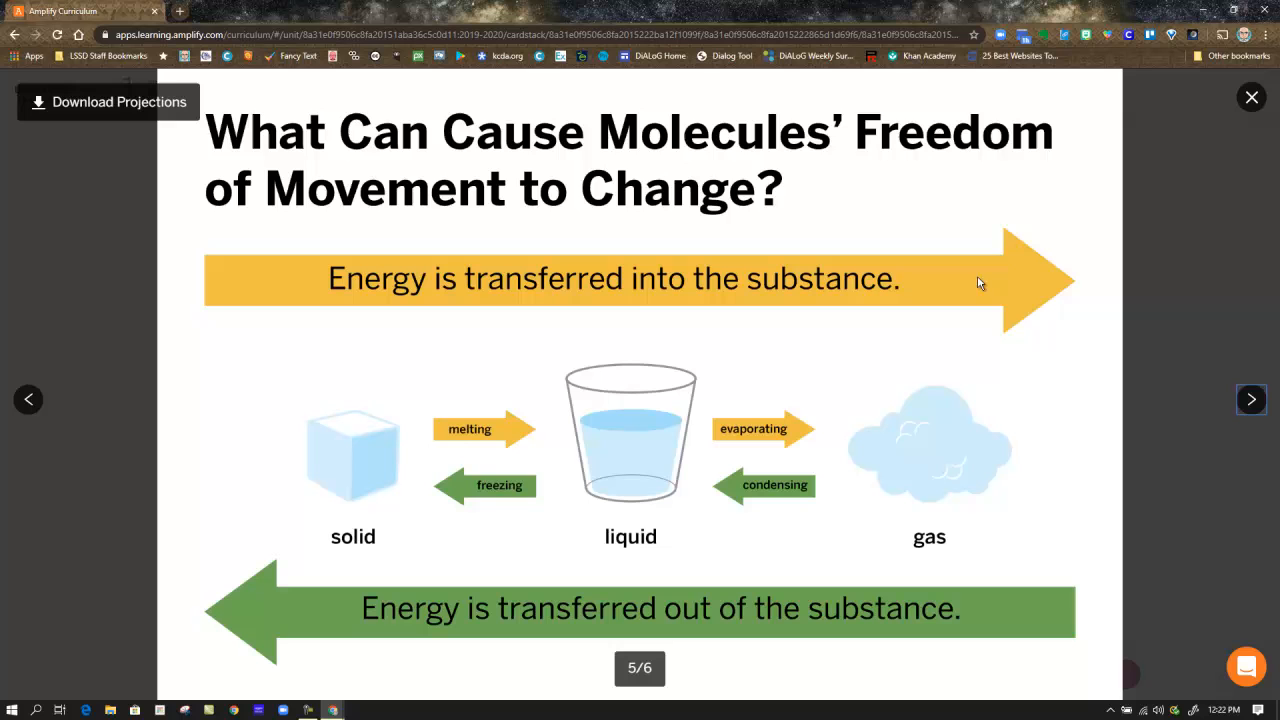
mouse_move(716, 372)
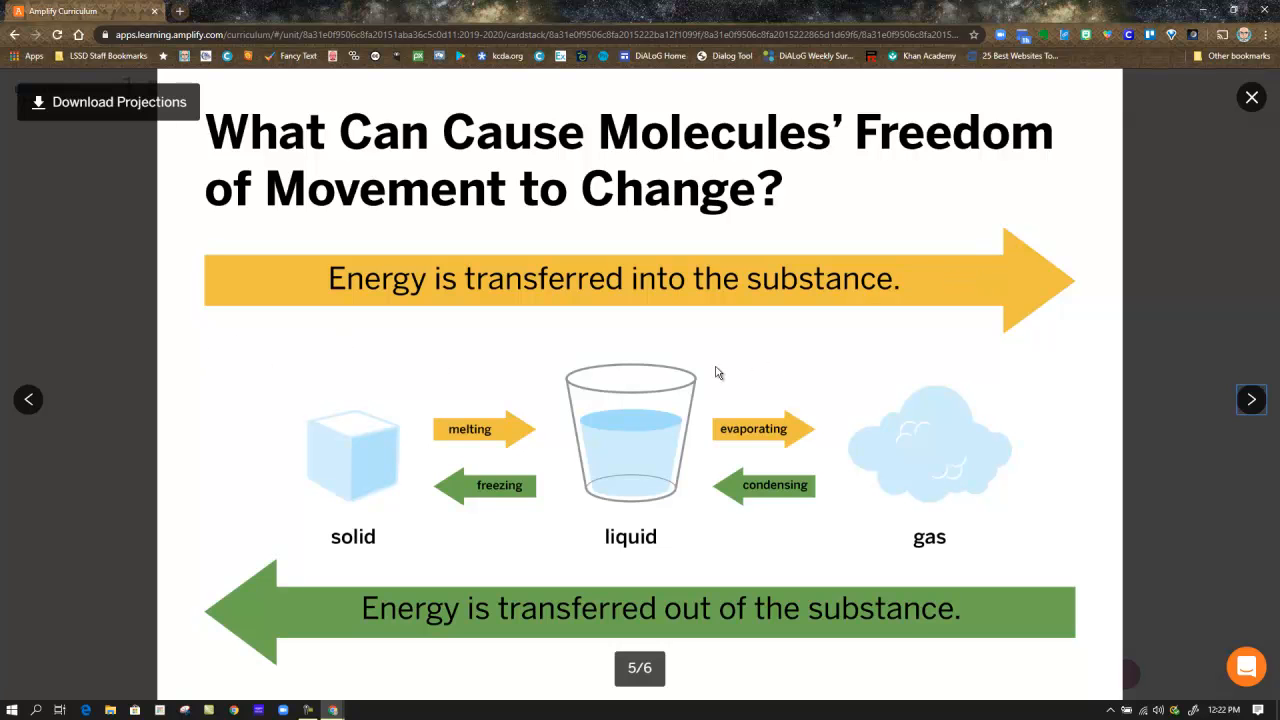
mouse_move(984, 480)
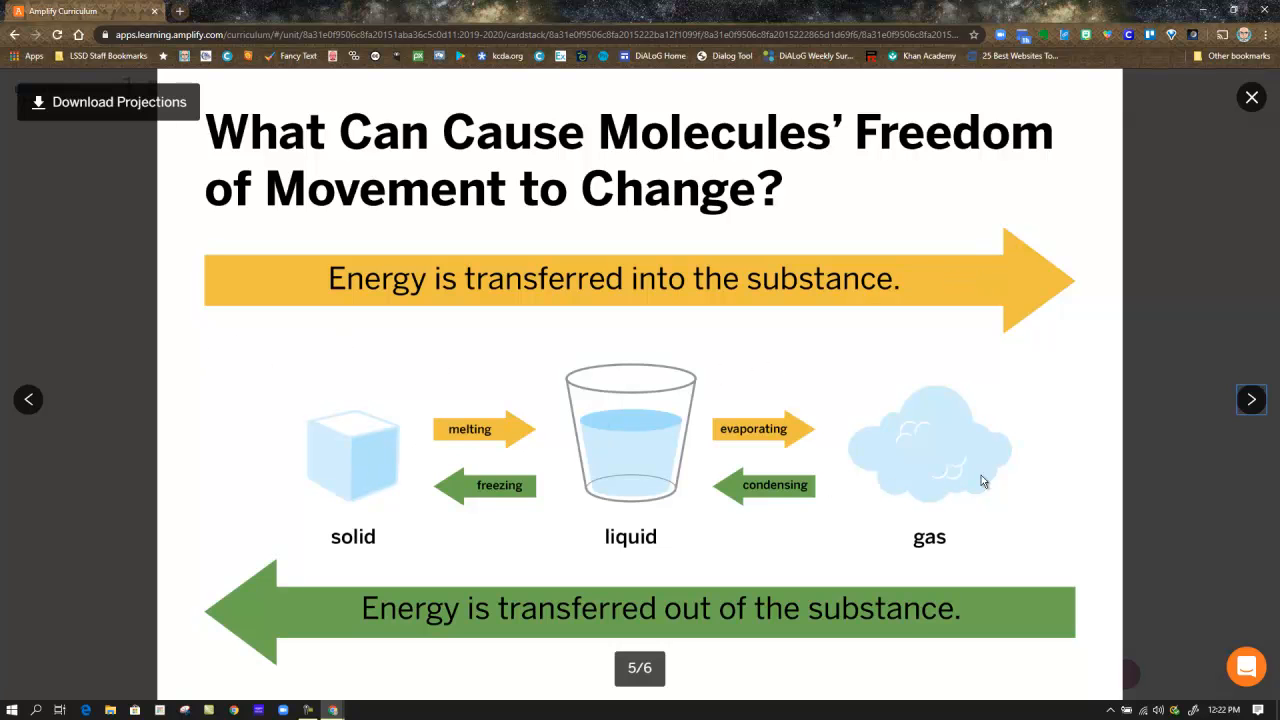
mouse_move(668, 444)
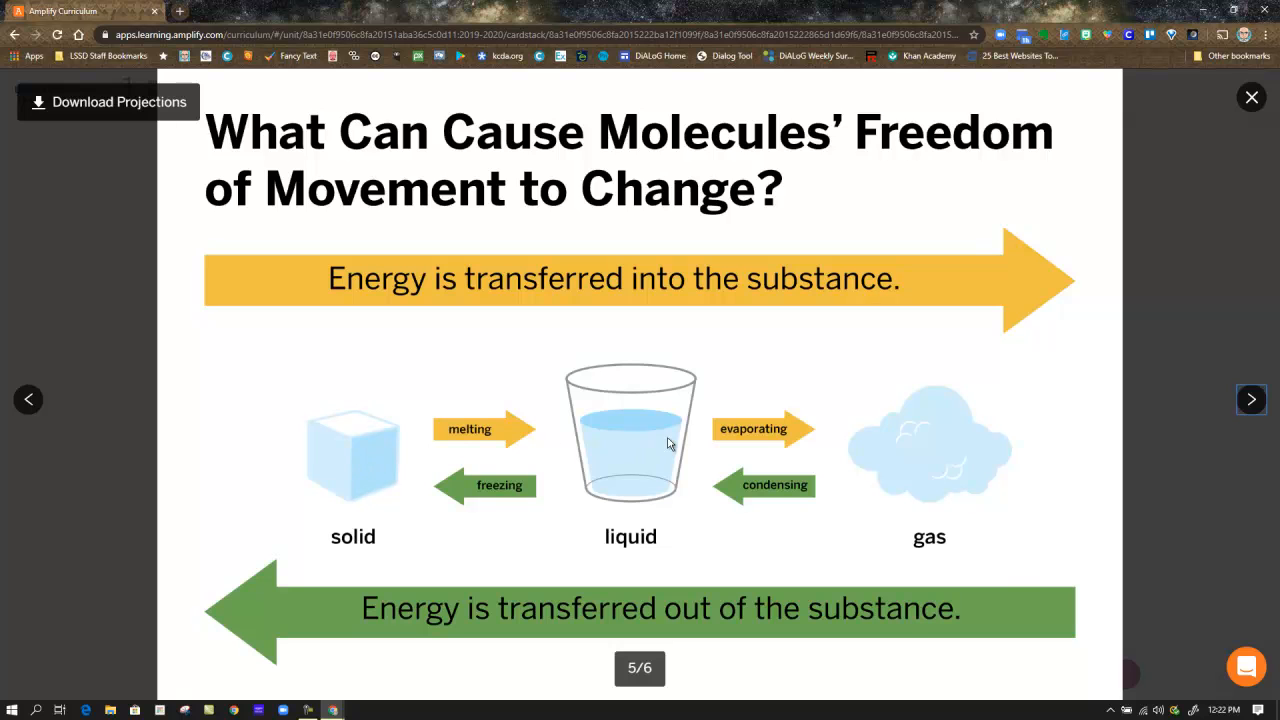
mouse_move(984, 608)
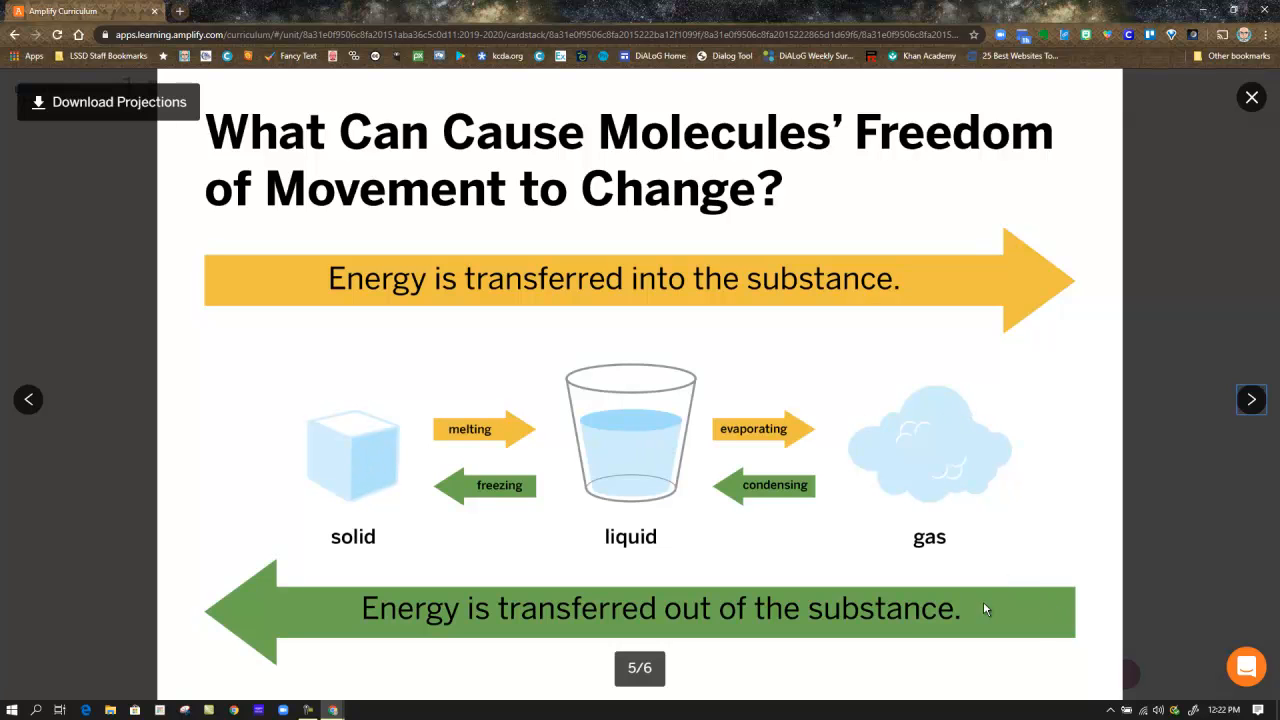
mouse_move(1072, 544)
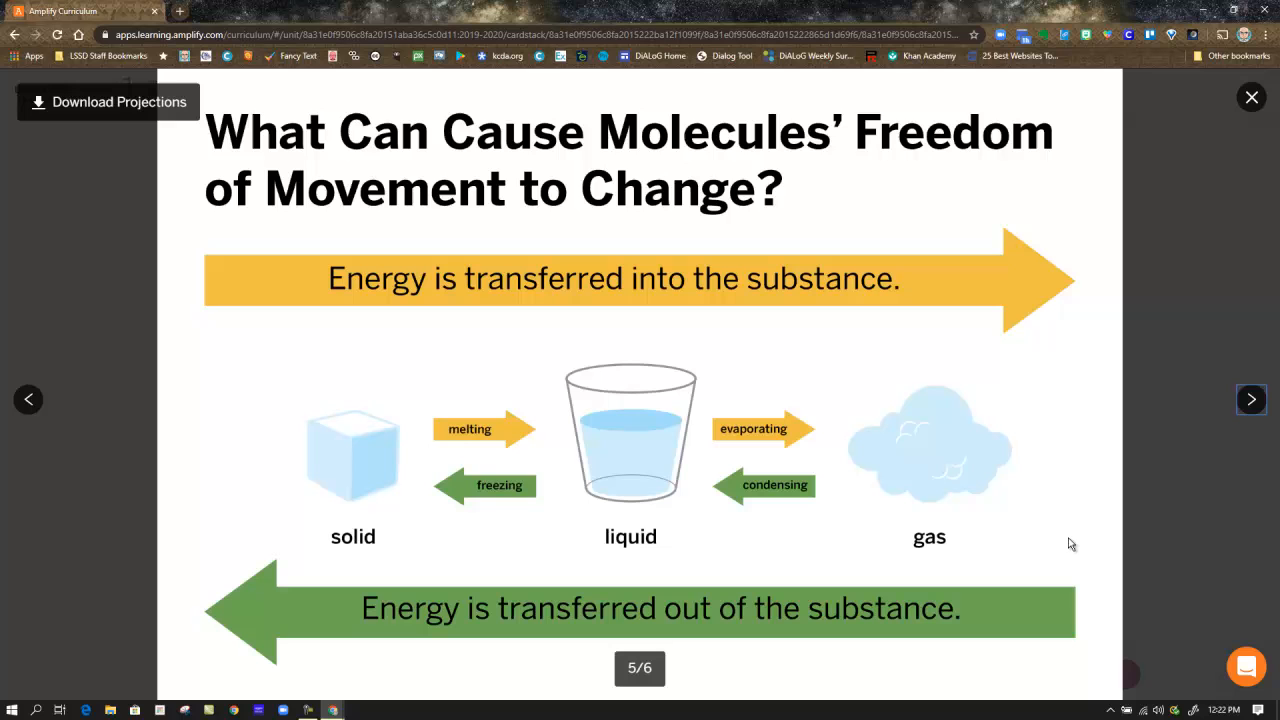
mouse_move(956, 532)
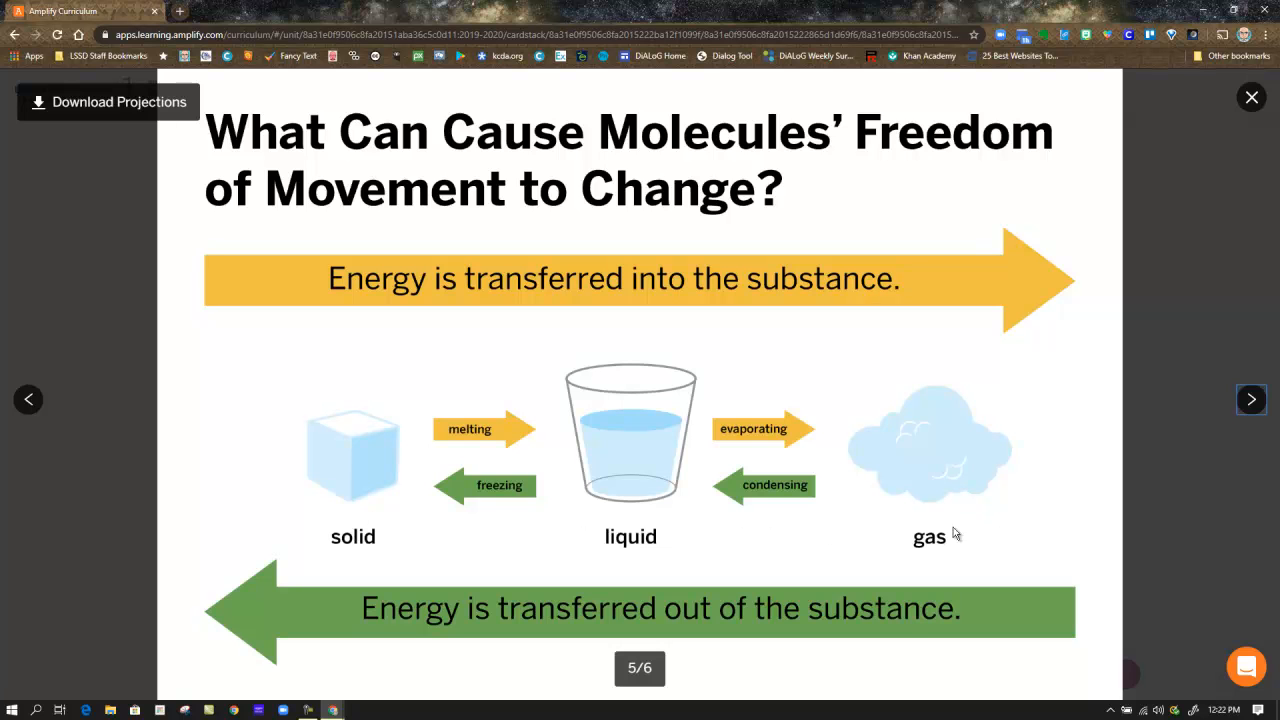
mouse_move(448, 452)
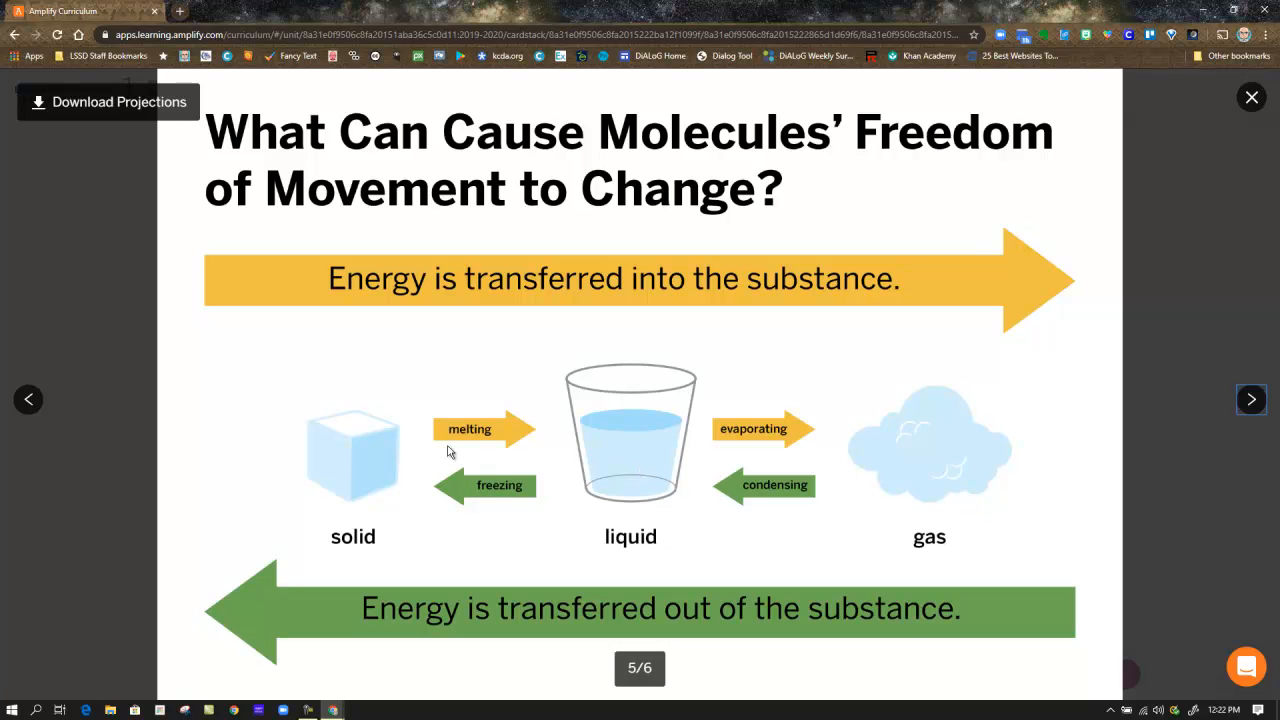
mouse_move(352, 462)
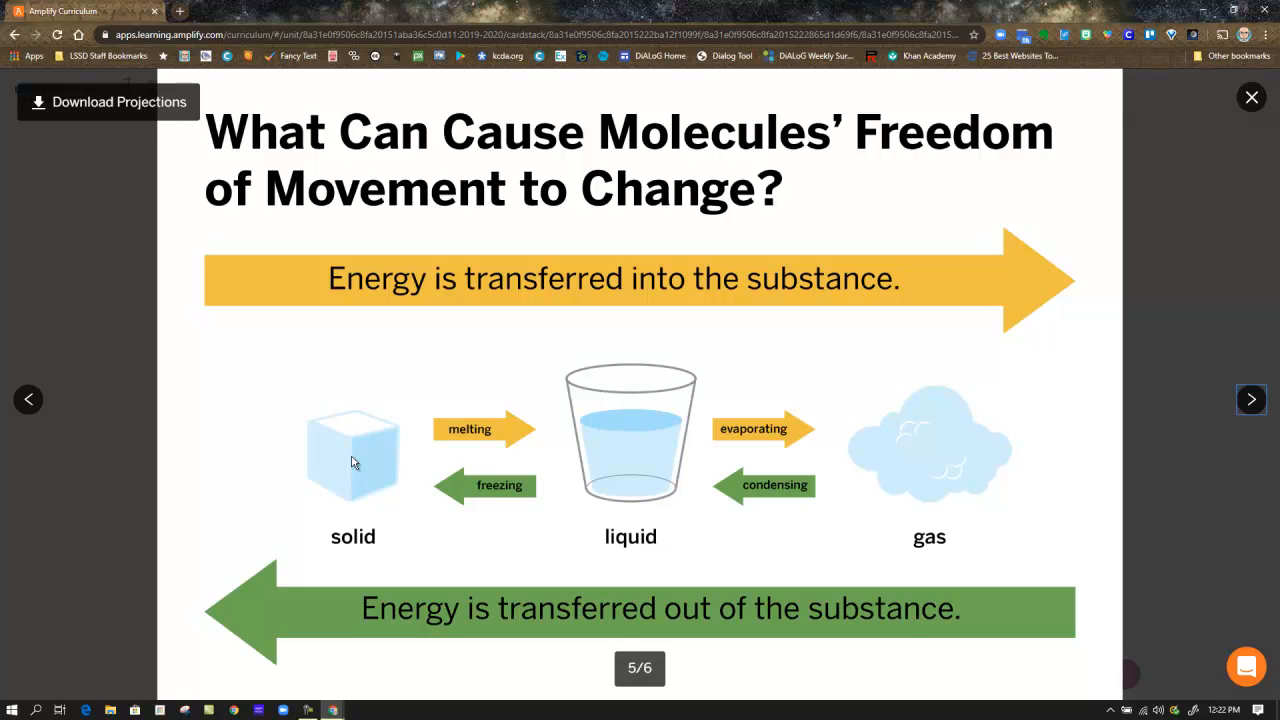
mouse_move(358, 428)
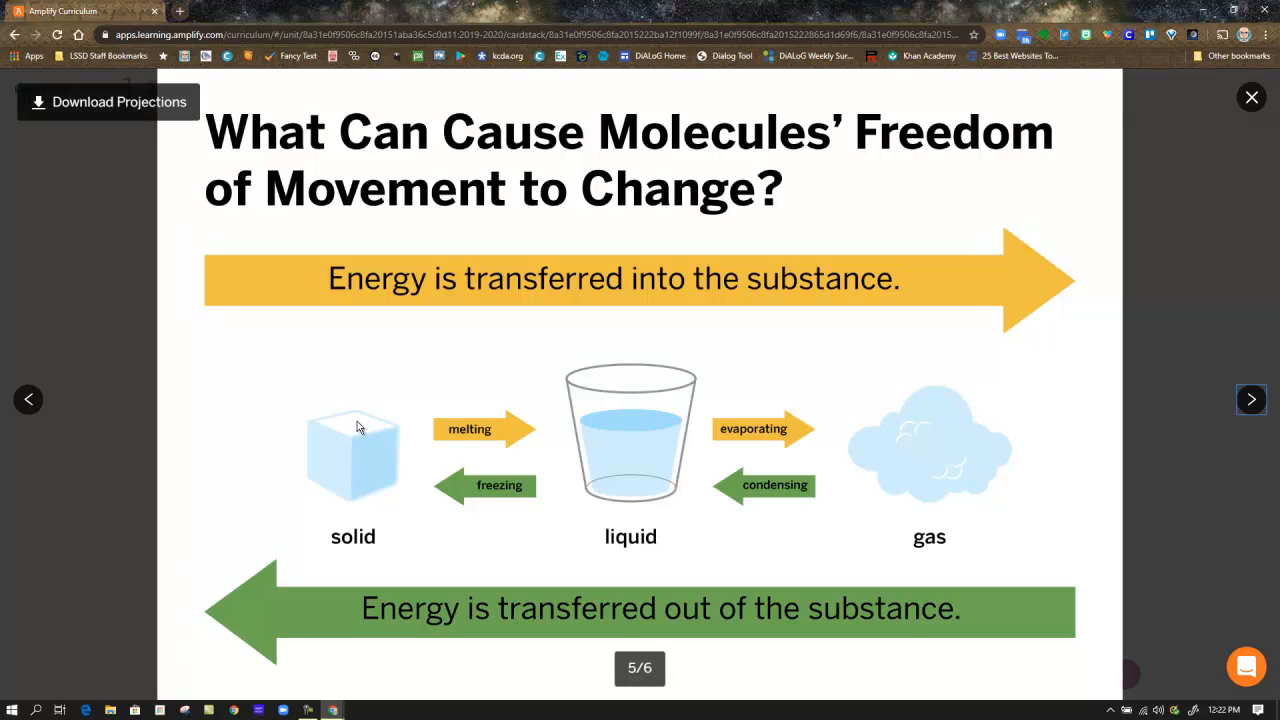
mouse_move(368, 388)
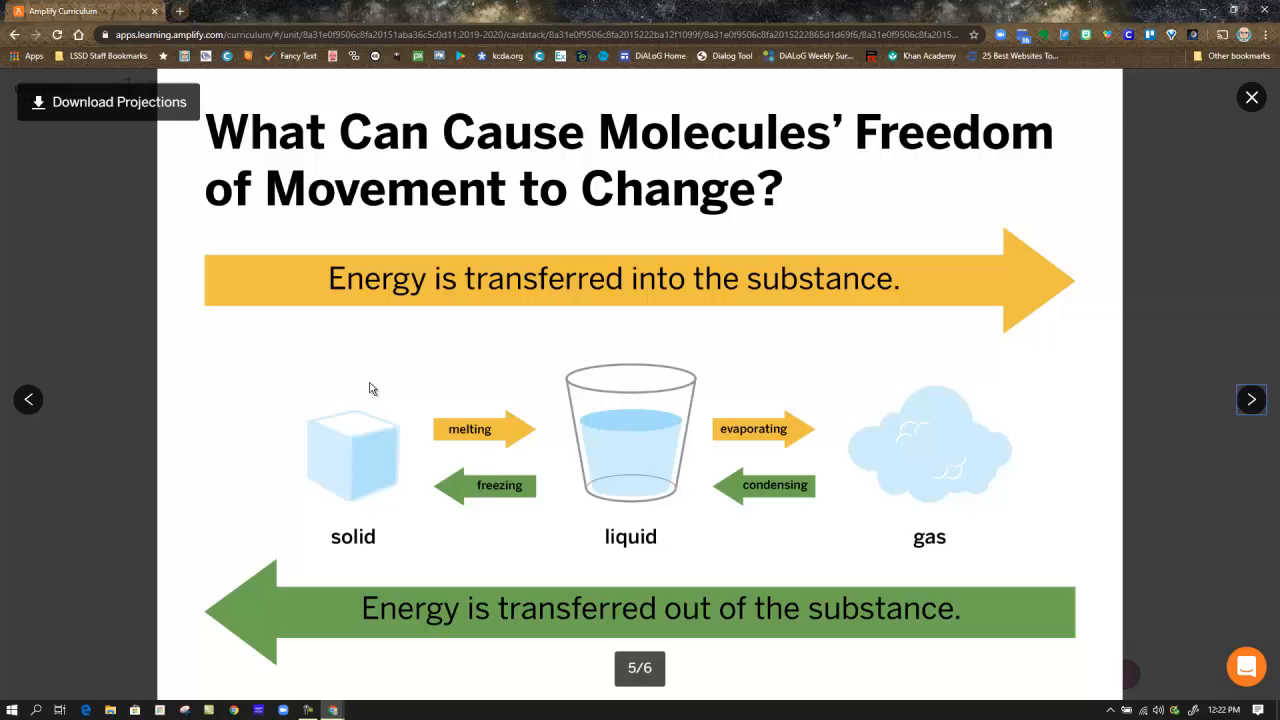
mouse_move(352, 444)
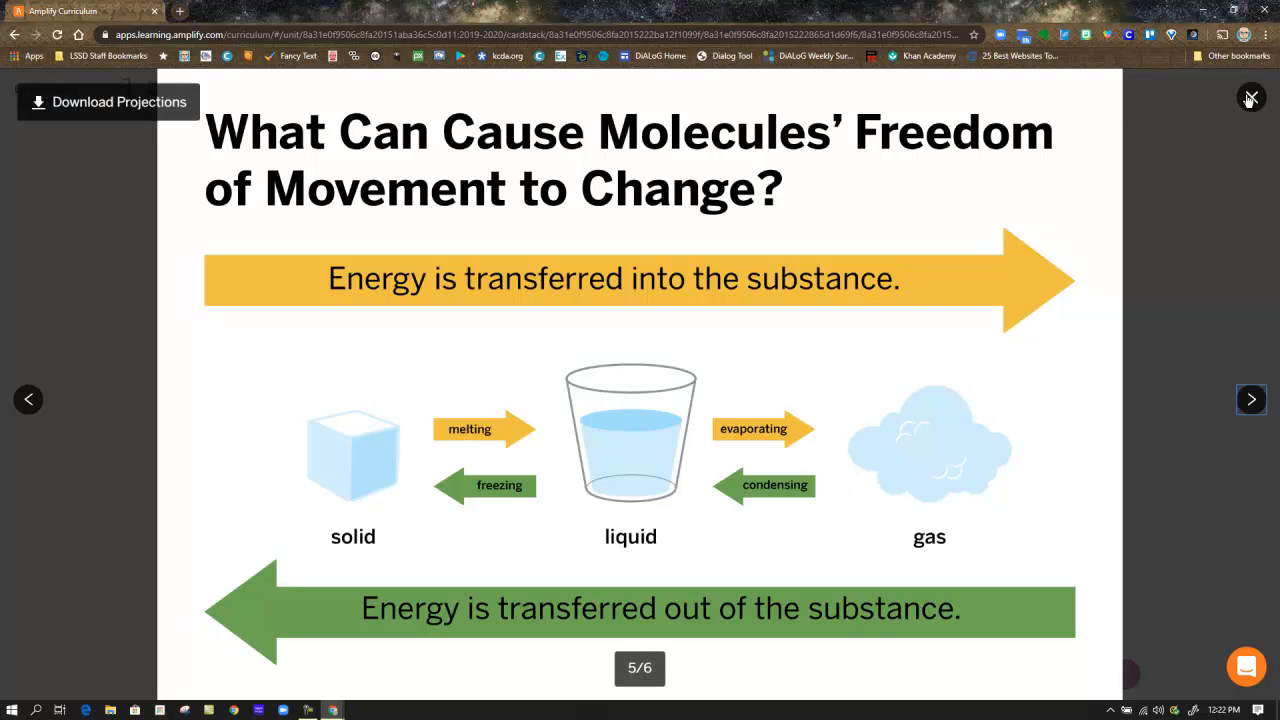
- Exit the projection view back to the Sim activity instructions
click(1250, 96)
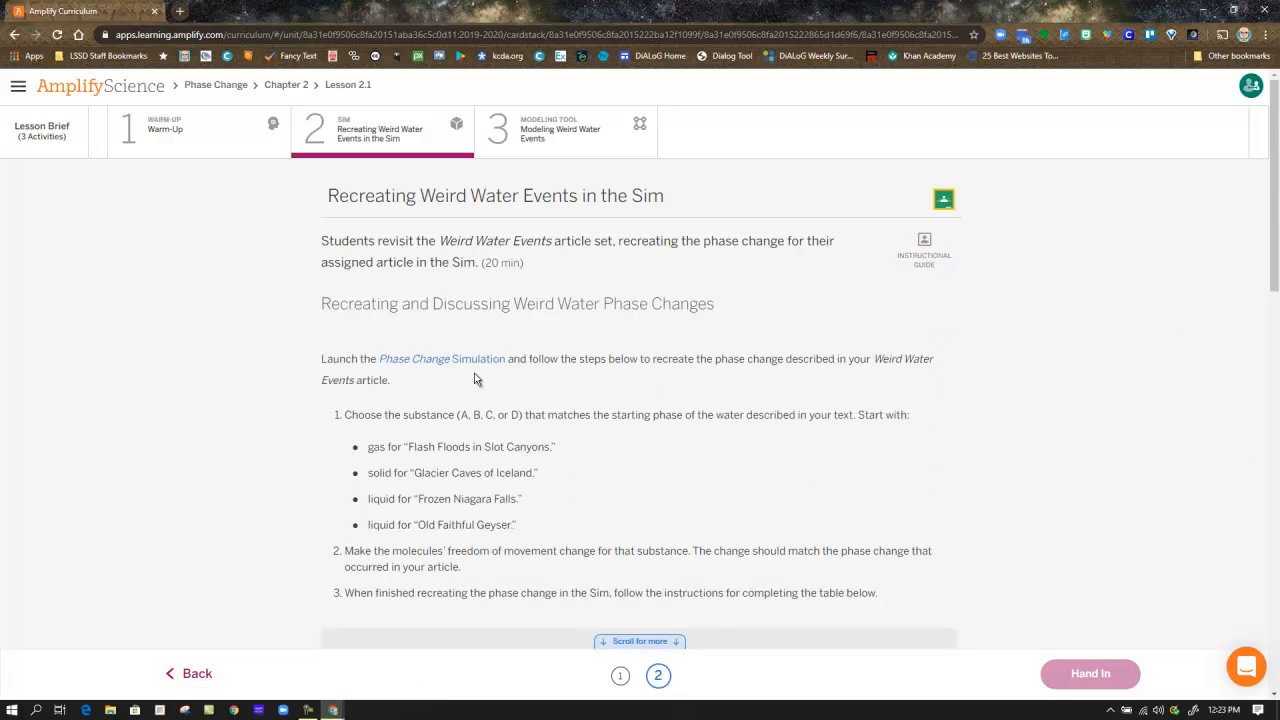
mouse_move(442, 358)
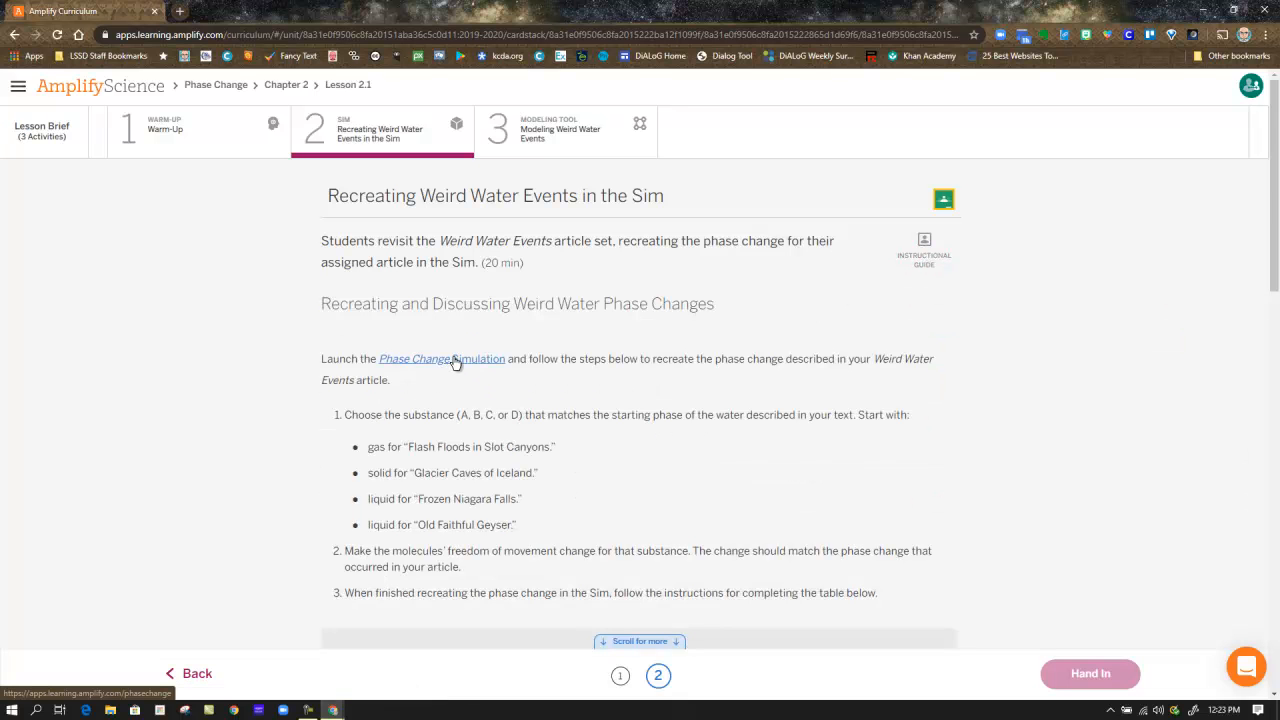
- Launch the Phase Change Simulation from the activity link and reveal the table instructions and word bank
click(440, 358)
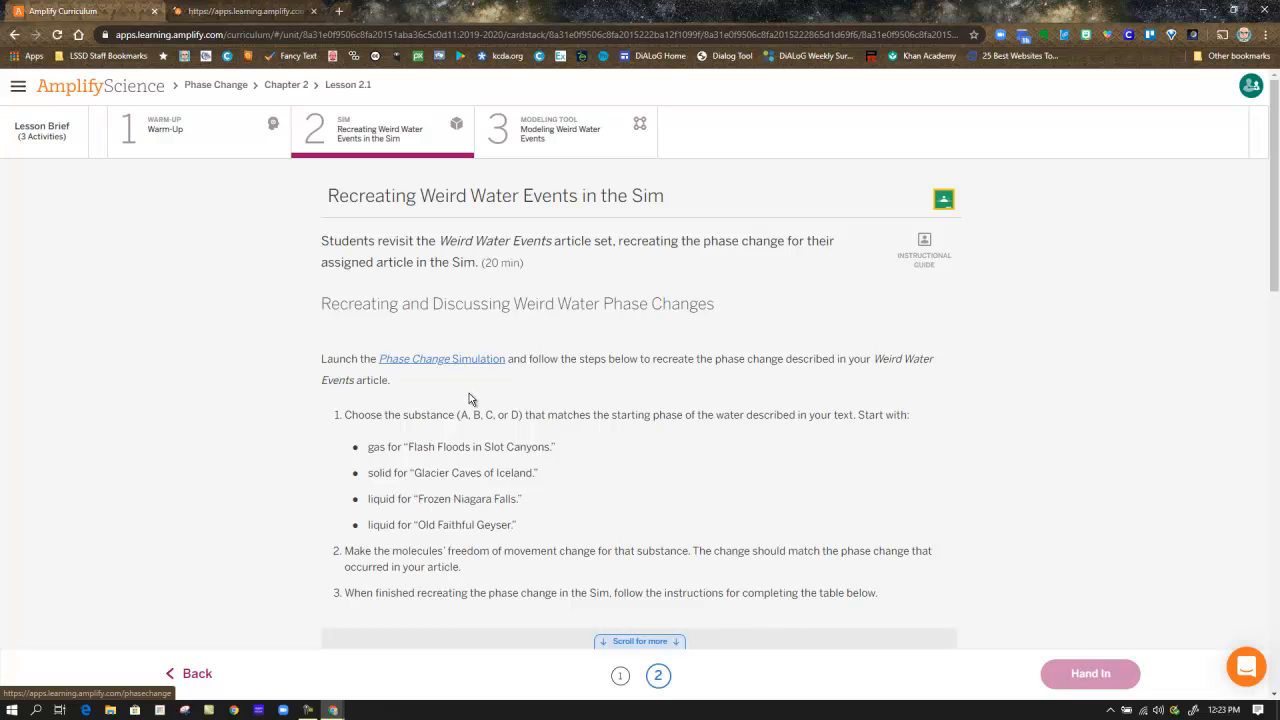
click(440, 358)
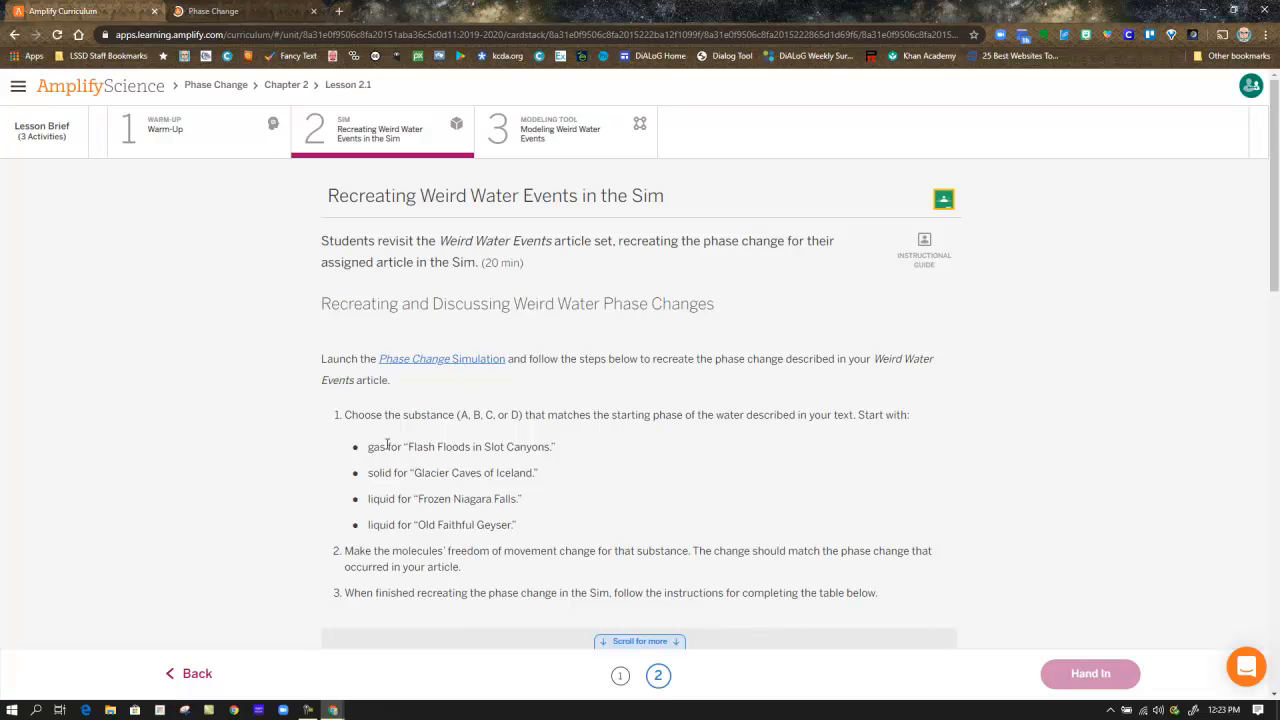
mouse_move(464, 450)
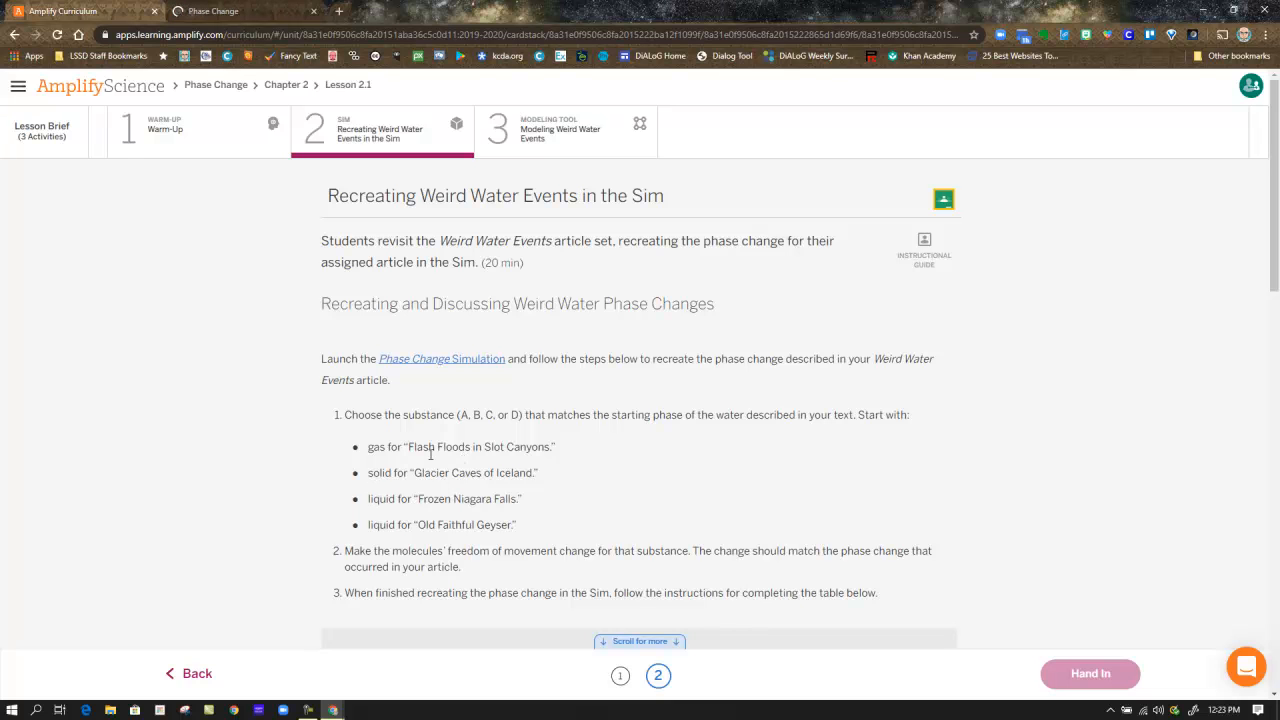
scroll(down, 3)
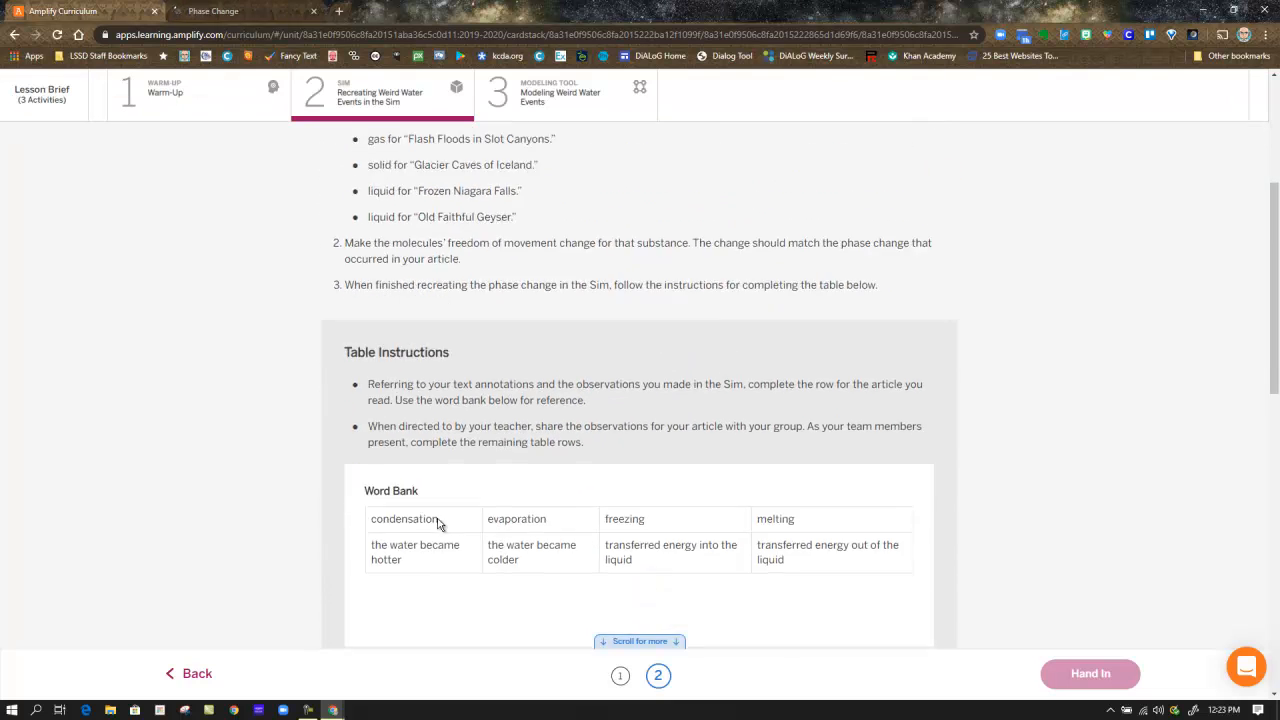
scroll(down, 3)
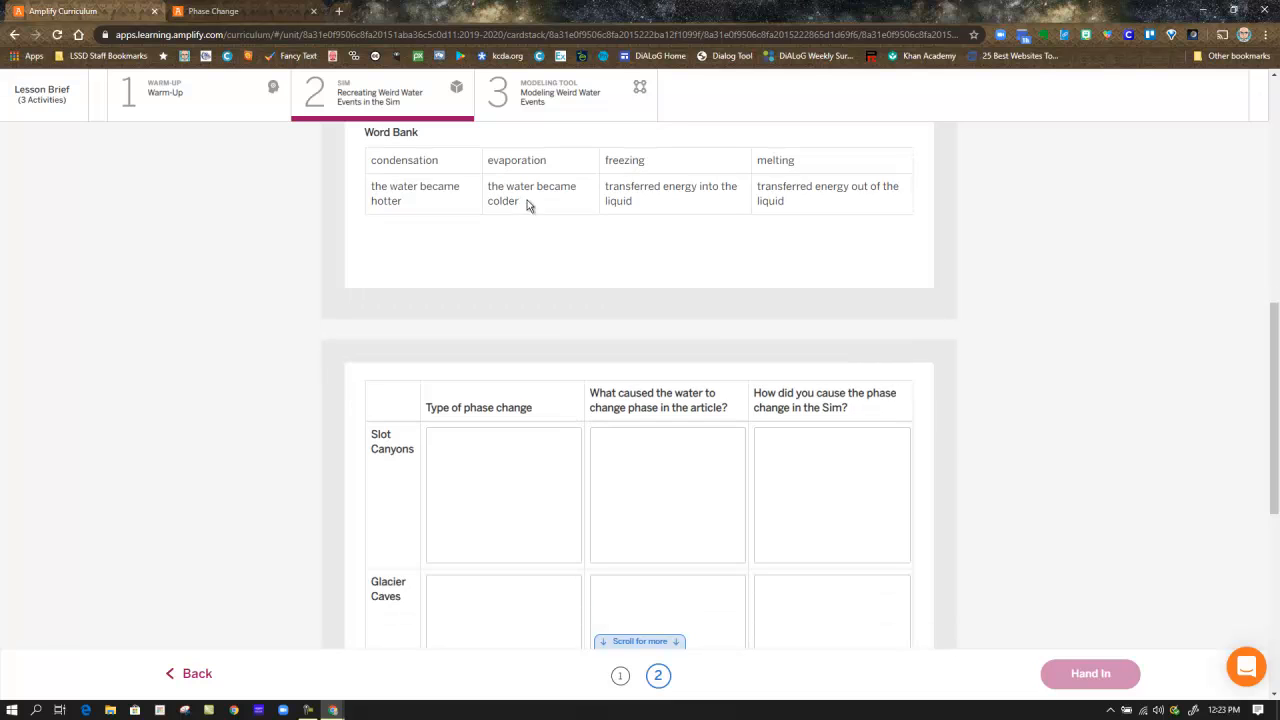
scroll(down, 3)
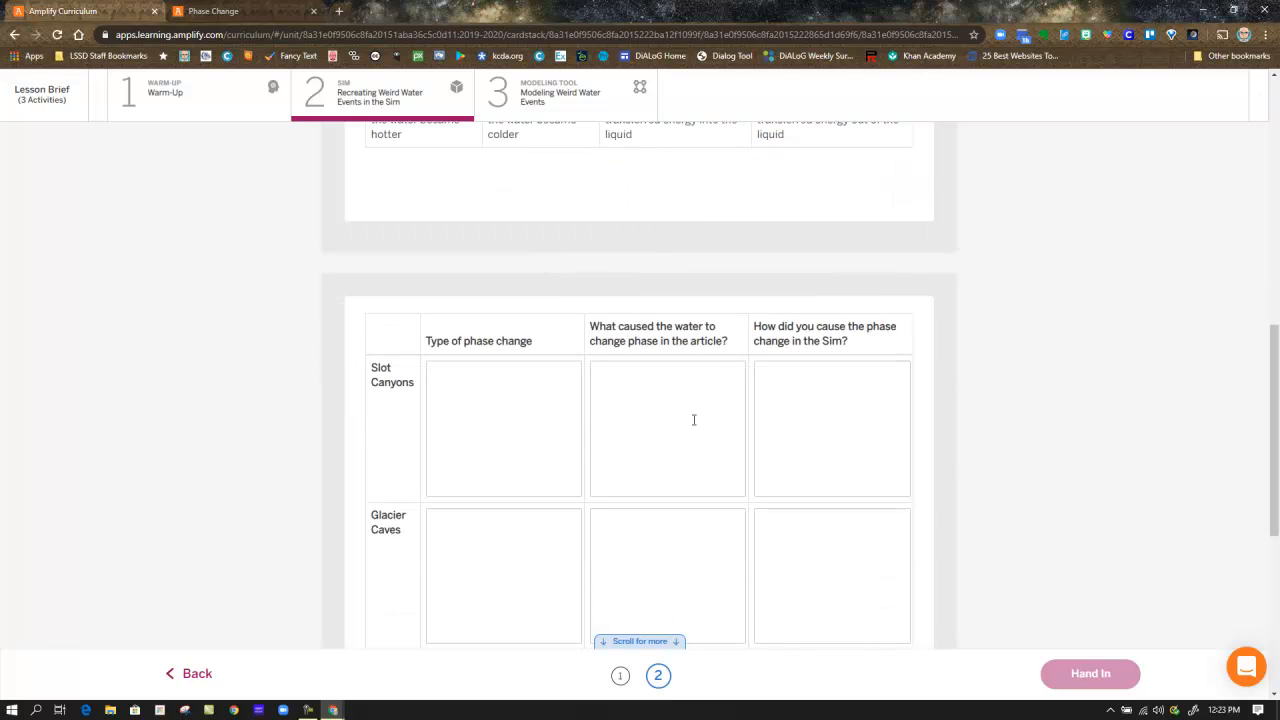
scroll(down, 3)
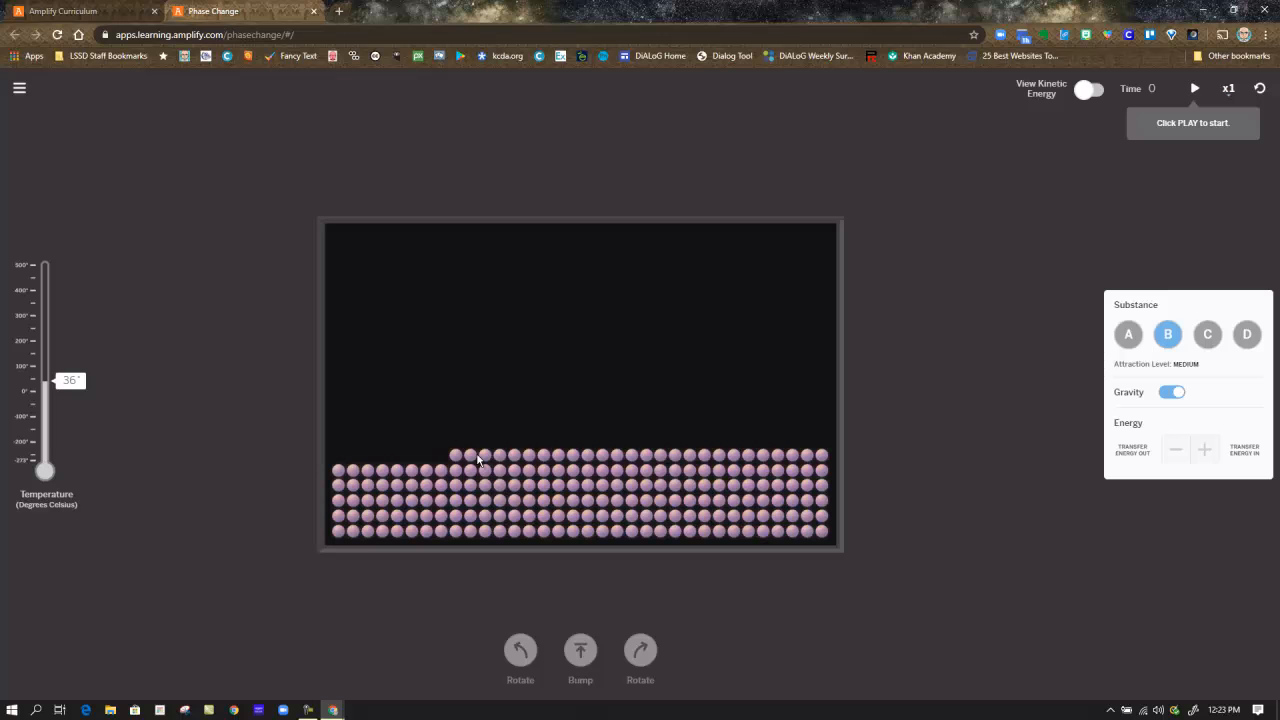
- Switch the simulation's substance to A, then C, then D to compare their particles
click(484, 456)
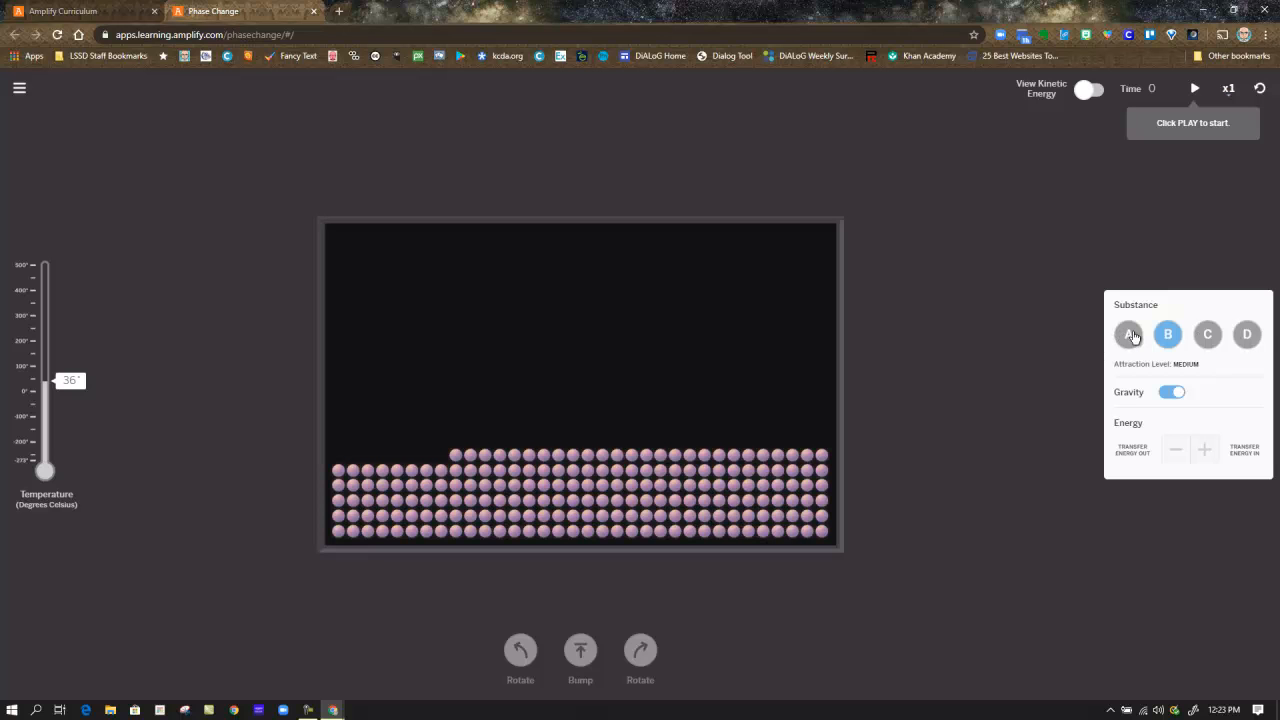
click(1128, 334)
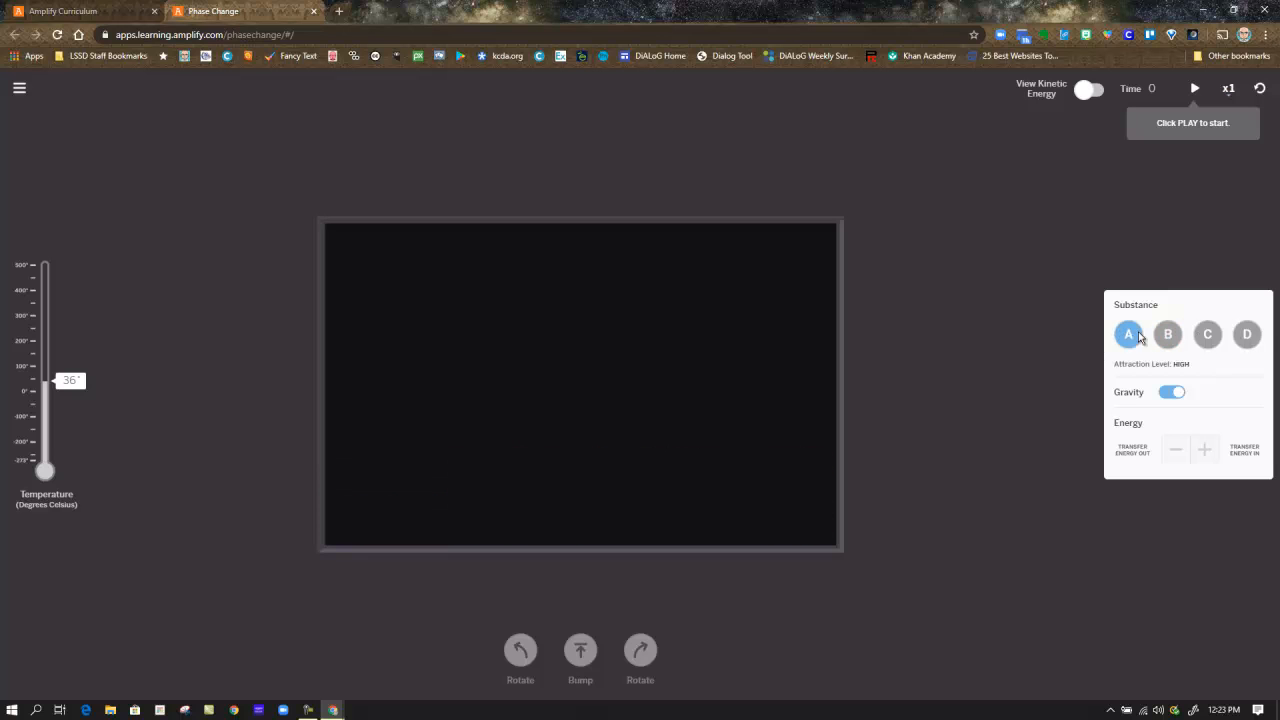
click(1168, 334)
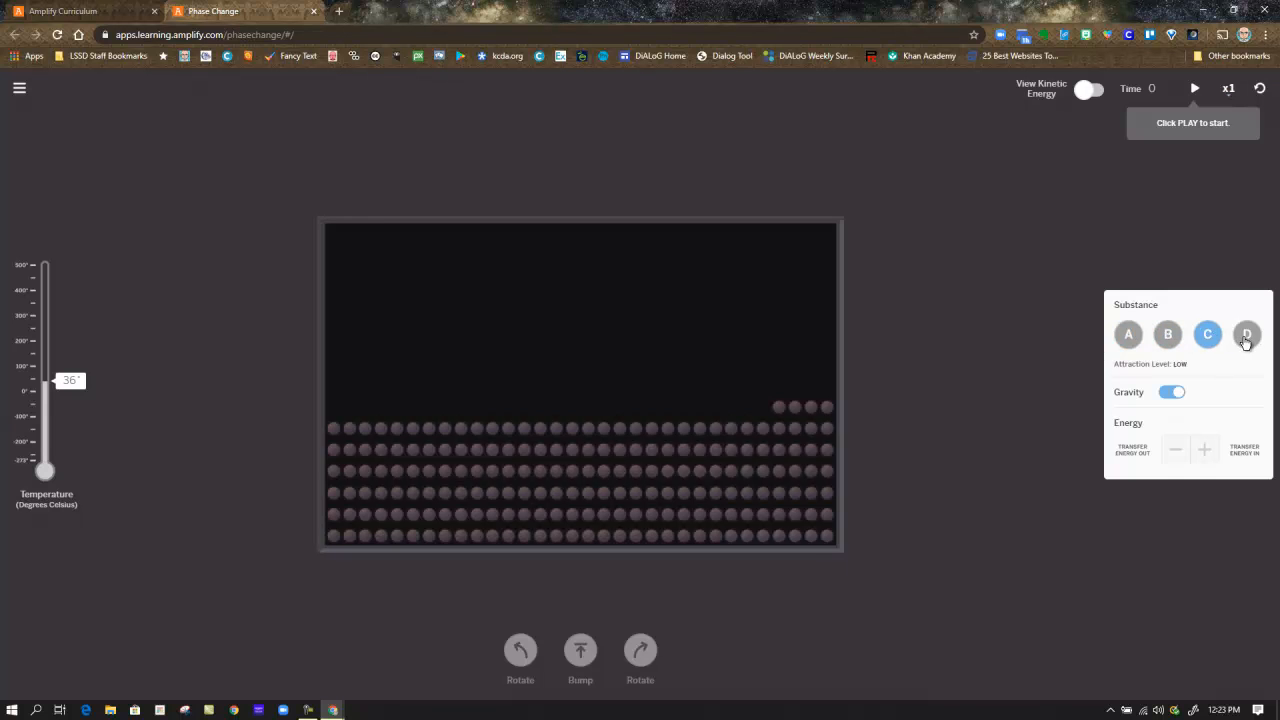
click(1248, 334)
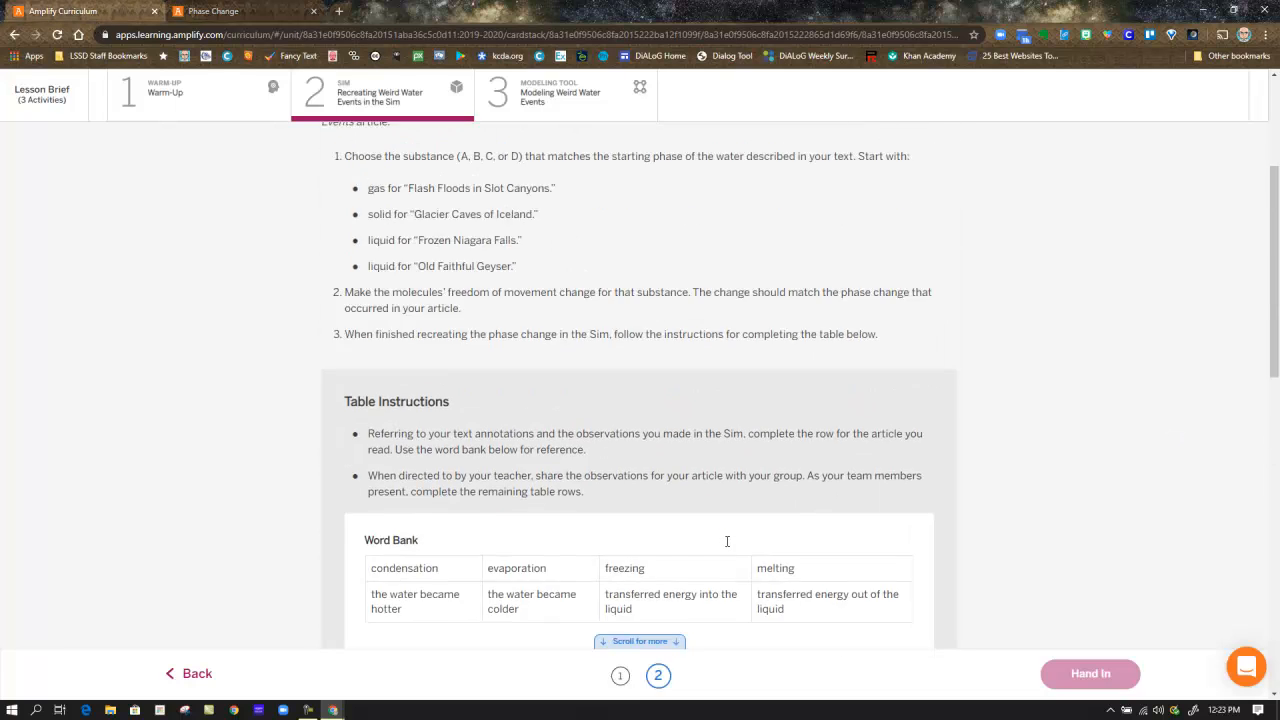
- Scroll back up the activity instructions to the recreation and substance-choice steps
scroll(up, 3)
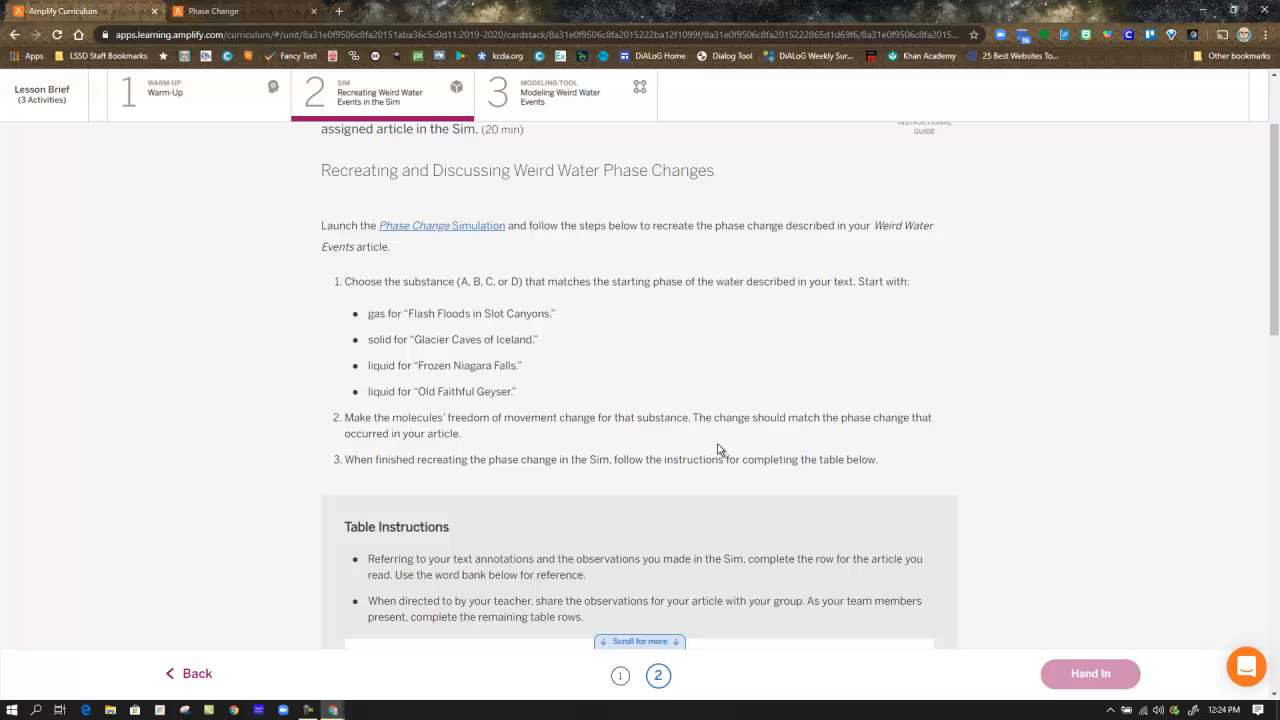
mouse_move(824, 438)
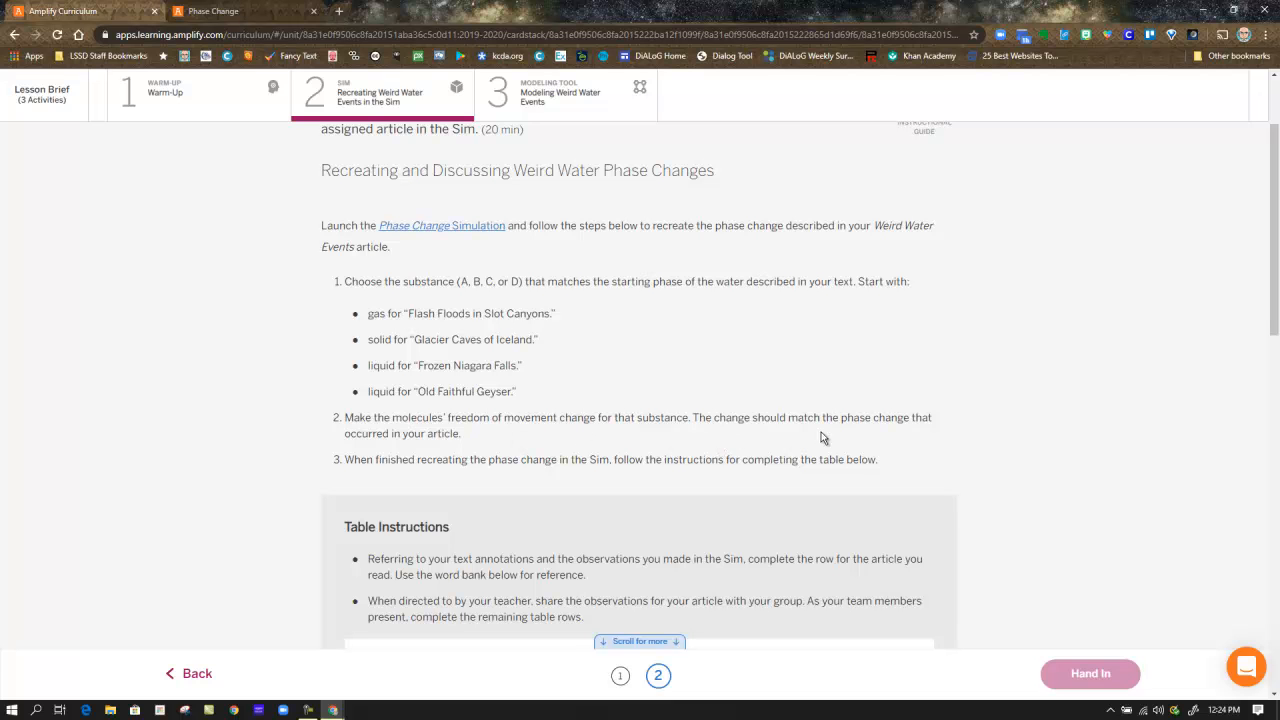
mouse_move(348, 76)
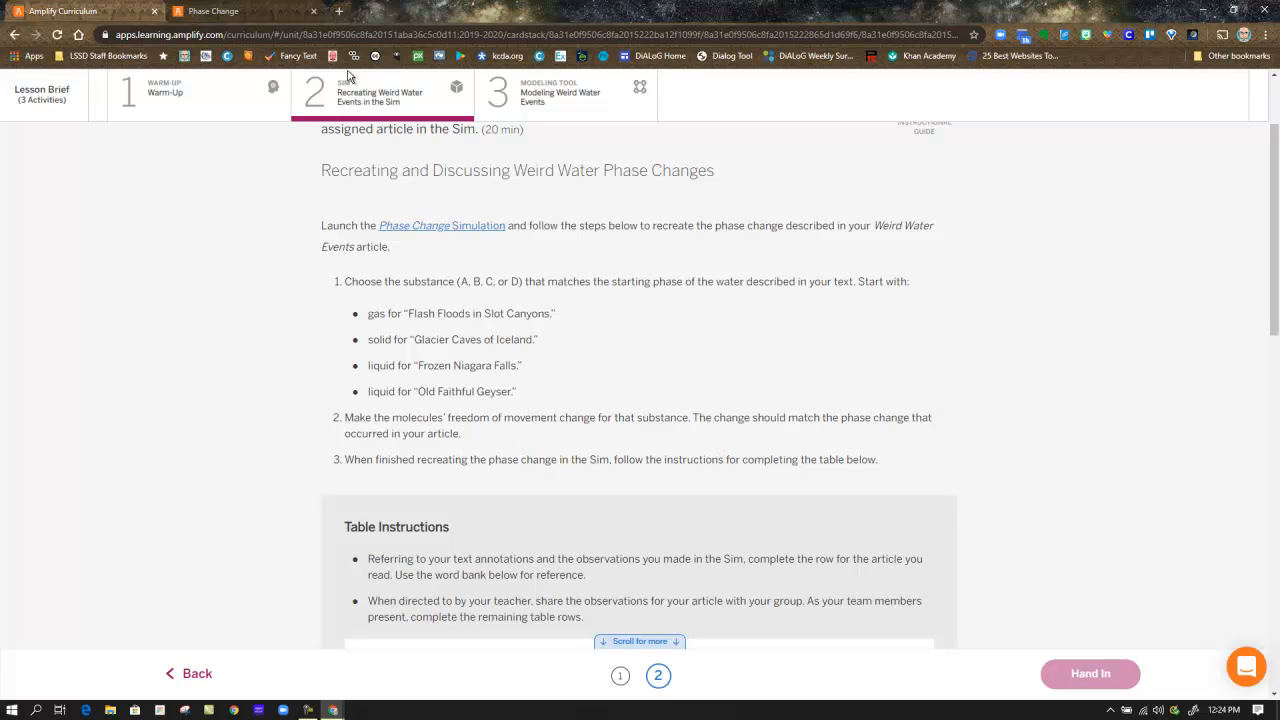
- In the simulation, view the x1 speed choices and turn on View Kinetic Energy for substance D
click(478, 224)
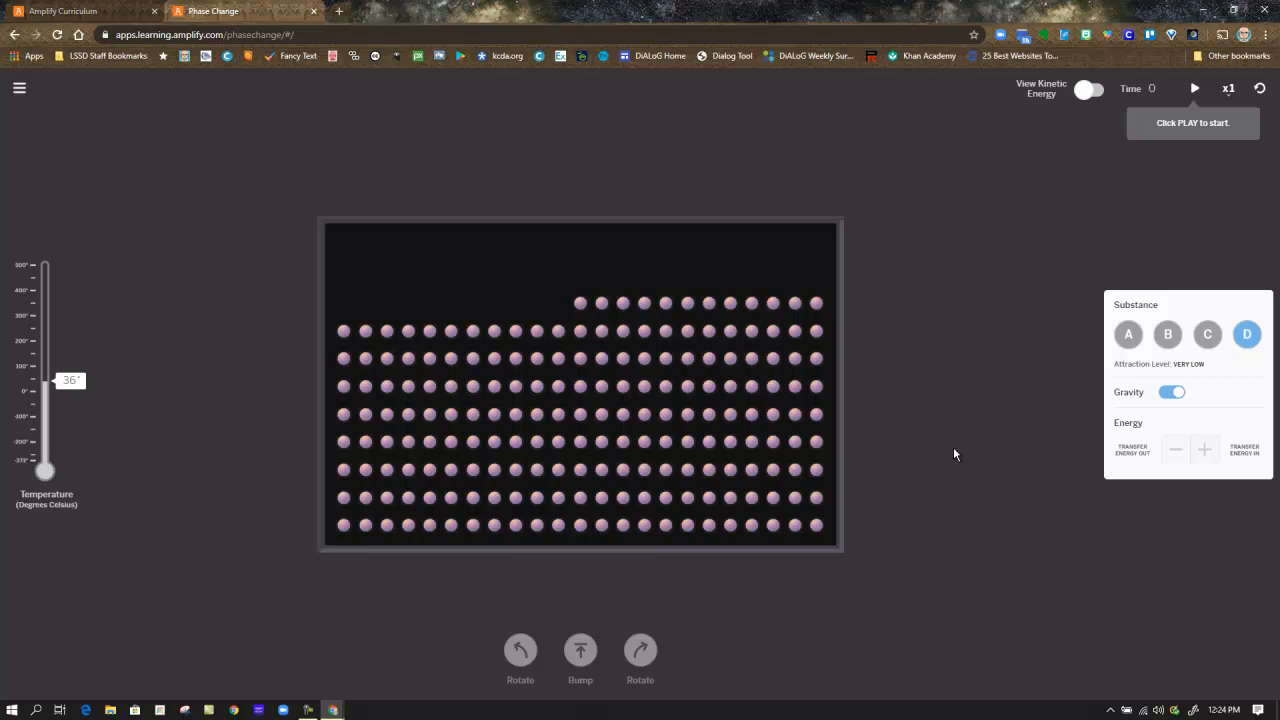
mouse_move(894, 356)
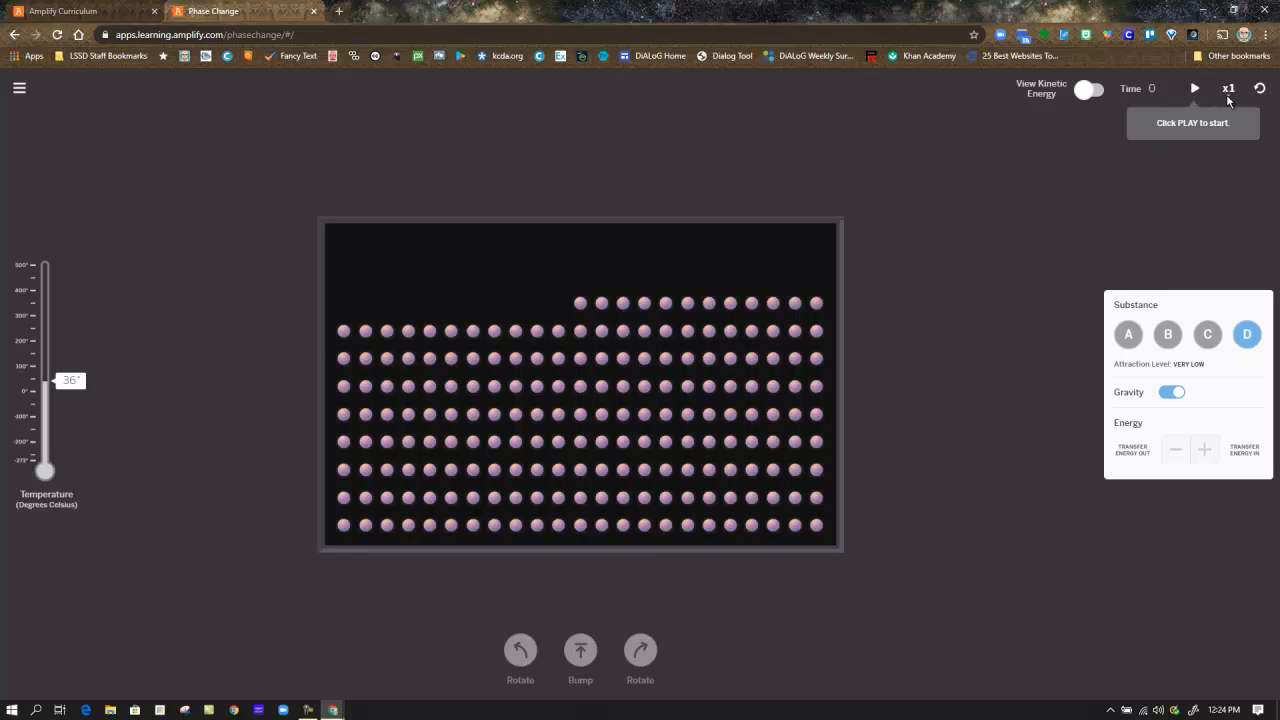
click(1228, 88)
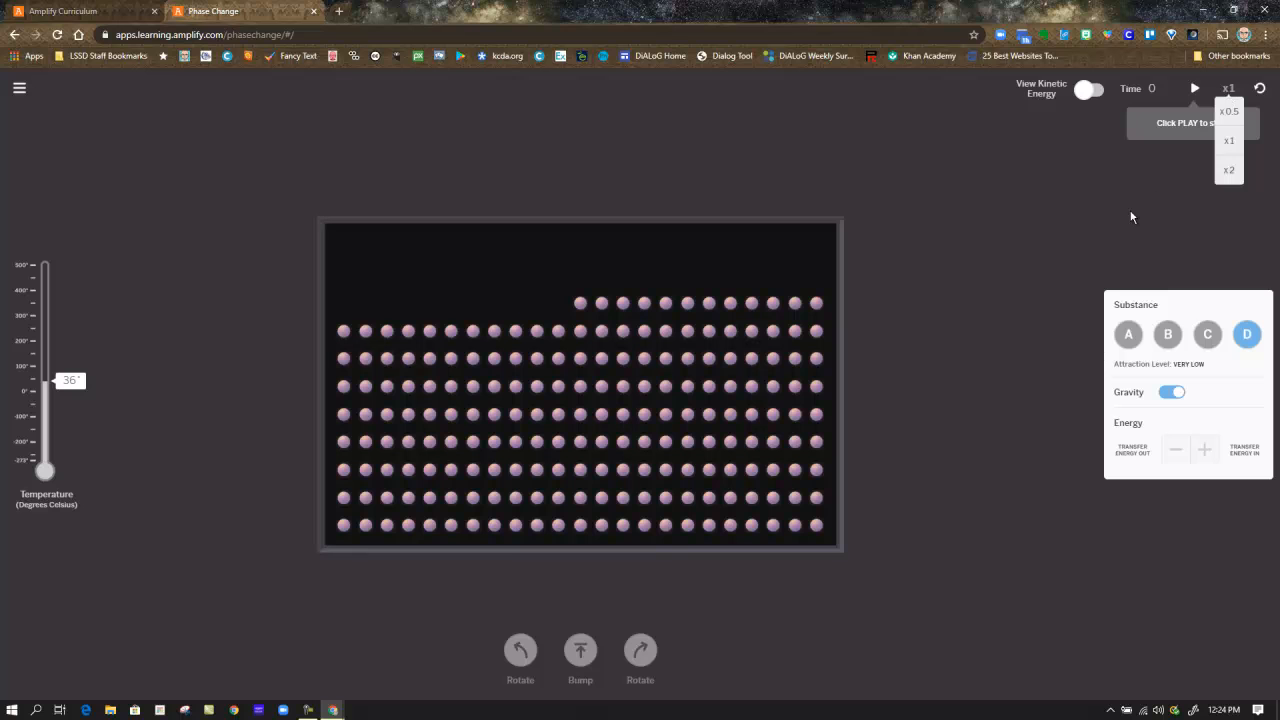
mouse_move(1098, 94)
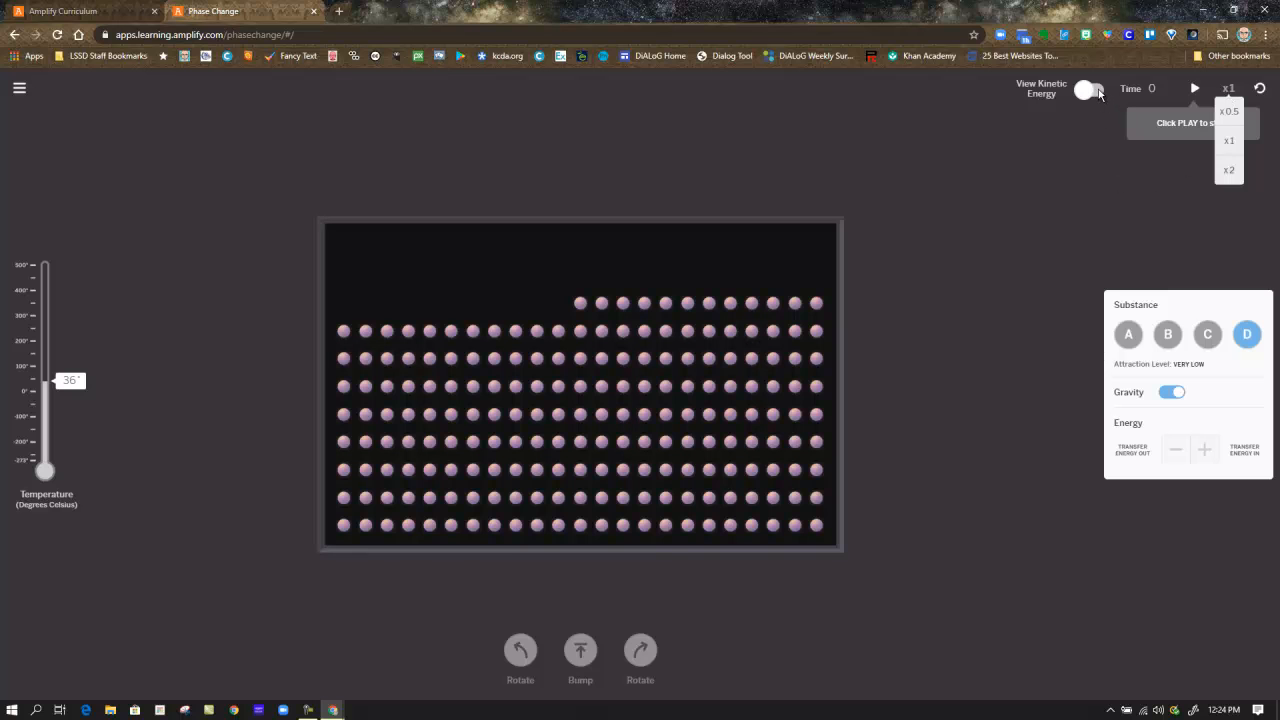
click(1088, 88)
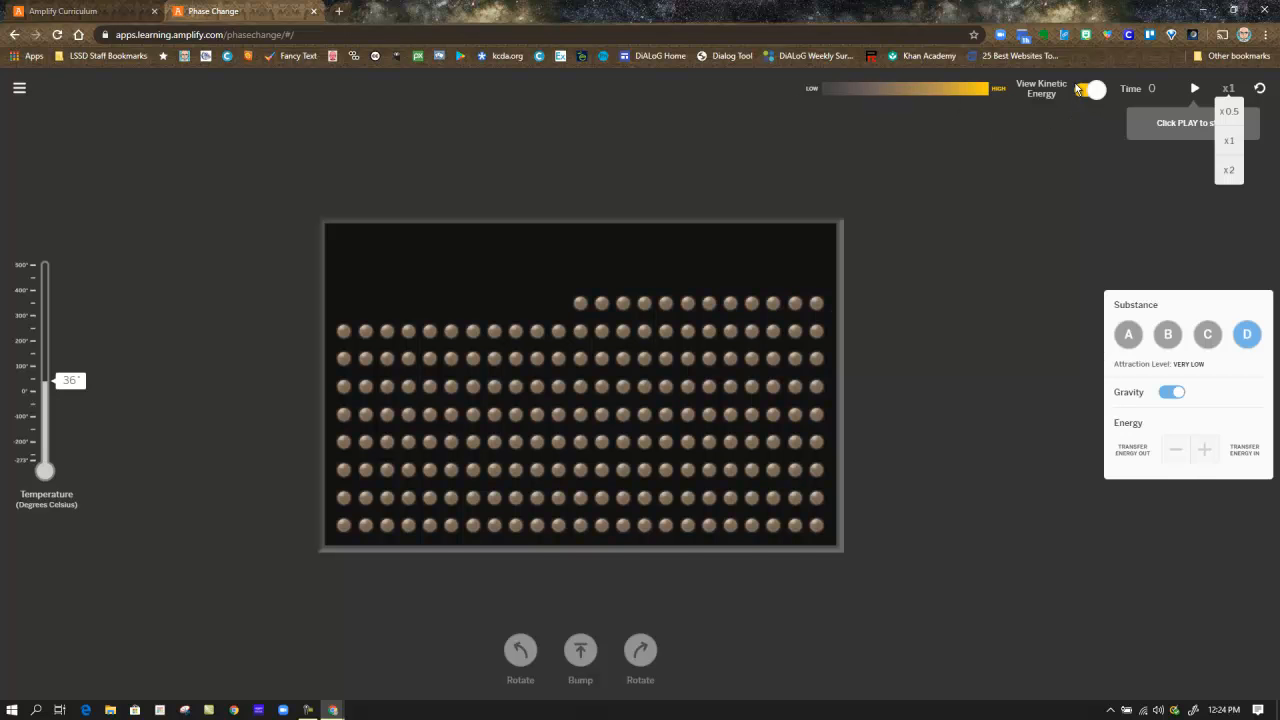
click(1088, 88)
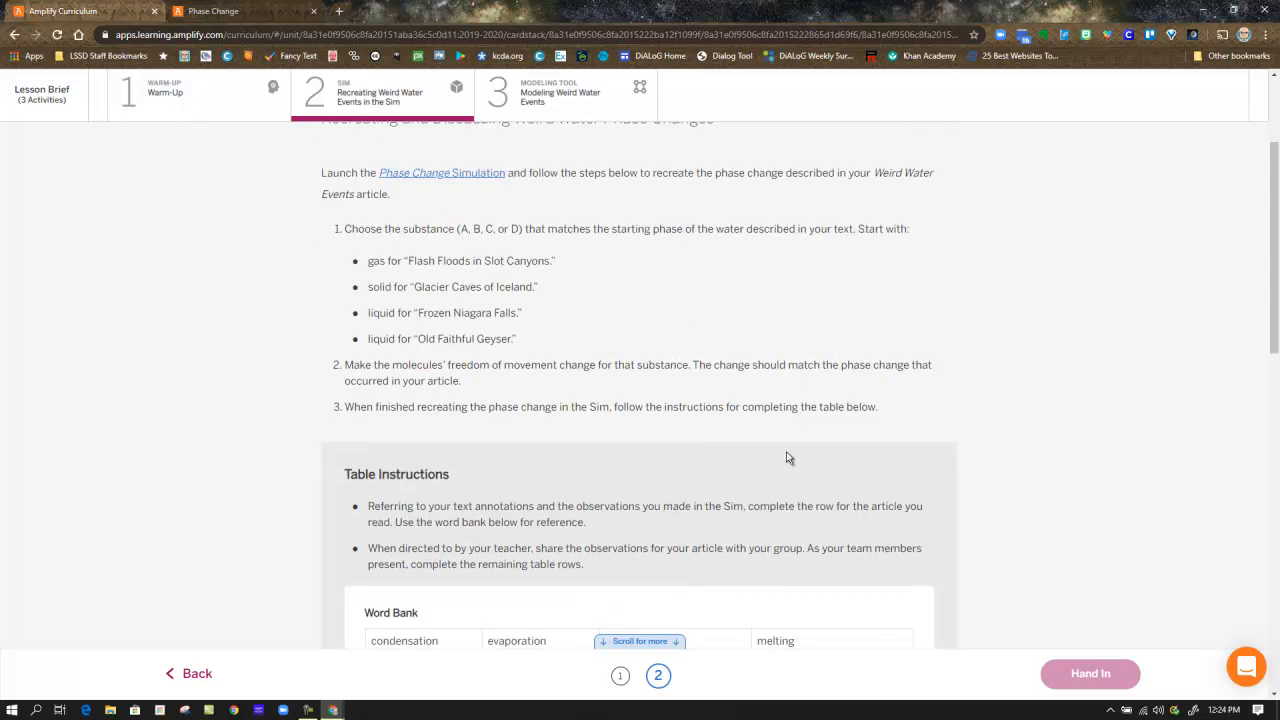
scroll(down, 3)
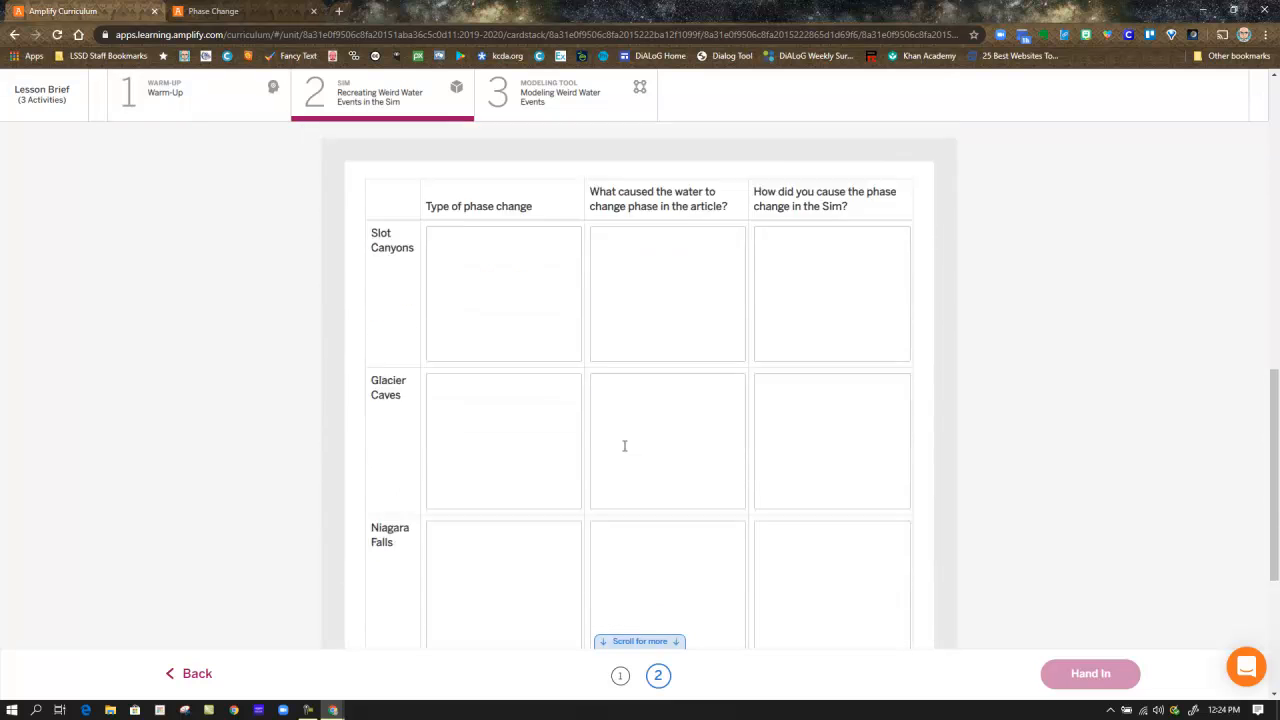
scroll(down, 3)
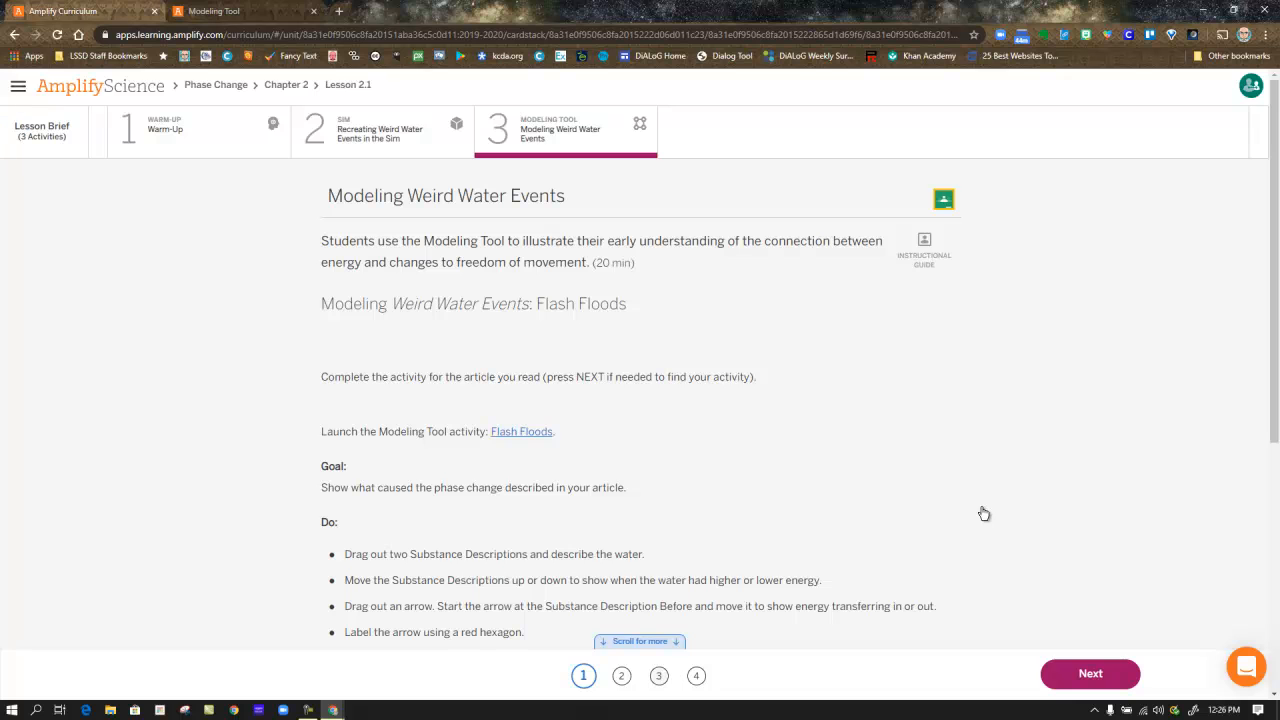
mouse_move(984, 512)
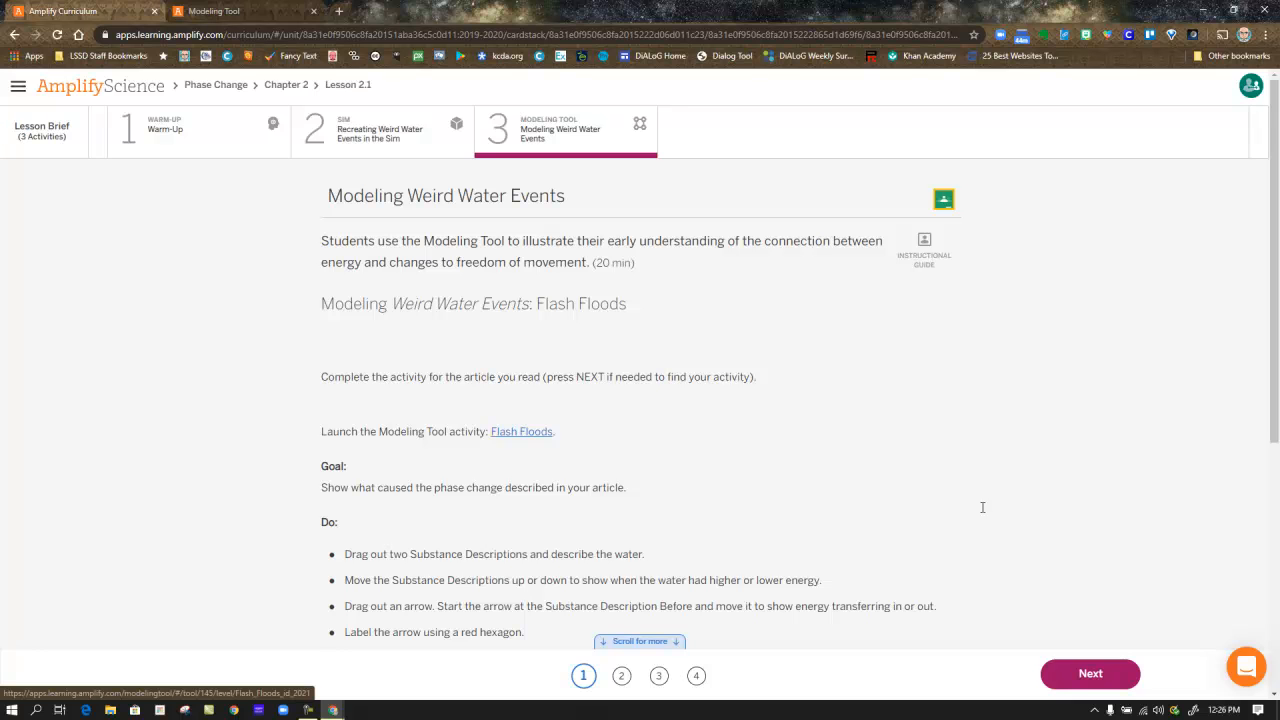
mouse_move(984, 512)
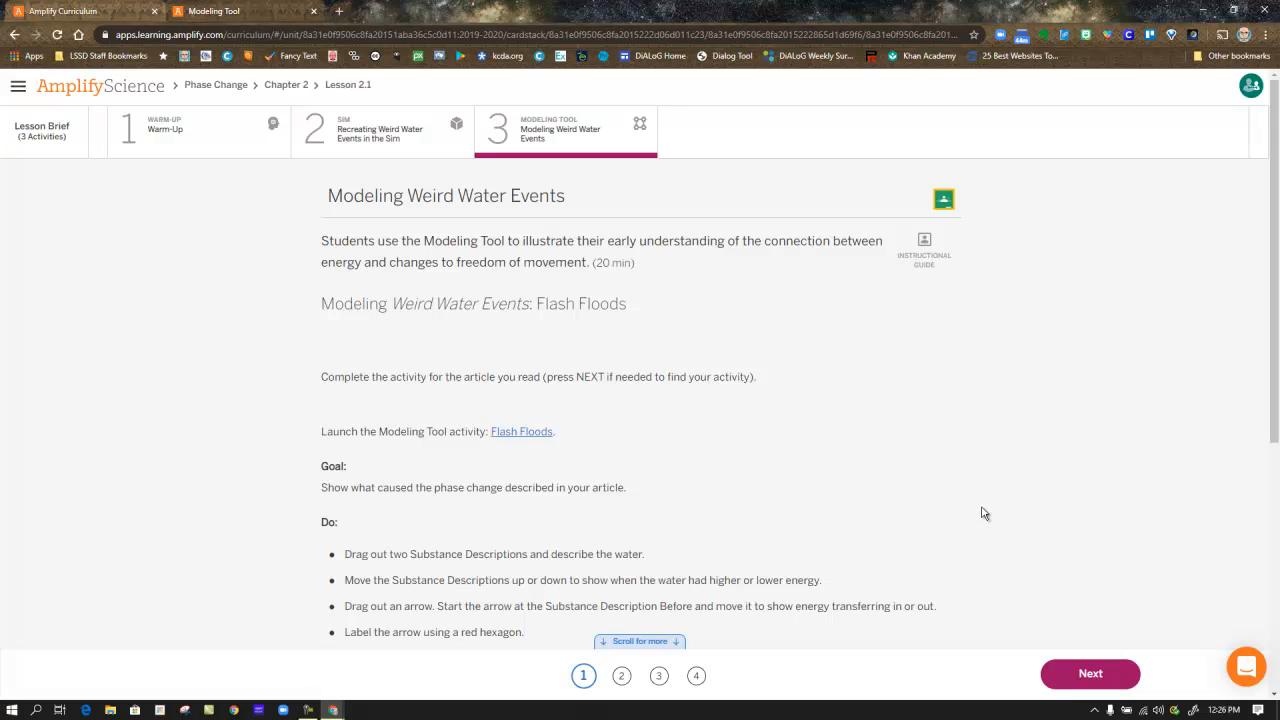
- Show the Instructional Guide's Step-by-step teacher notes for Modeling Weird Water Events
click(520, 432)
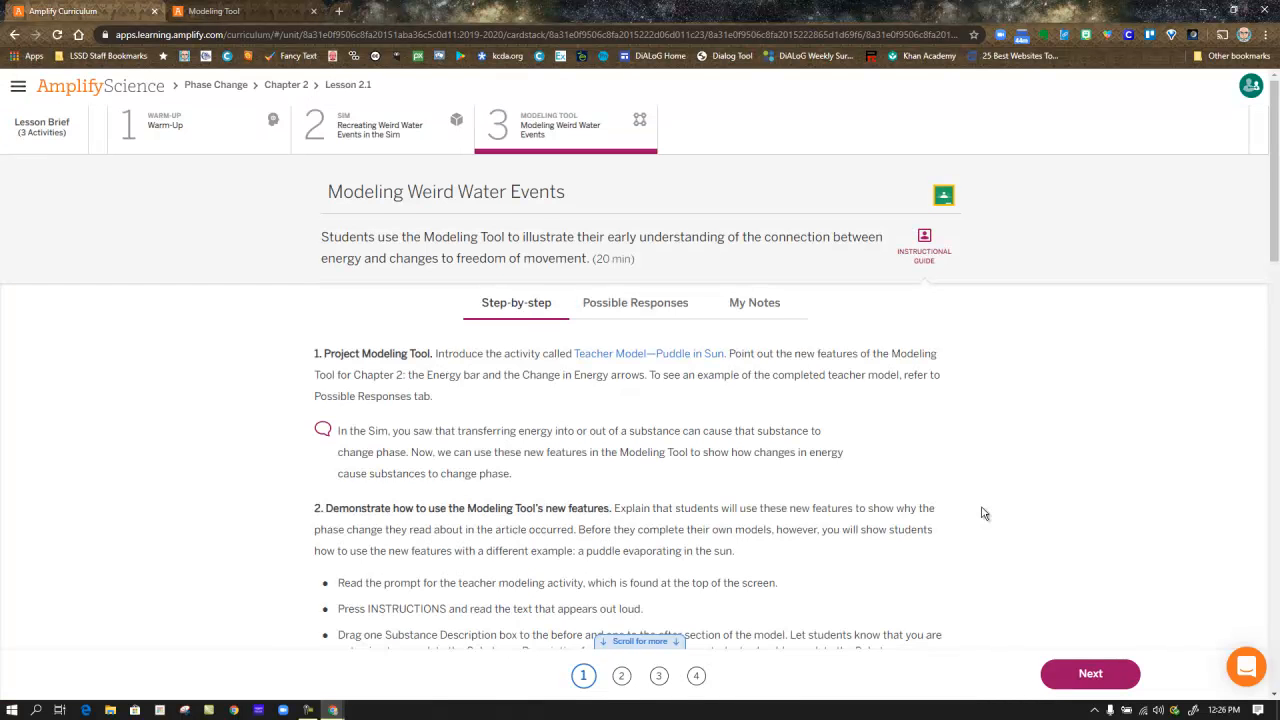
- Launch the Flash Floods in Slot Canyons model in the Modeling Tool from the guide link
scroll(down, 3)
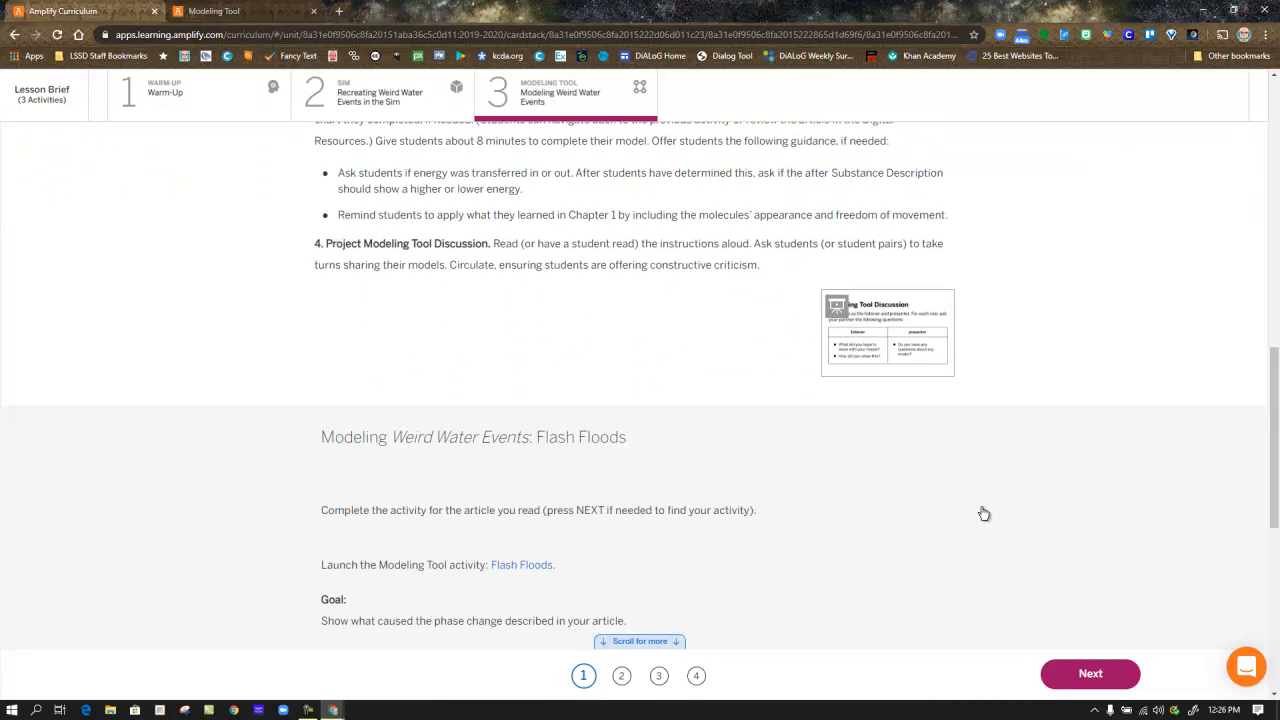
click(888, 332)
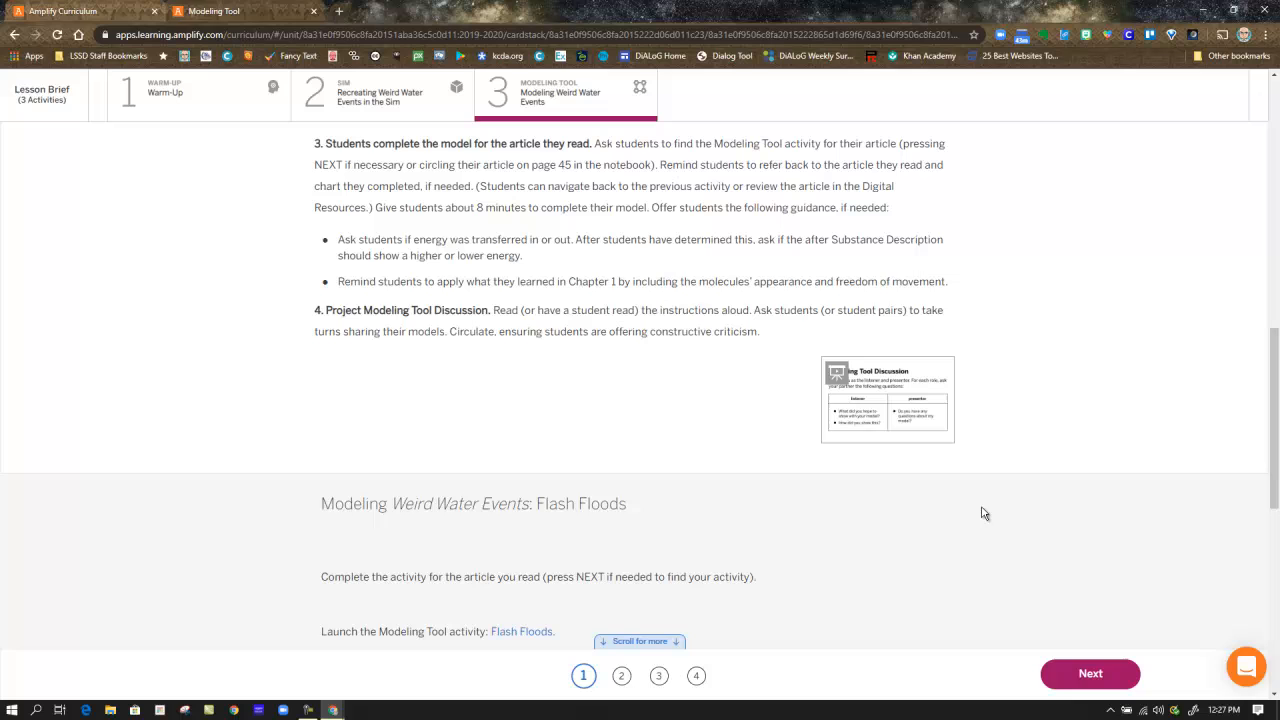
click(520, 632)
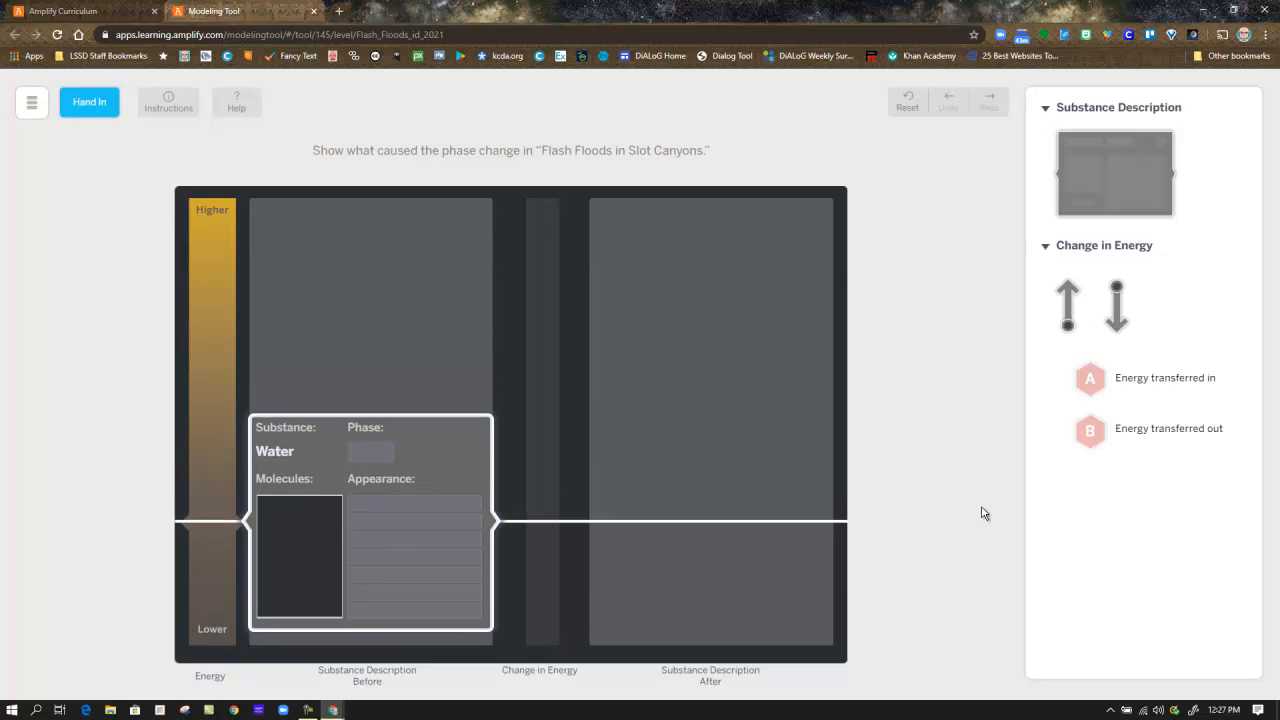
- Place a Before water card low on the energy scale and an After water card higher
drag(370, 524, 370, 344)
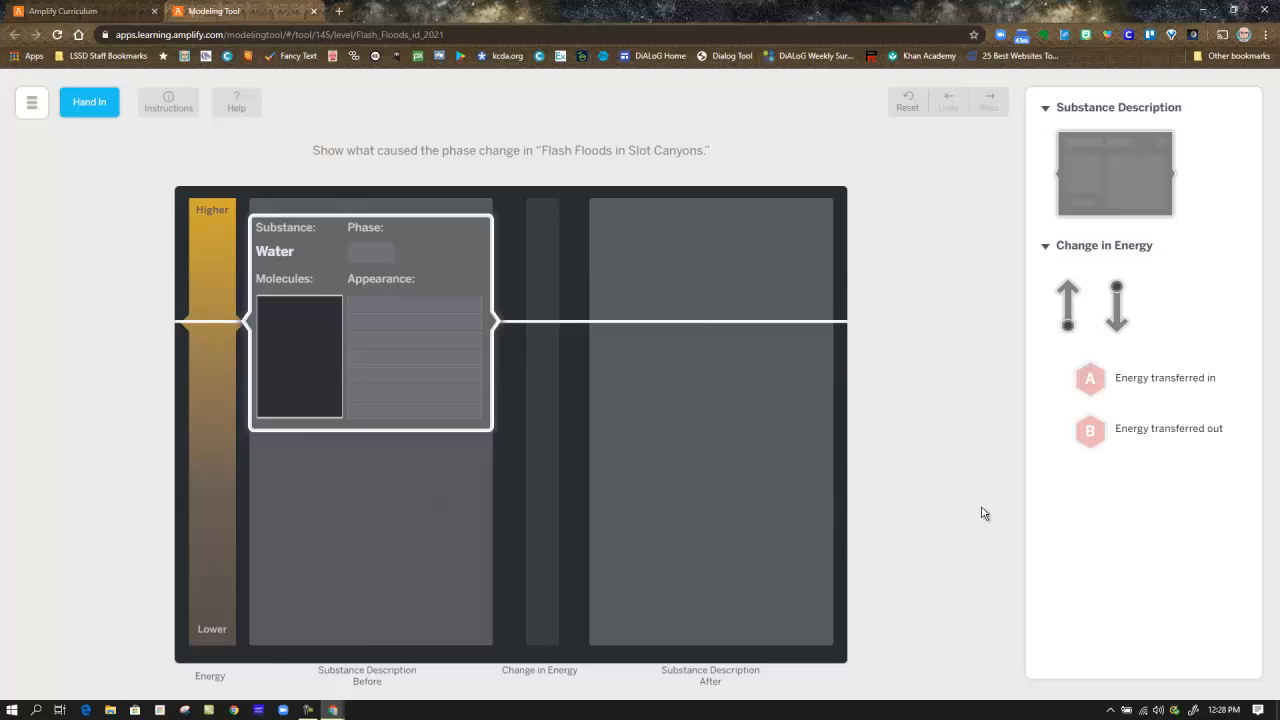
drag(370, 320, 370, 530)
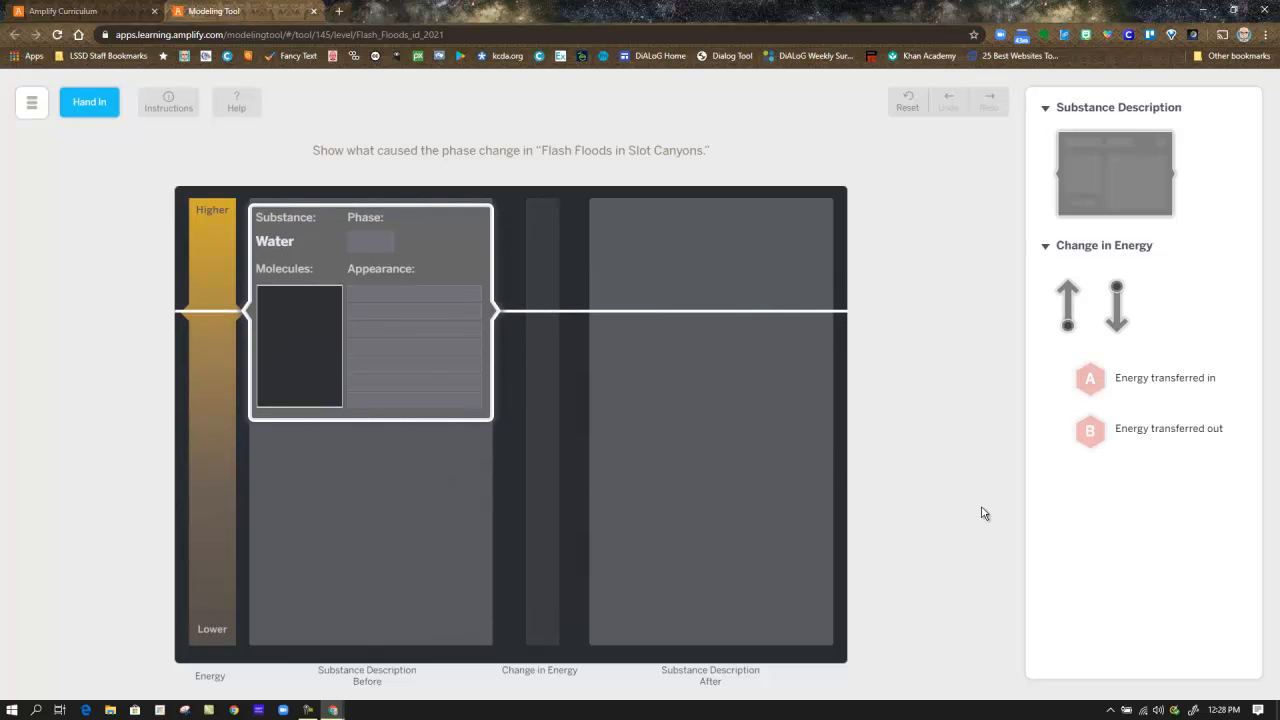
drag(370, 310, 370, 456)
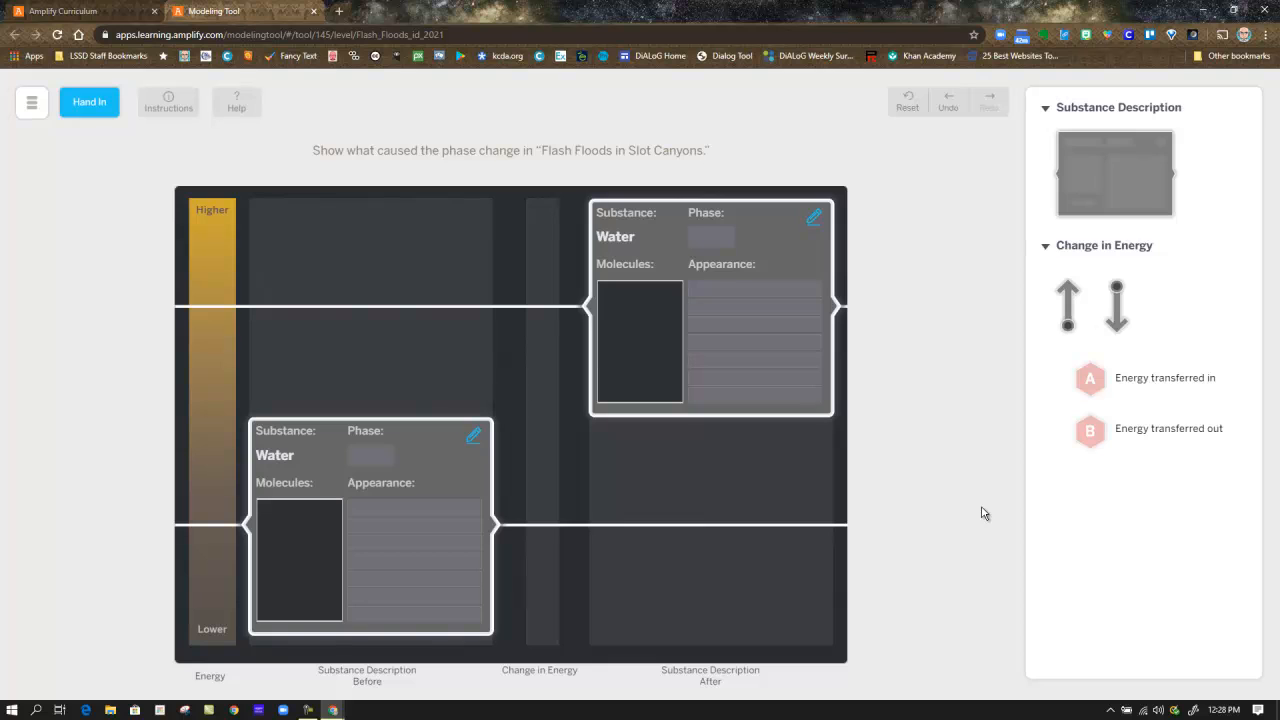
- Fill in the Before water as a liquid whose molecules move around each other
click(472, 434)
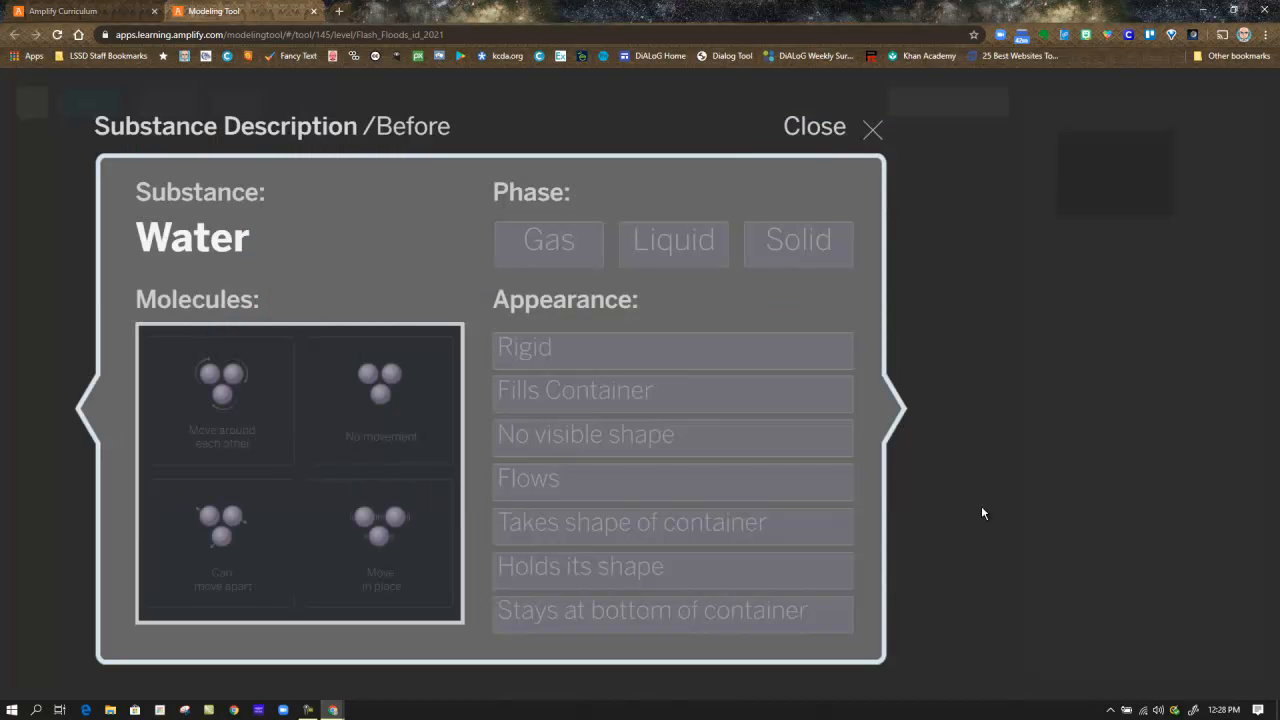
click(220, 400)
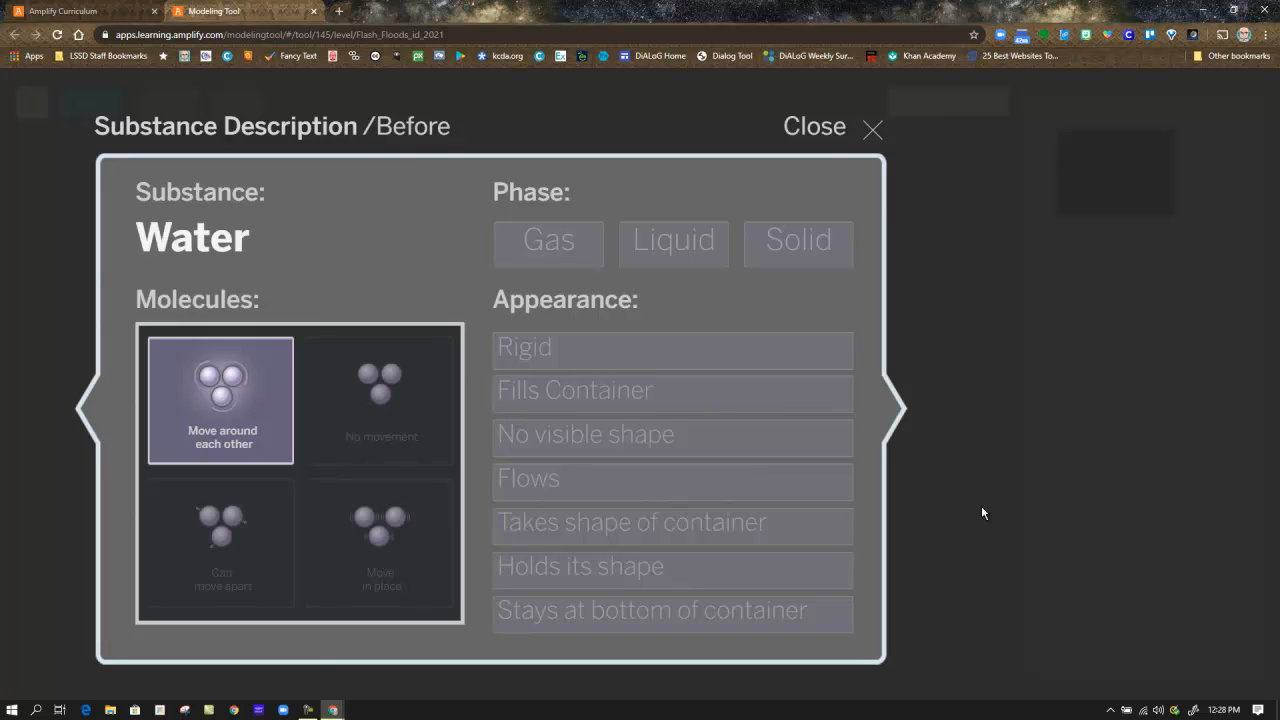
click(672, 242)
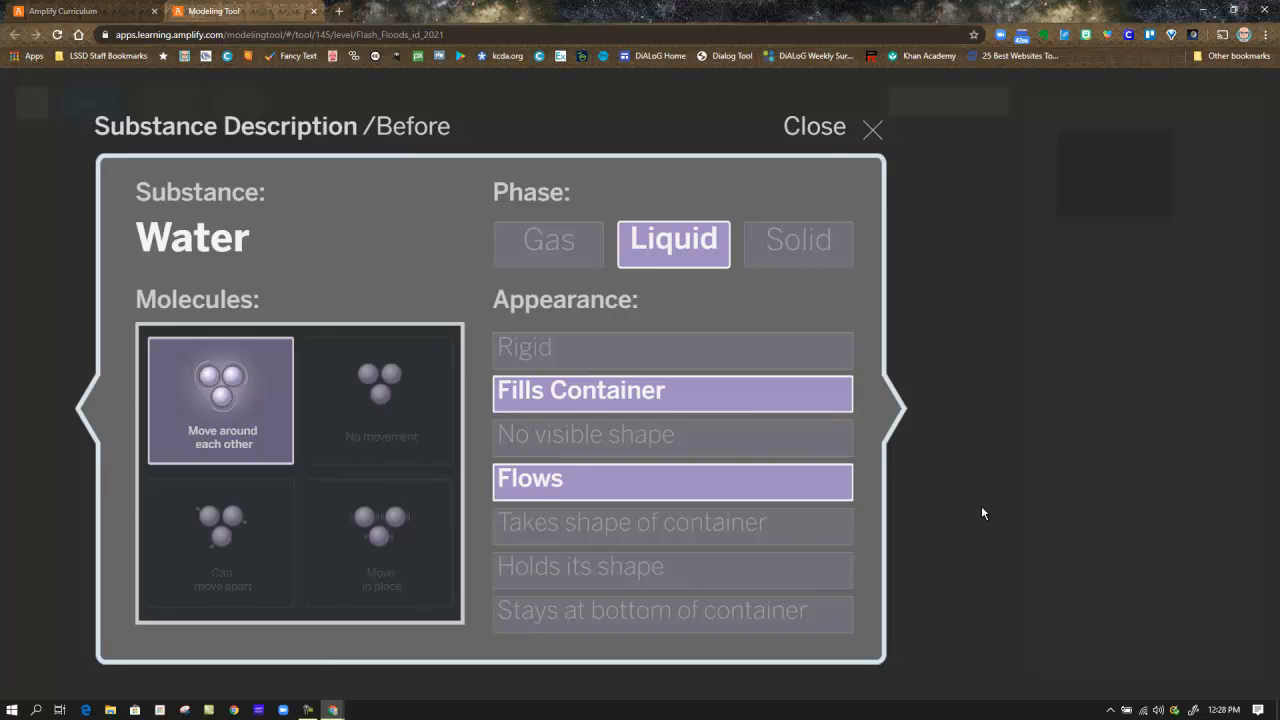
click(814, 126)
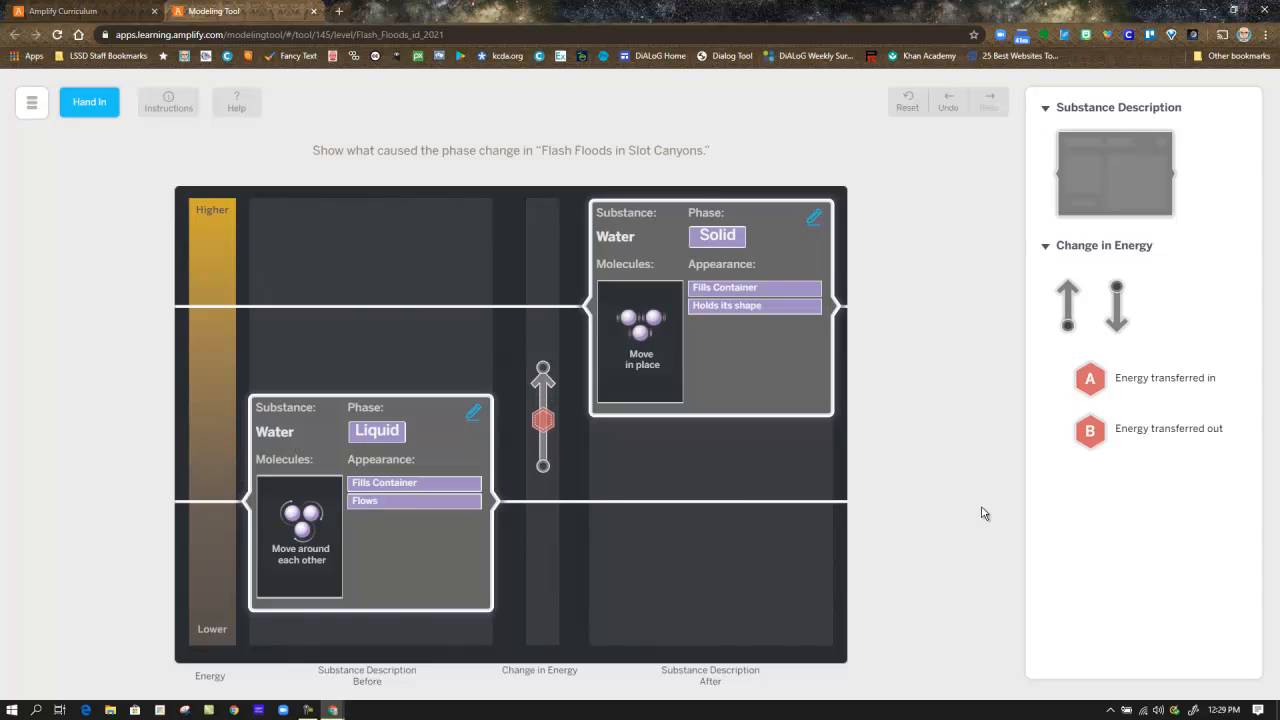
- Stretch the energy arrow between the Before and After levels and add the red energy label
drag(544, 420, 544, 408)
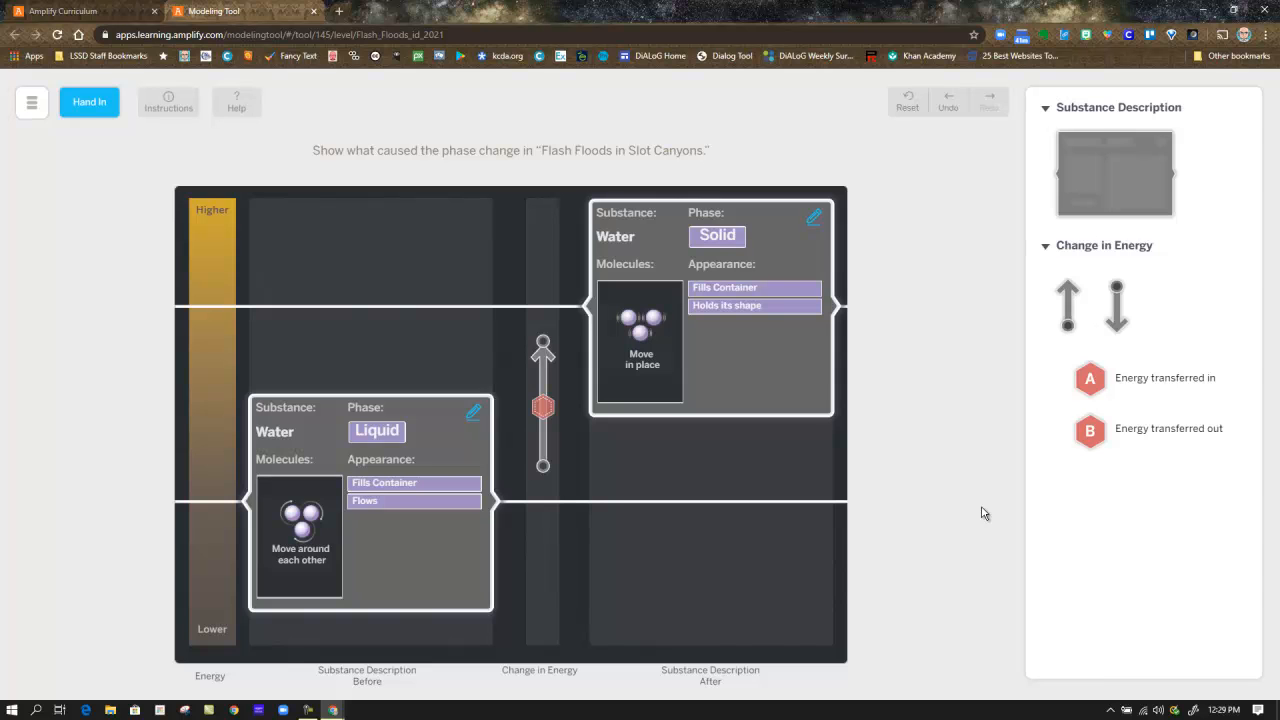
drag(544, 404, 544, 424)
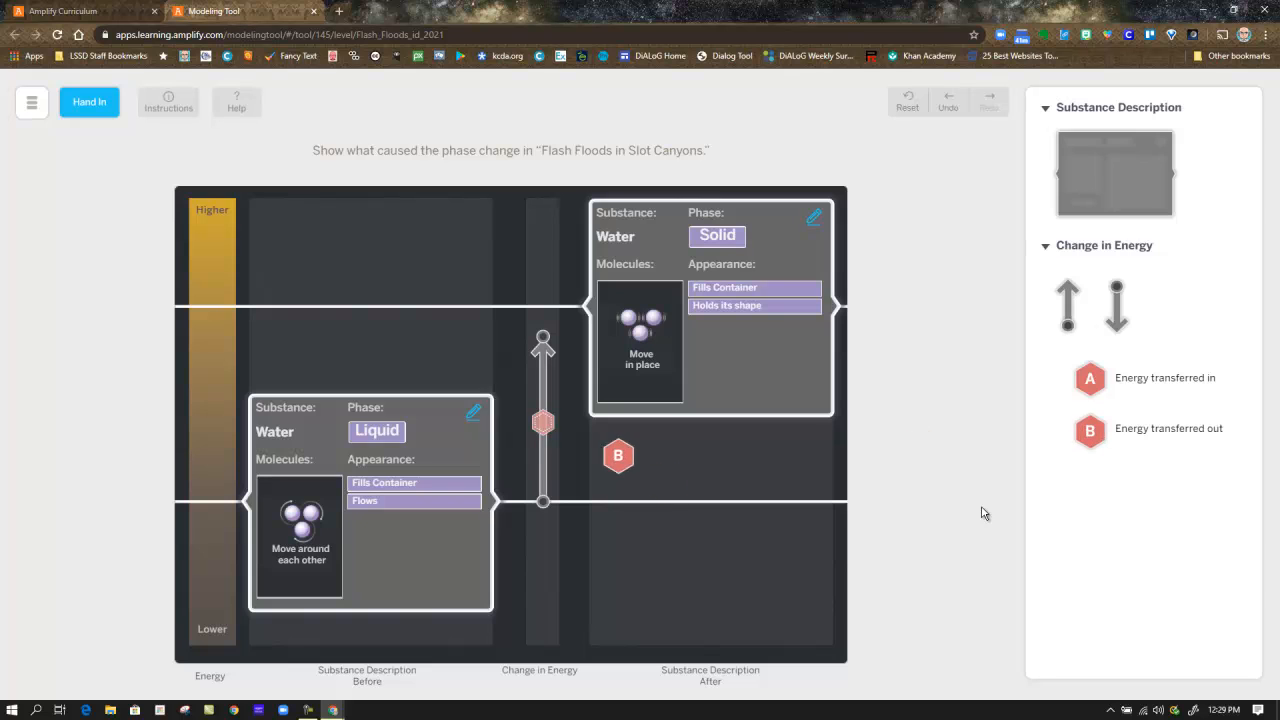
drag(618, 456, 544, 420)
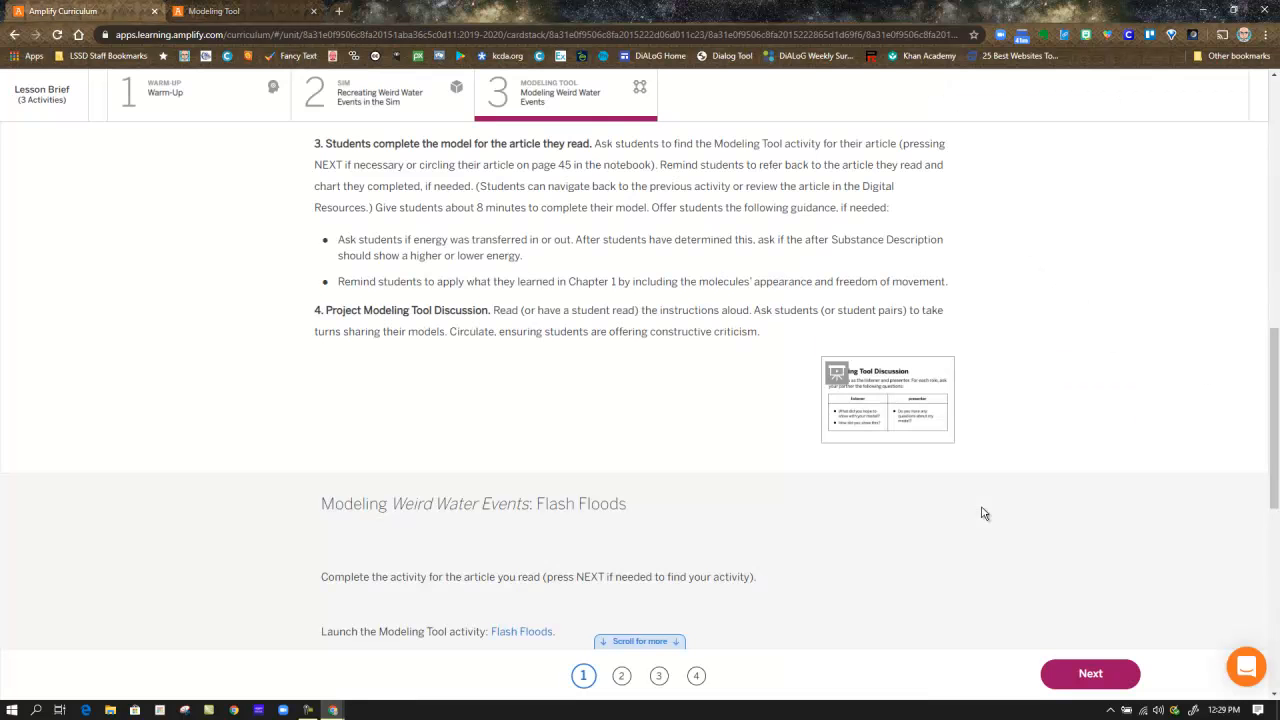
- Page past the Glacier Caves and Niagara Falls activities to Old Faithful Geyser
scroll(down, 3)
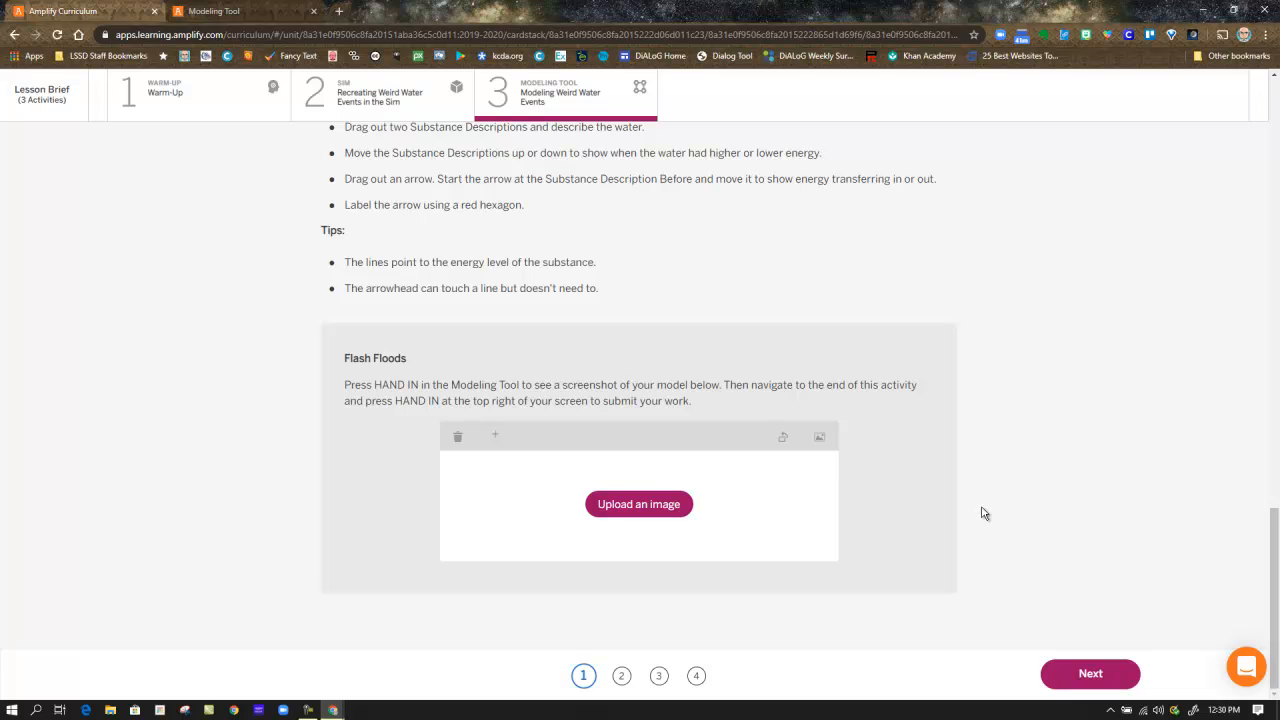
click(620, 676)
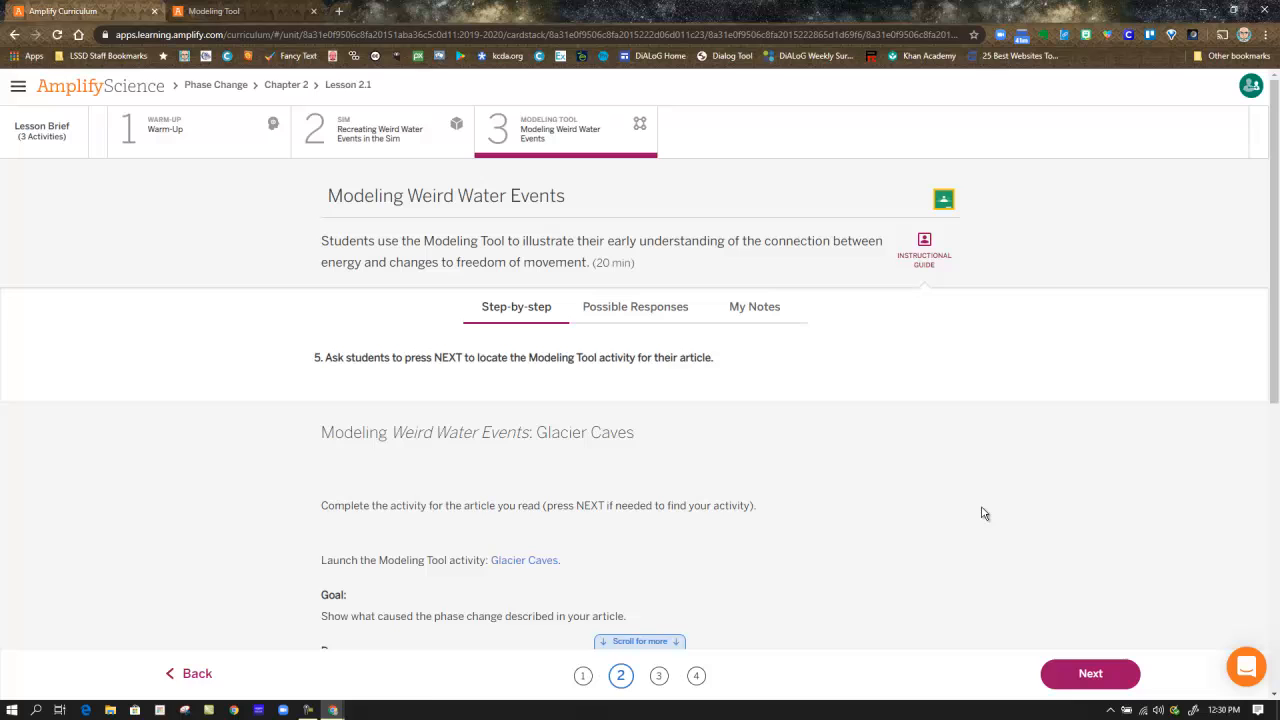
mouse_move(984, 512)
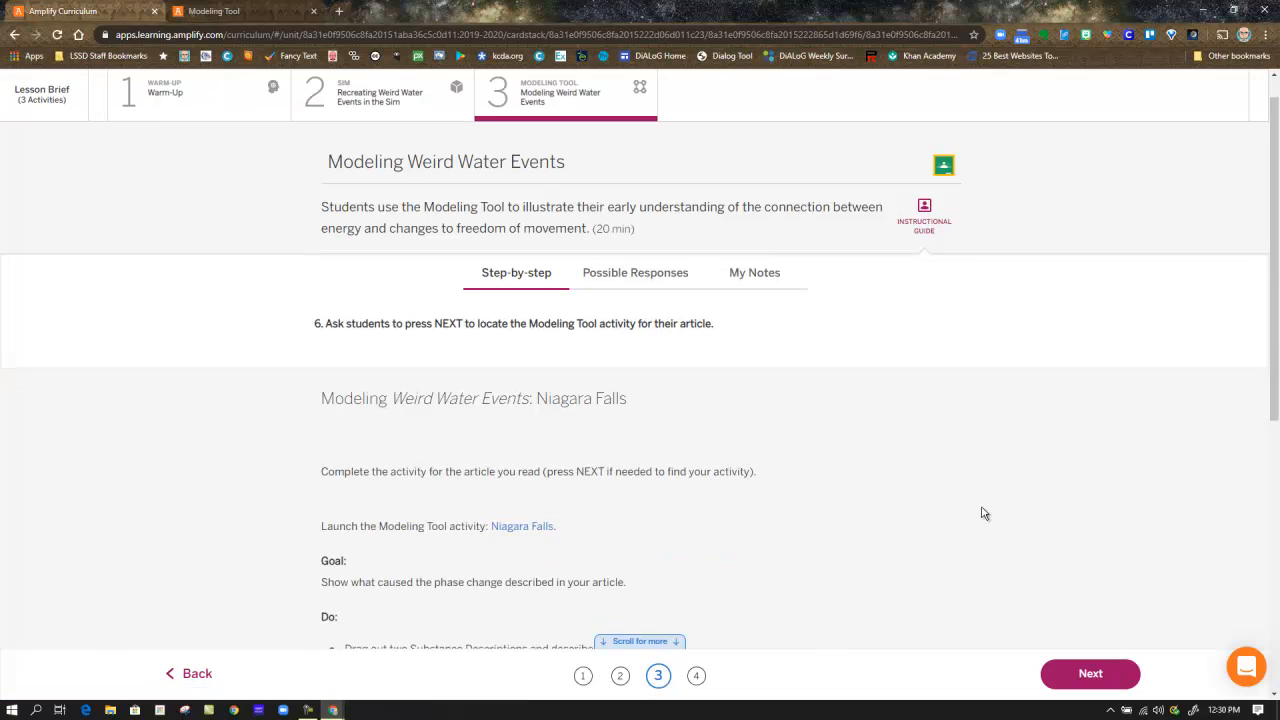
scroll(down, 3)
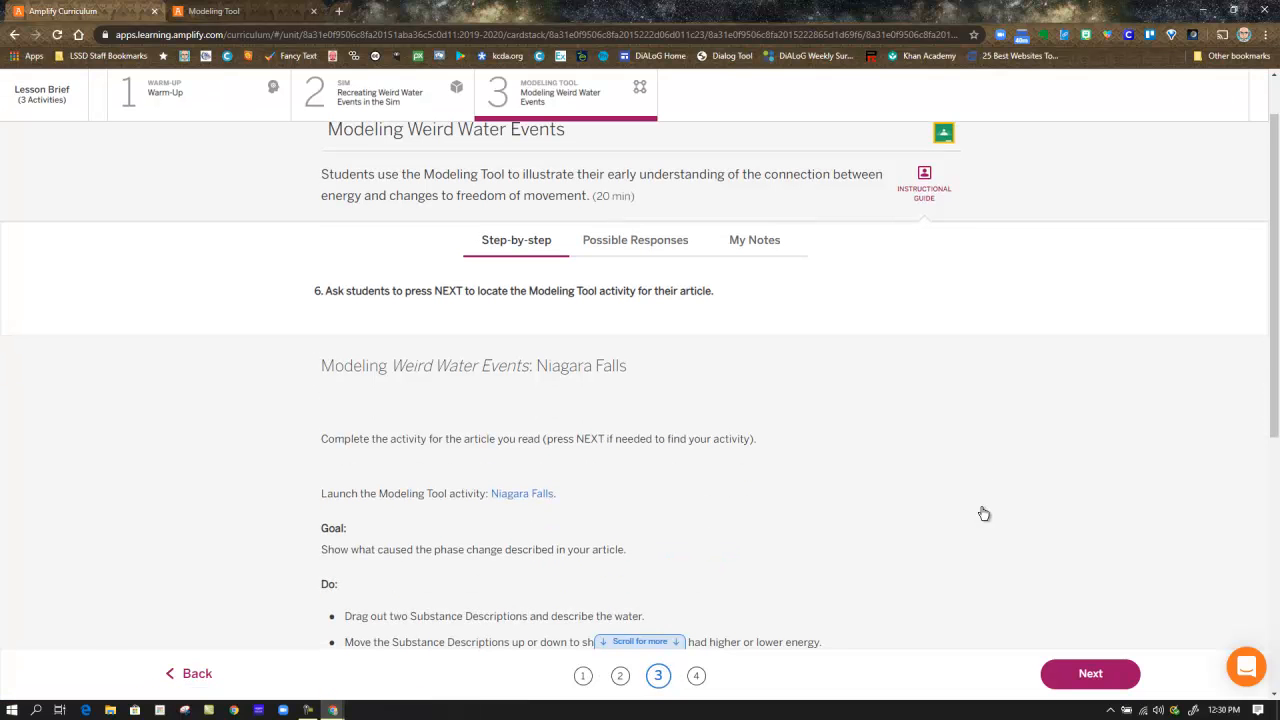
click(1088, 672)
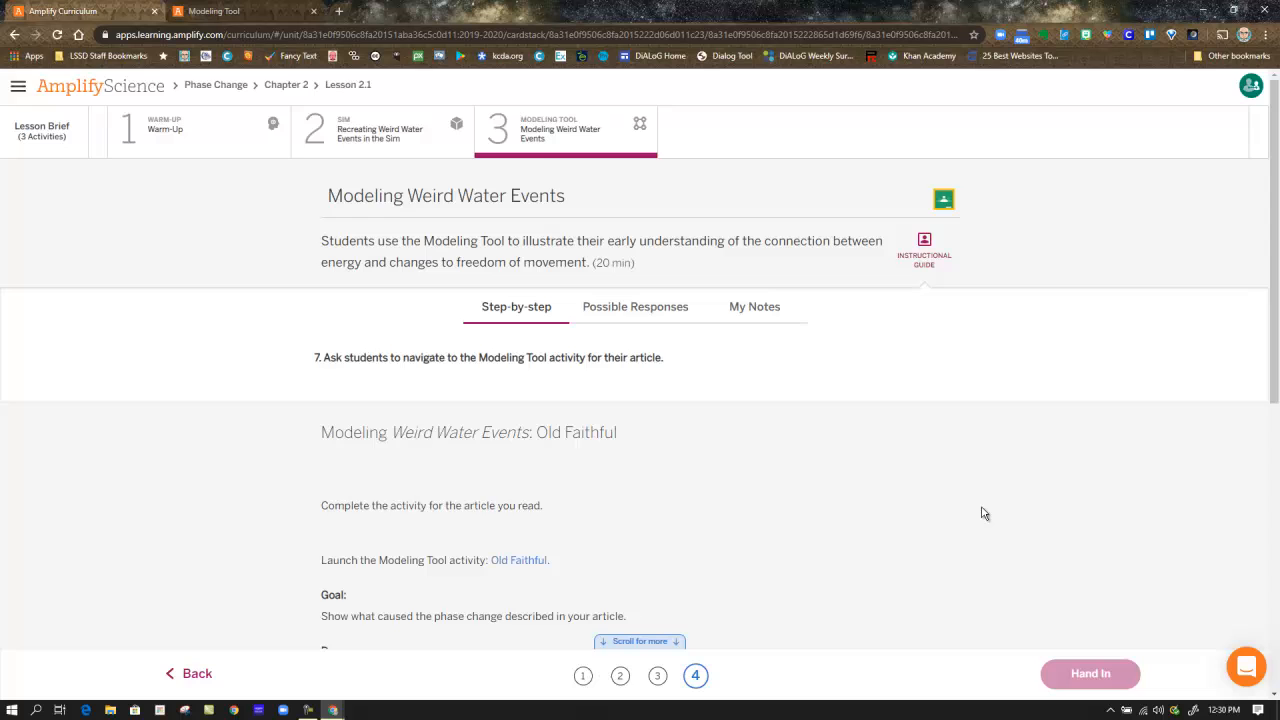
- Scroll down to the Old Faithful Geyser model upload box
scroll(down, 3)
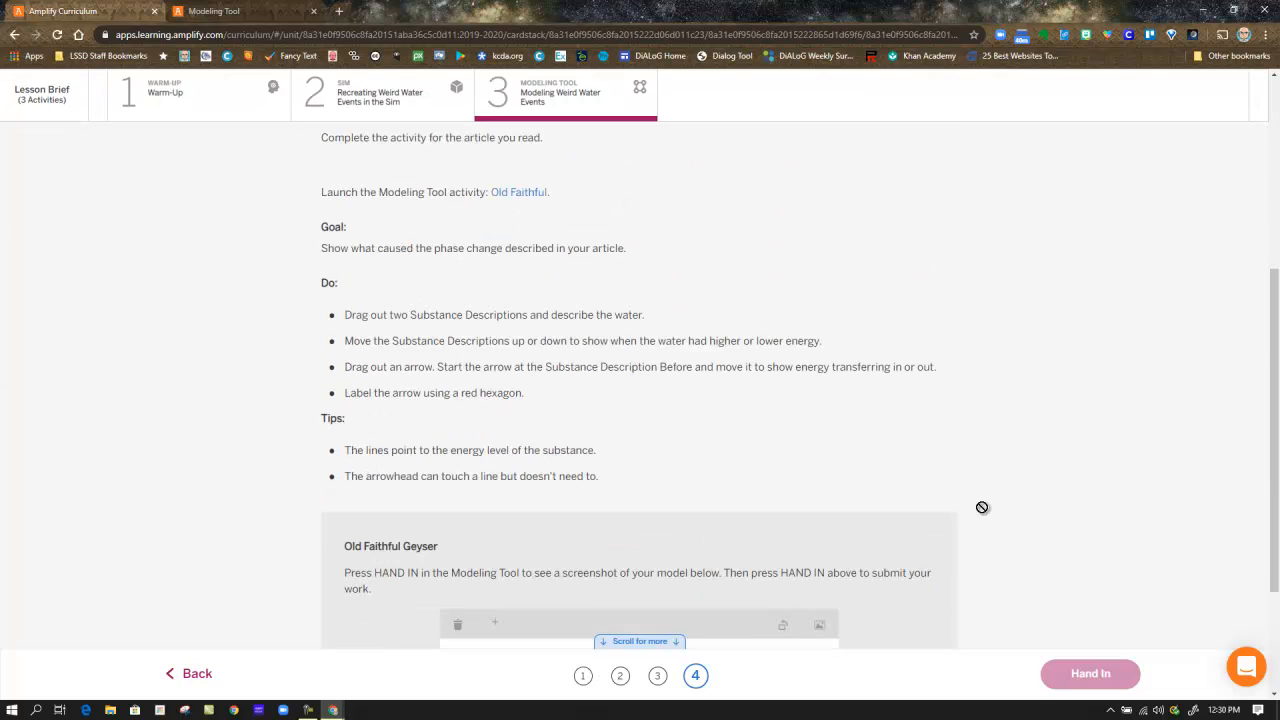
scroll(down, 3)
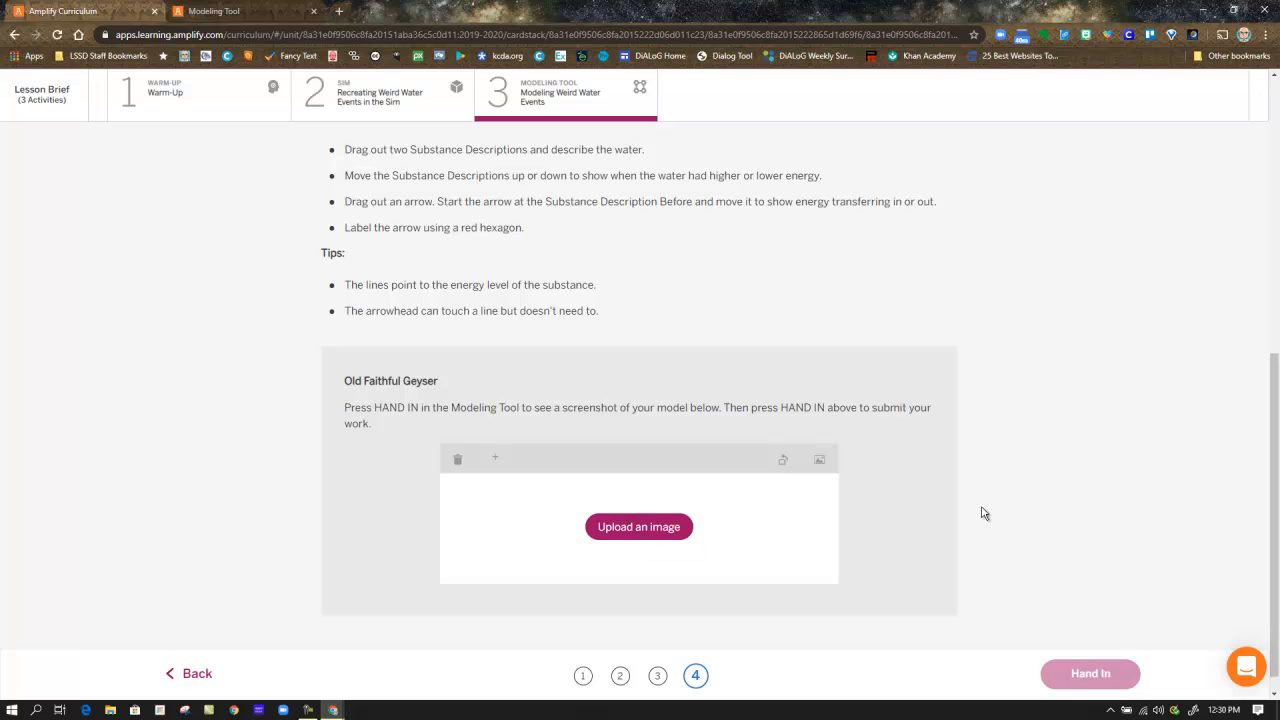
scroll(down, 3)
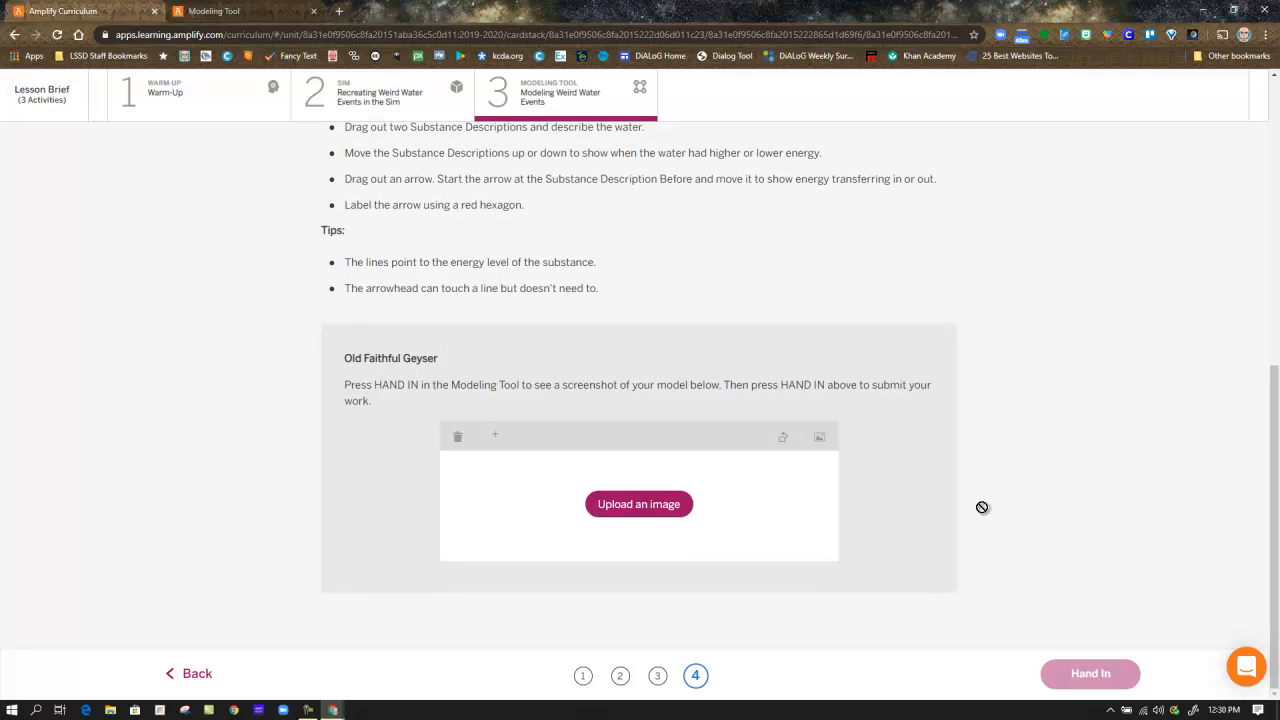
mouse_move(984, 512)
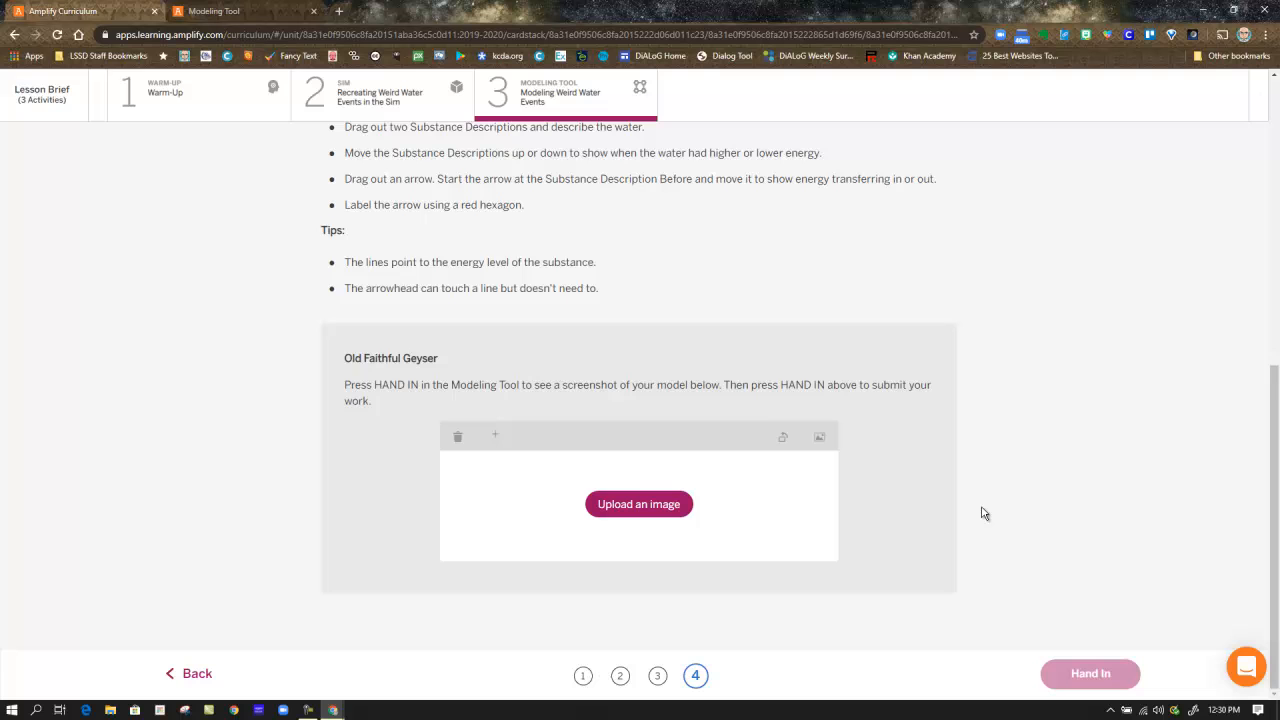